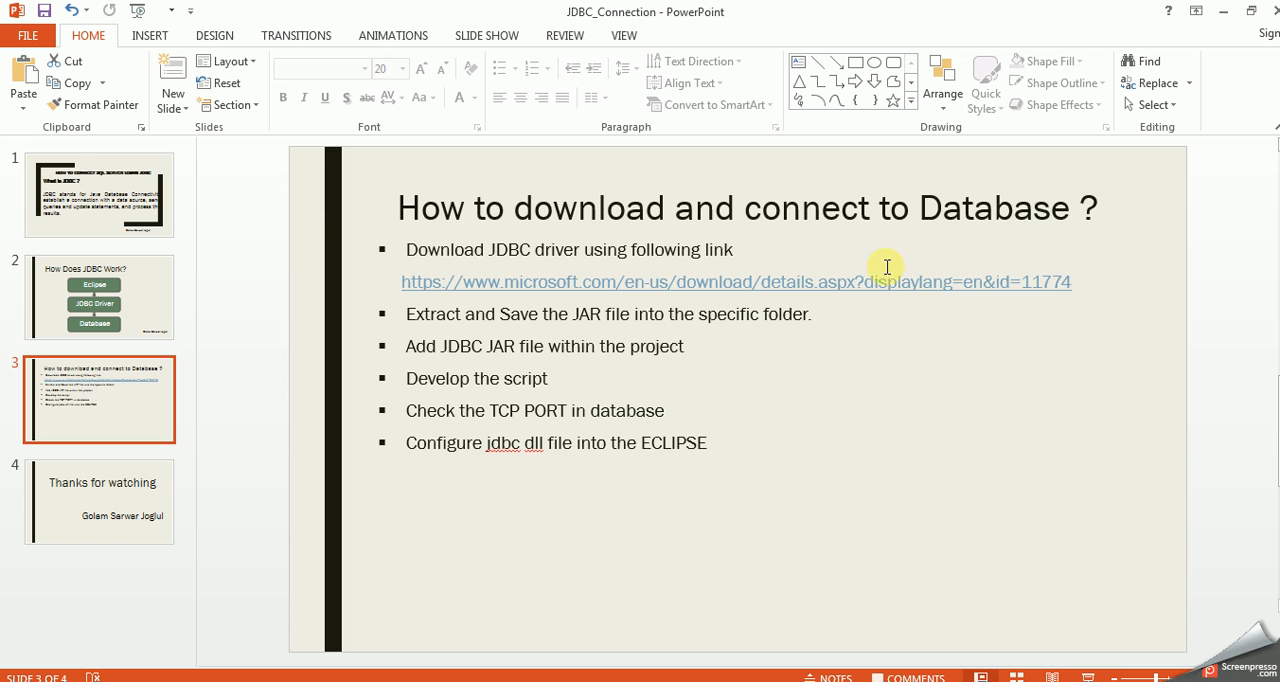
pyautogui.moveTo(1060, 280)
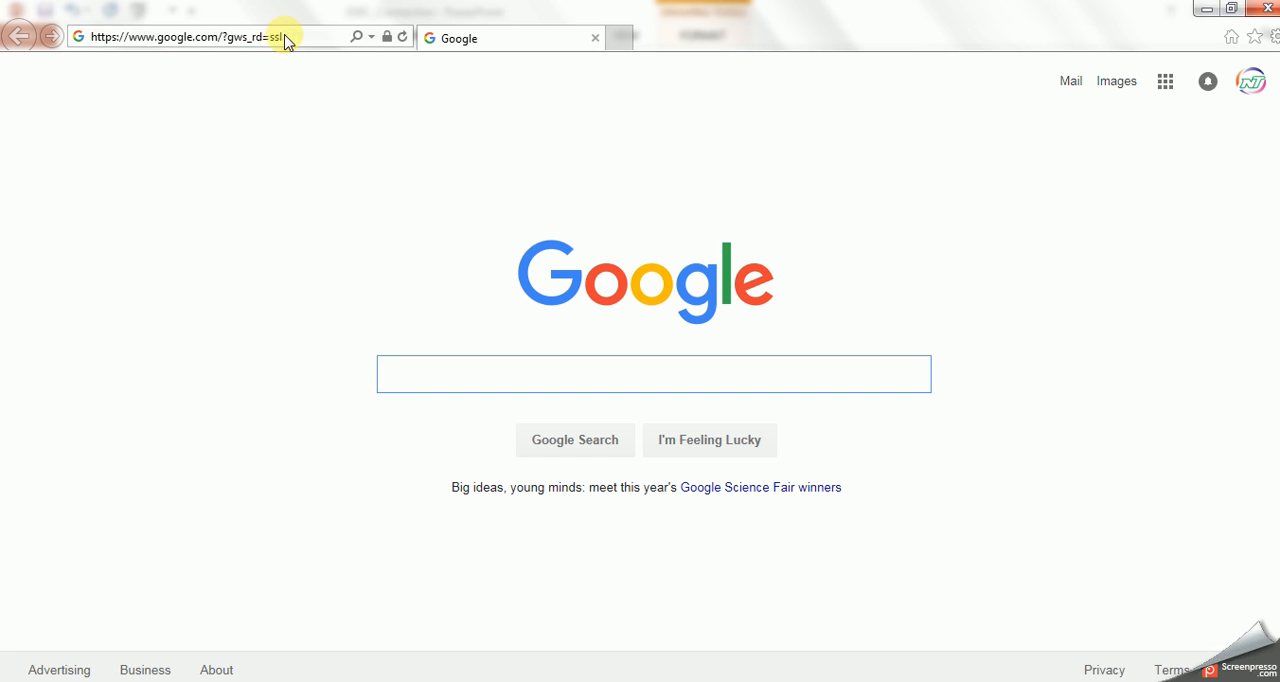
# From the Microsoft JDBC Drivers download page, request sqljdbc_4.0.2206.100_enu.exe and proceed.
pyautogui.write('https://www.microsoft.com/en-us/download/details.aspx?displaylang=en&id=11774')
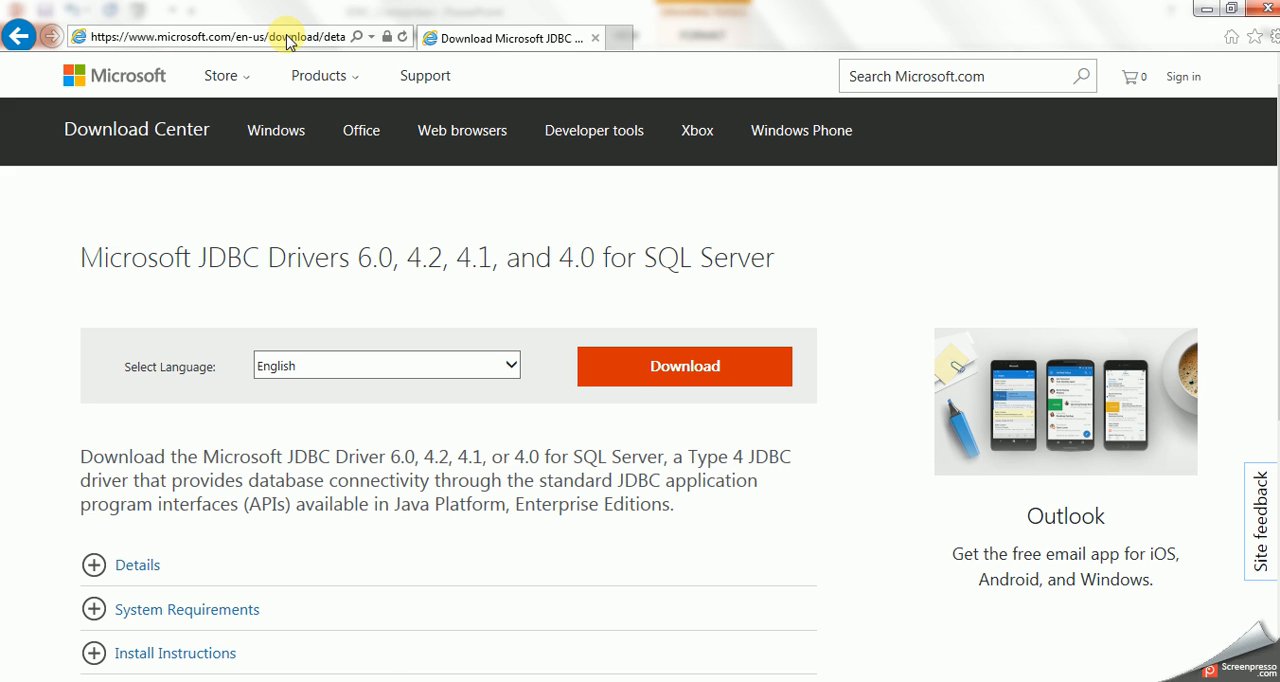
pyautogui.click(684, 366)
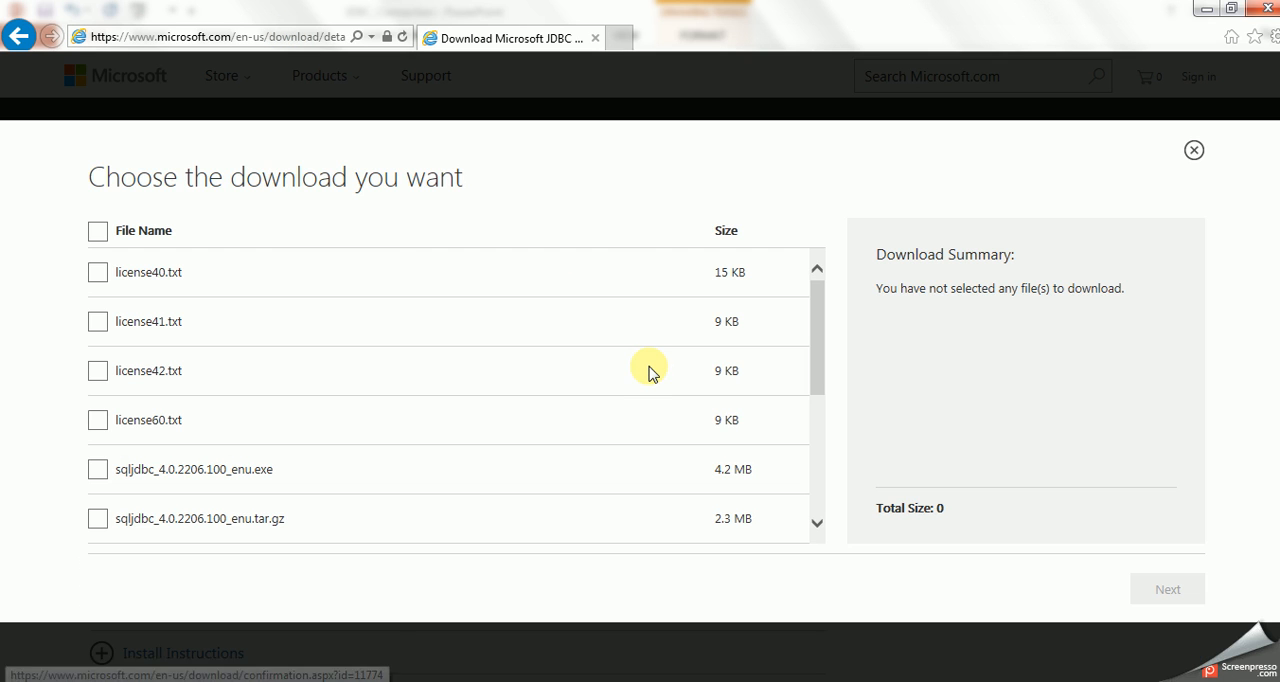
pyautogui.moveTo(118, 468)
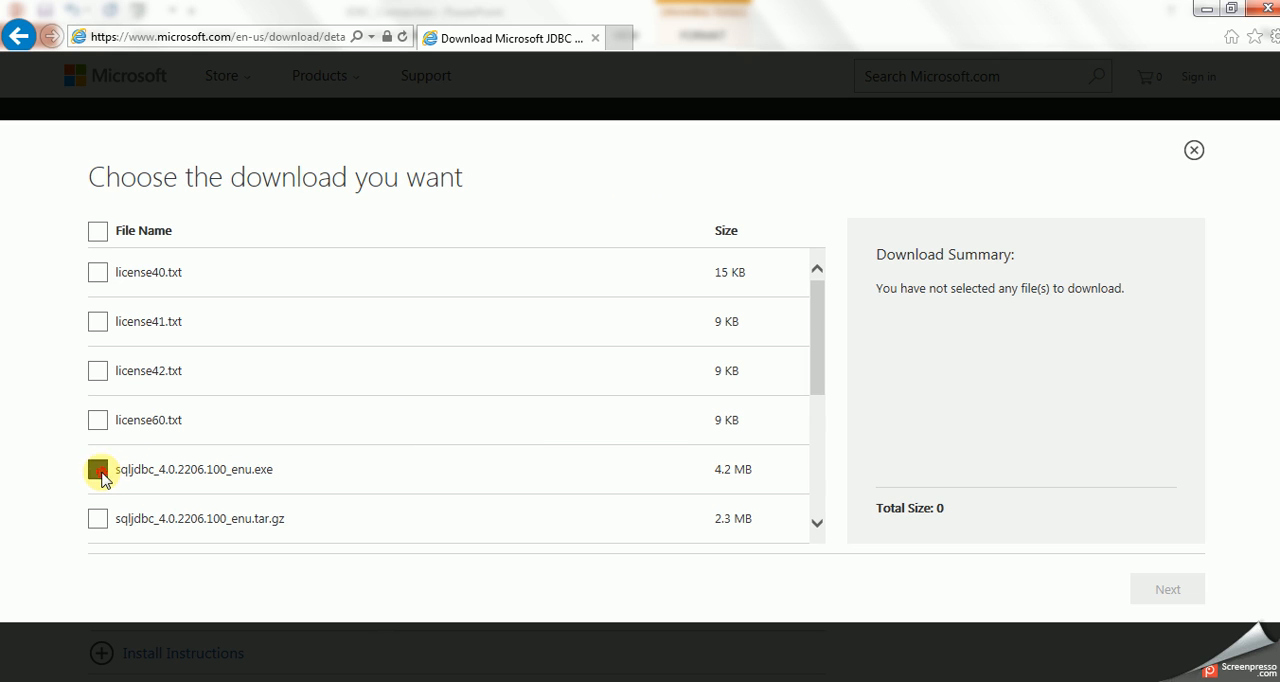
pyautogui.click(96, 470)
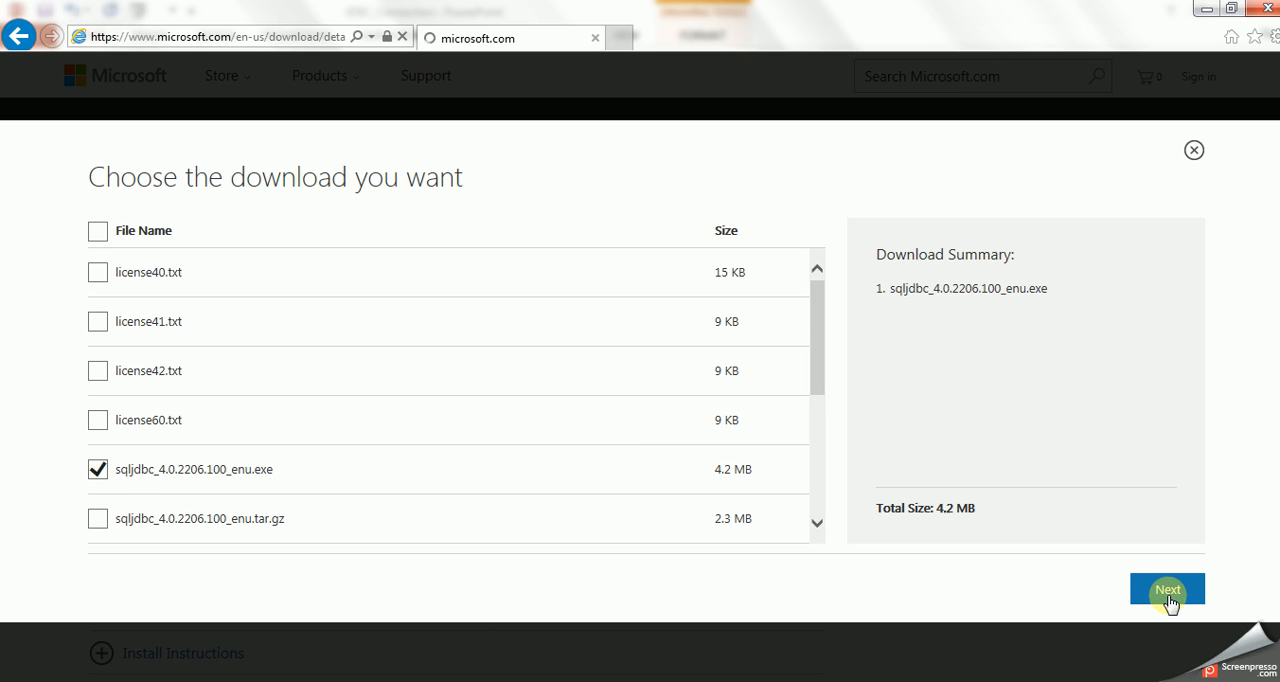
pyautogui.click(1168, 588)
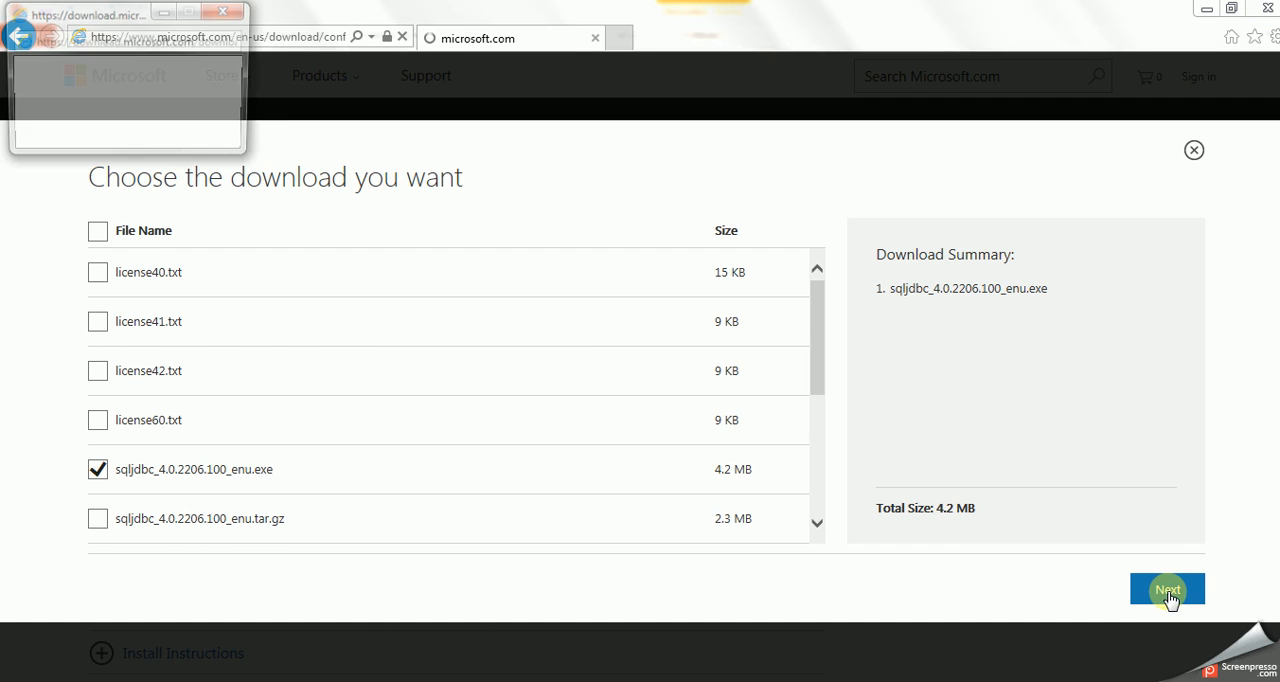
pyautogui.click(1168, 588)
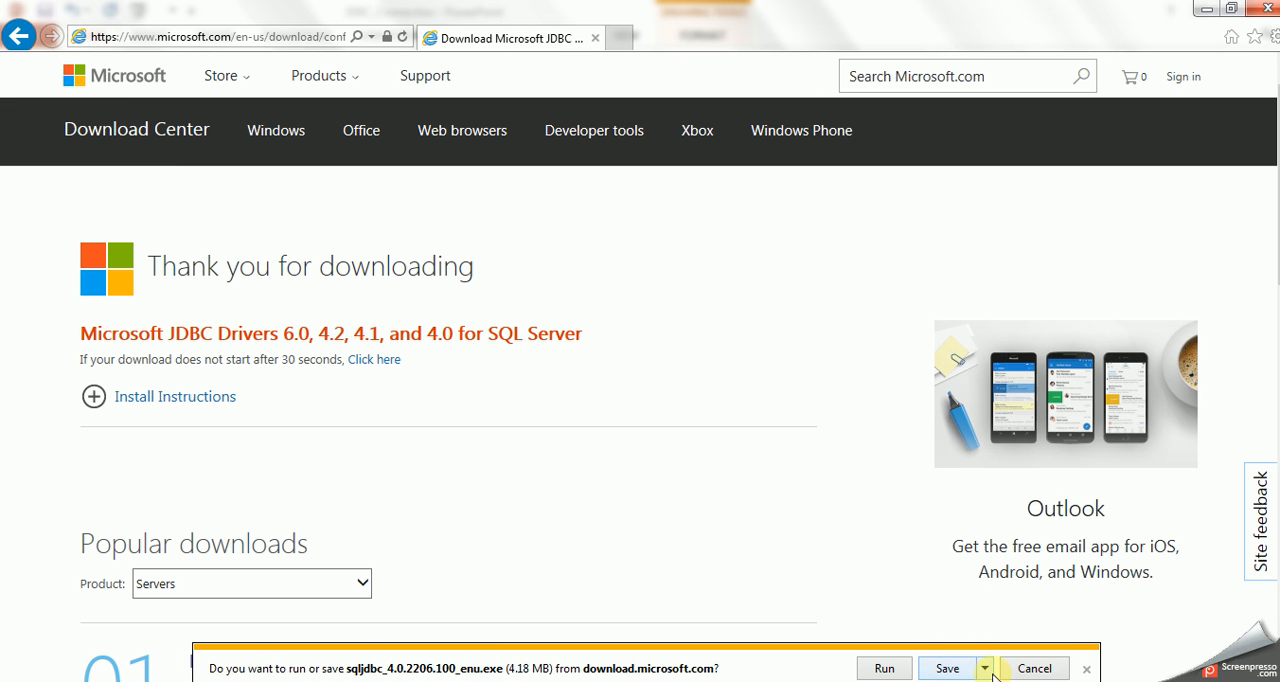
# Choose Save as for the driver installer, then cancel the save location dialog.
pyautogui.click(990, 668)
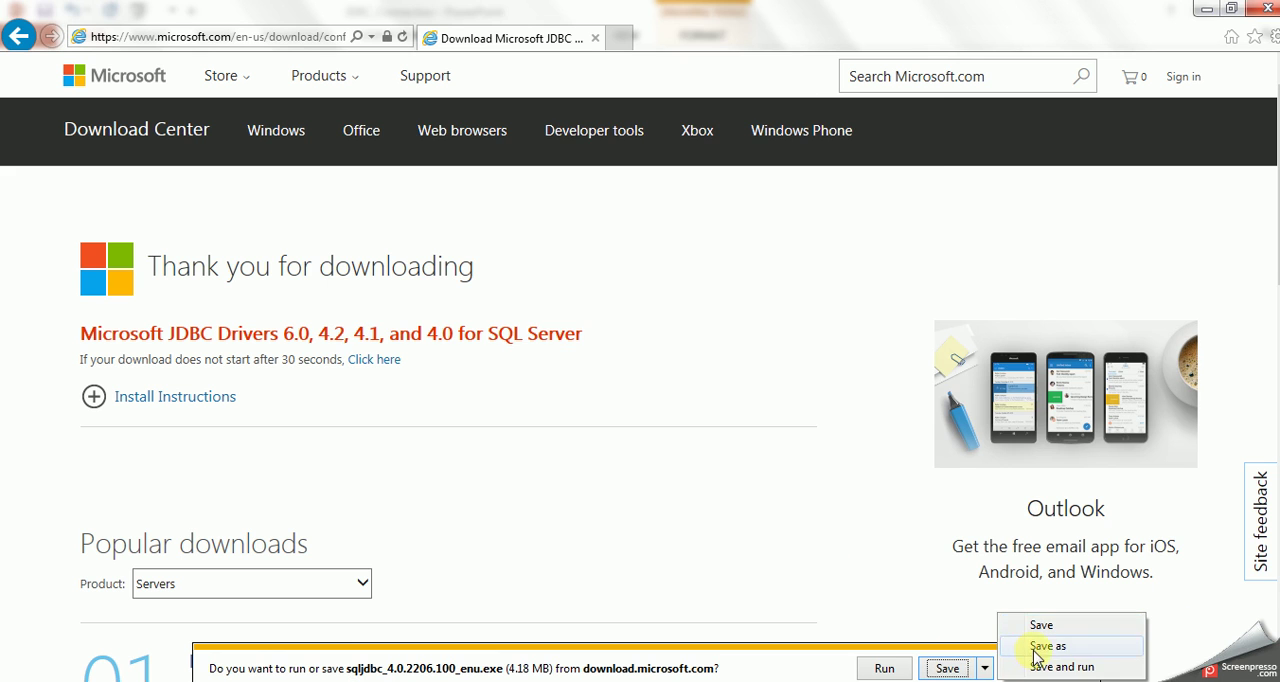
pyautogui.click(1054, 646)
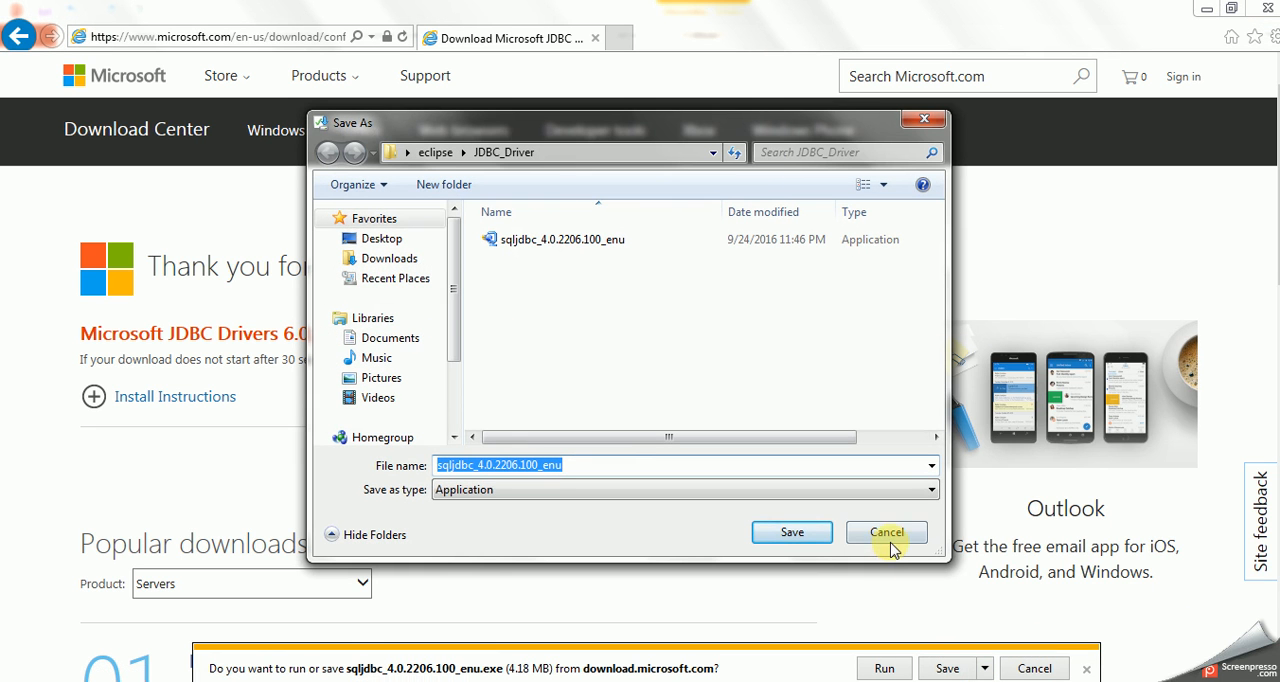
pyautogui.click(886, 532)
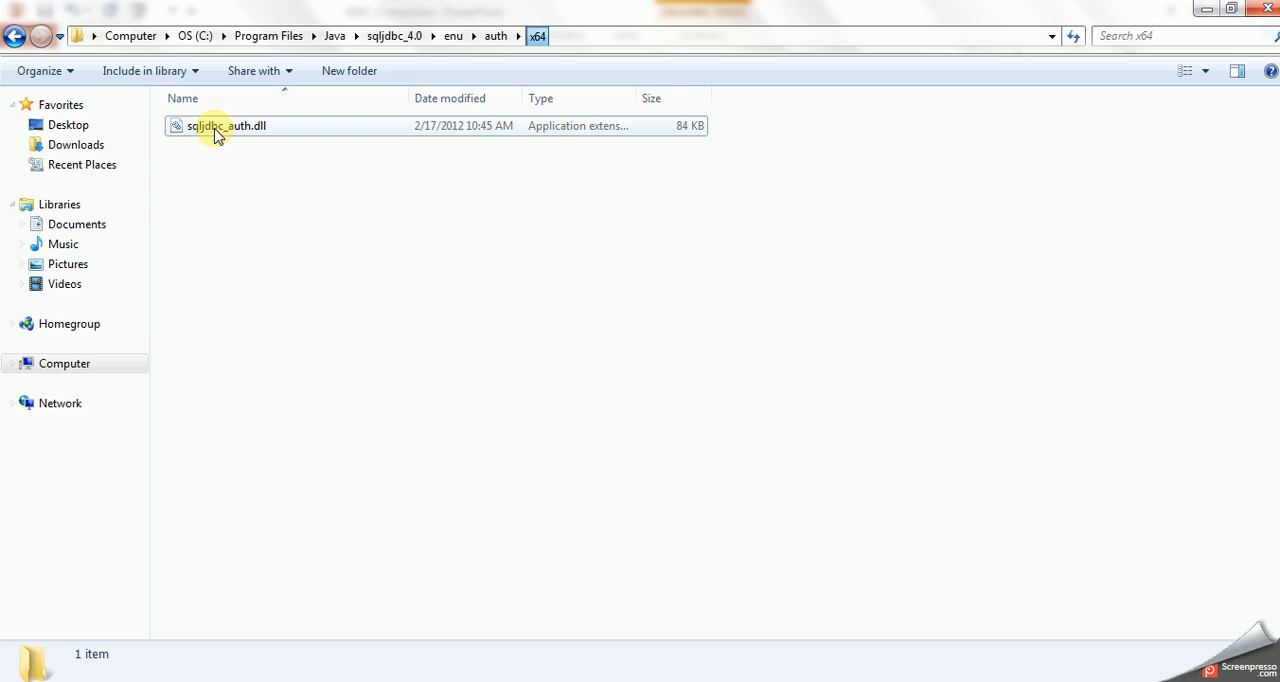
# Navigate to C:\Program Files\Java and into the sqljdbc_4.0 driver folder holding sqljdbc4.jar.
pyautogui.click(16, 26)
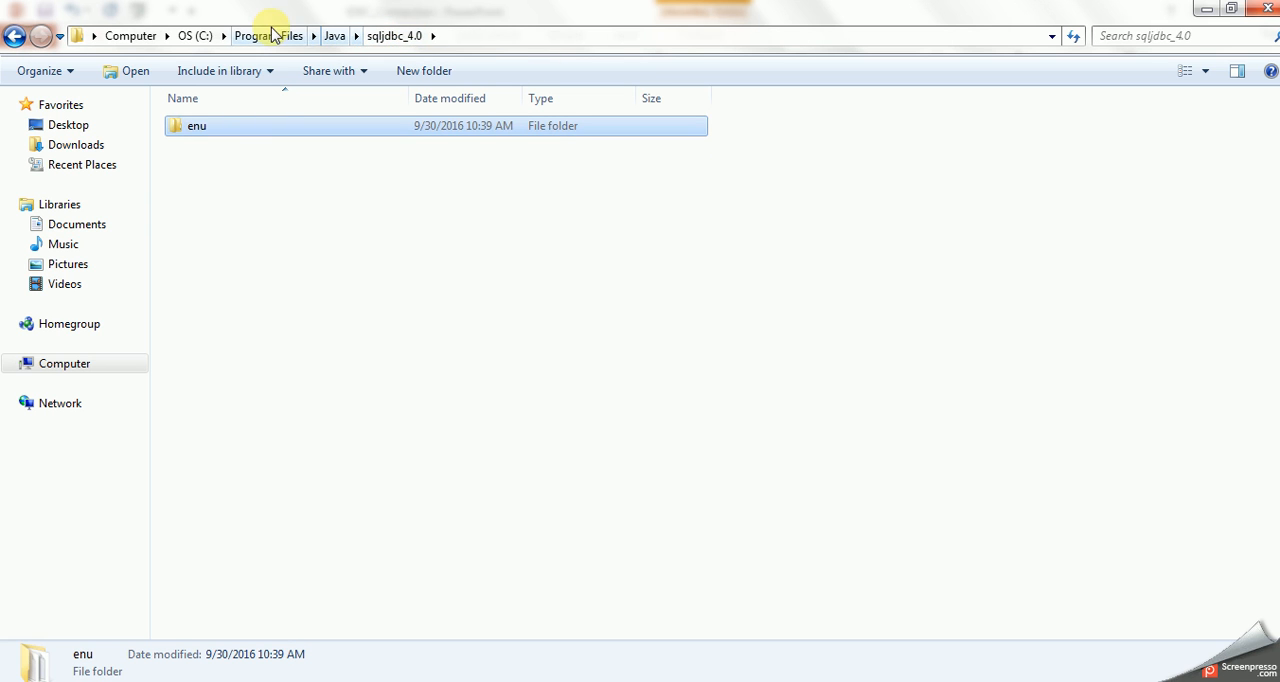
pyautogui.click(256, 32)
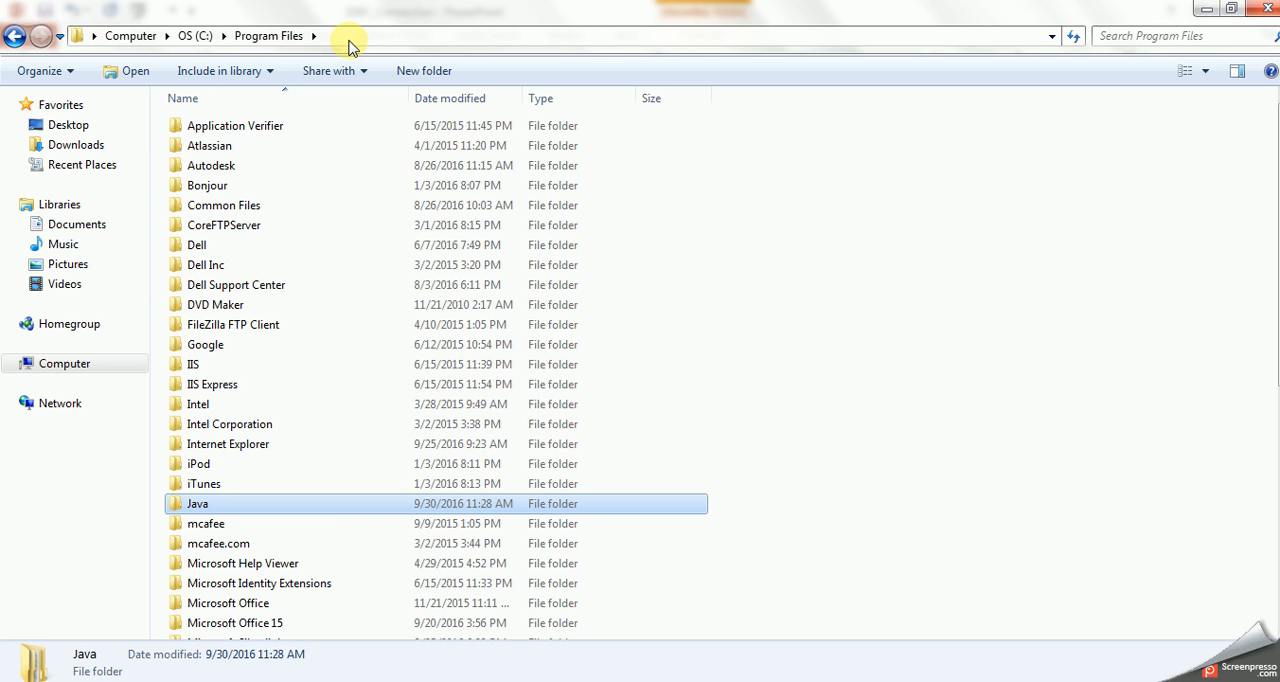
pyautogui.click(350, 36)
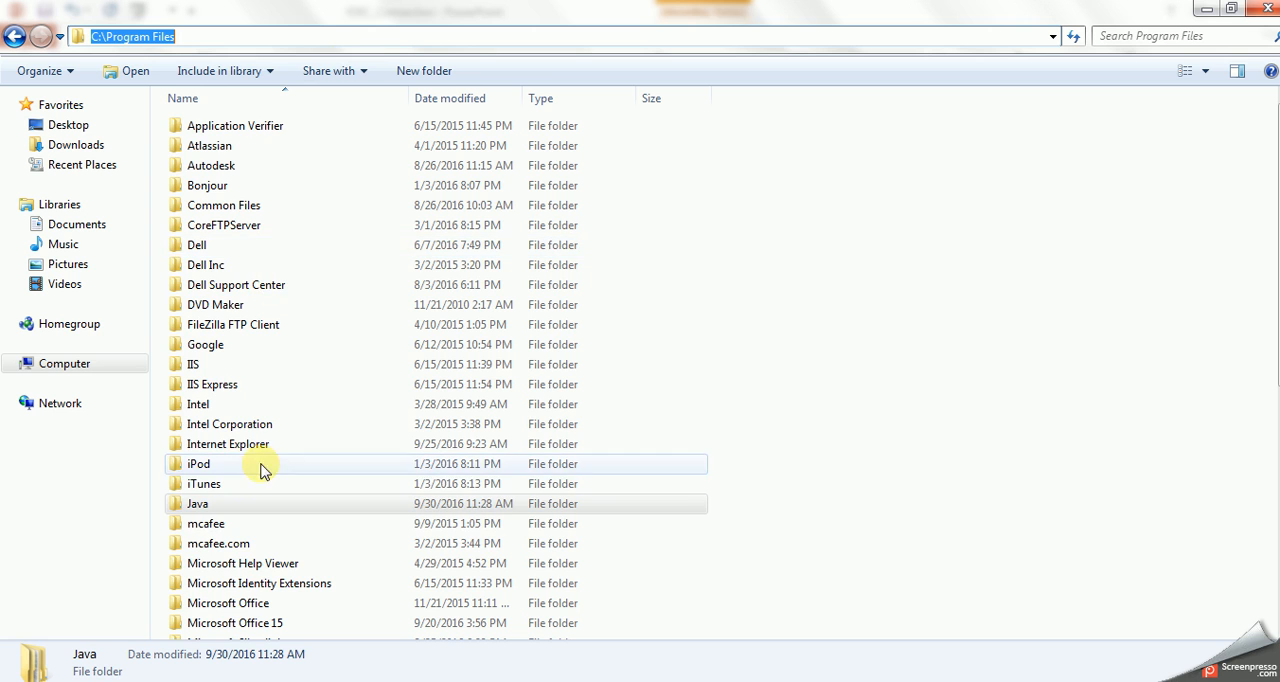
pyautogui.doubleClick(196, 504)
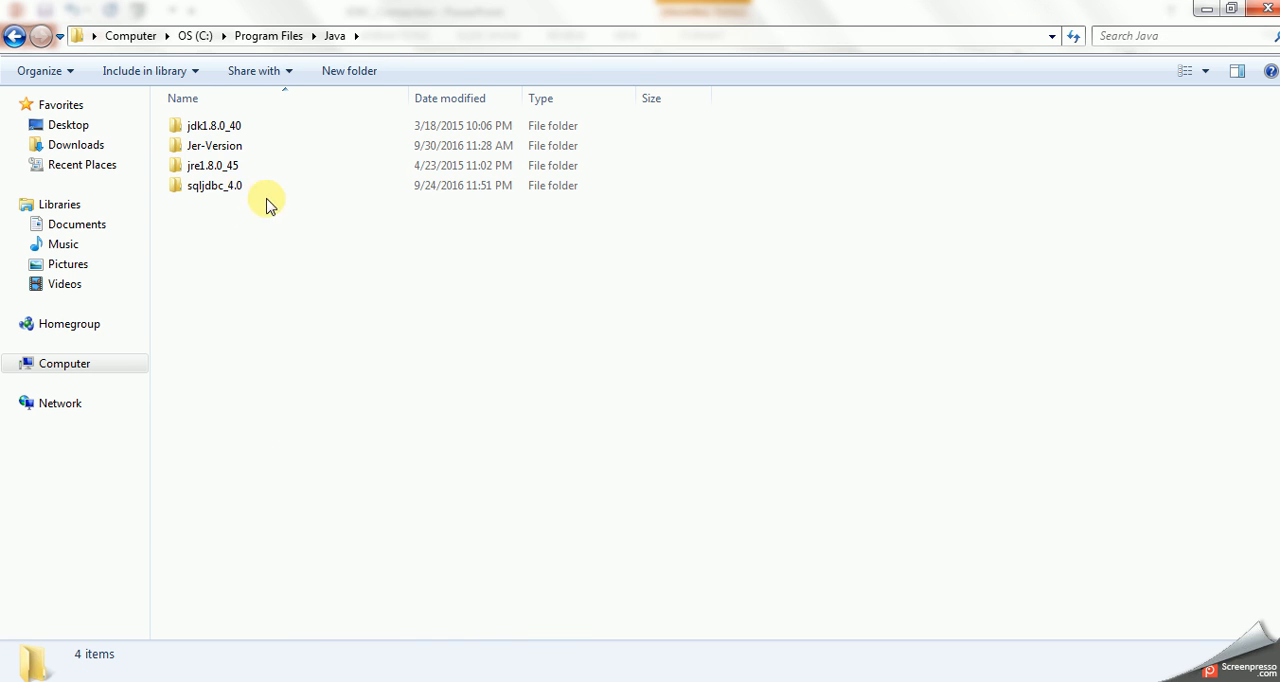
pyautogui.click(212, 184)
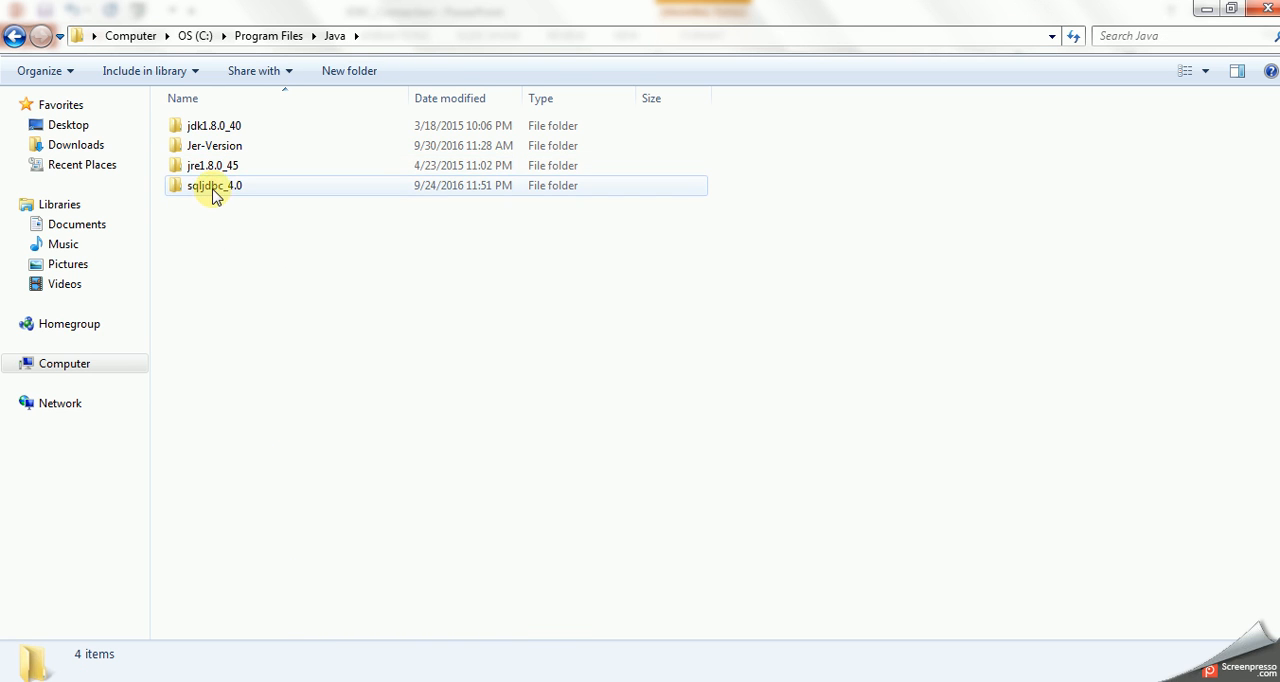
pyautogui.doubleClick(210, 184)
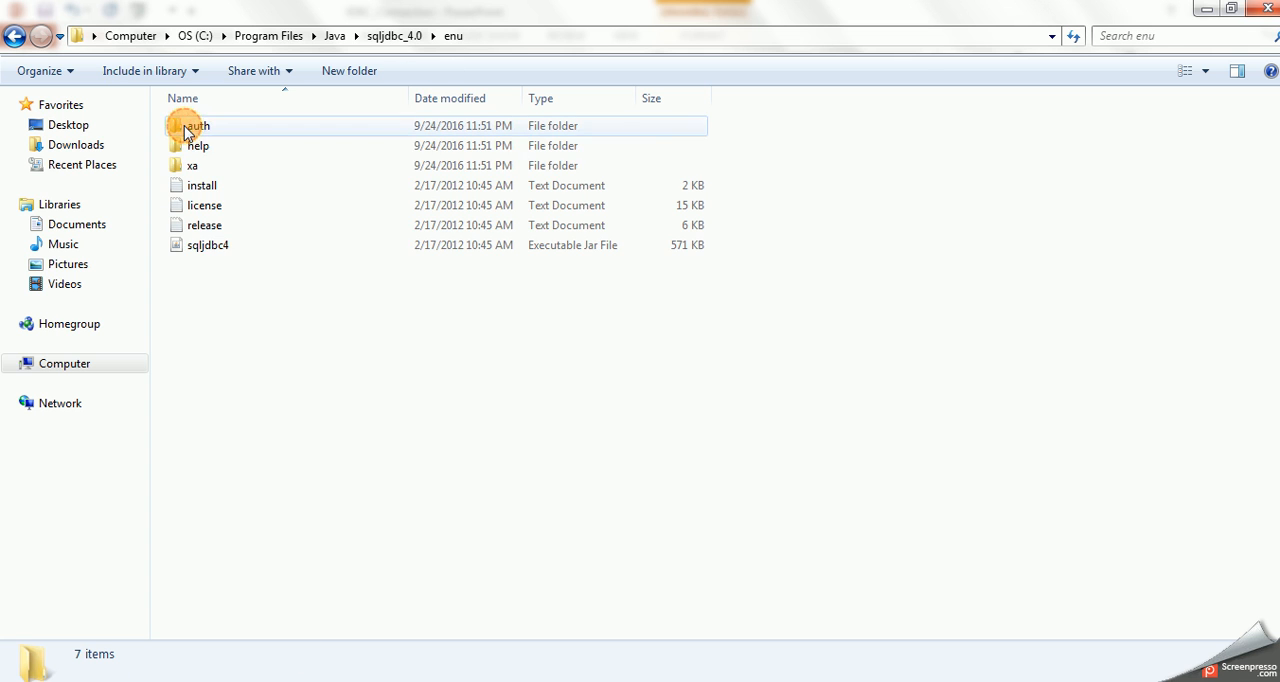
pyautogui.moveTo(208, 258)
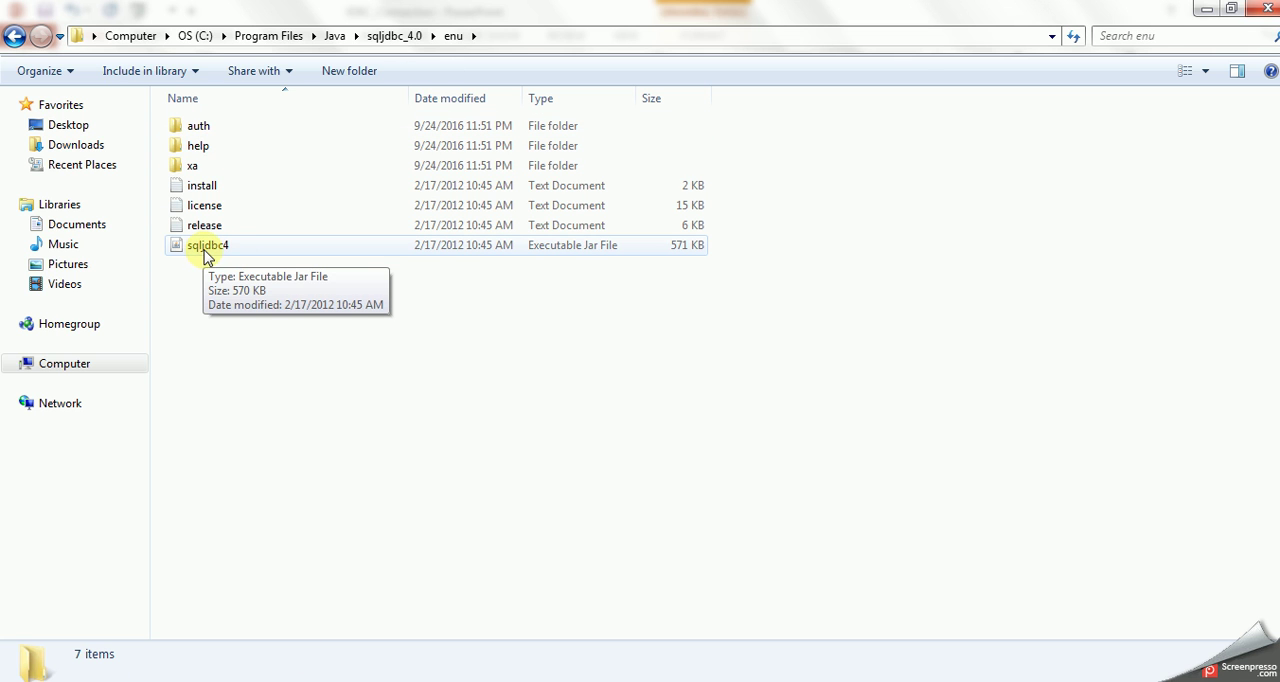
pyautogui.moveTo(212, 256)
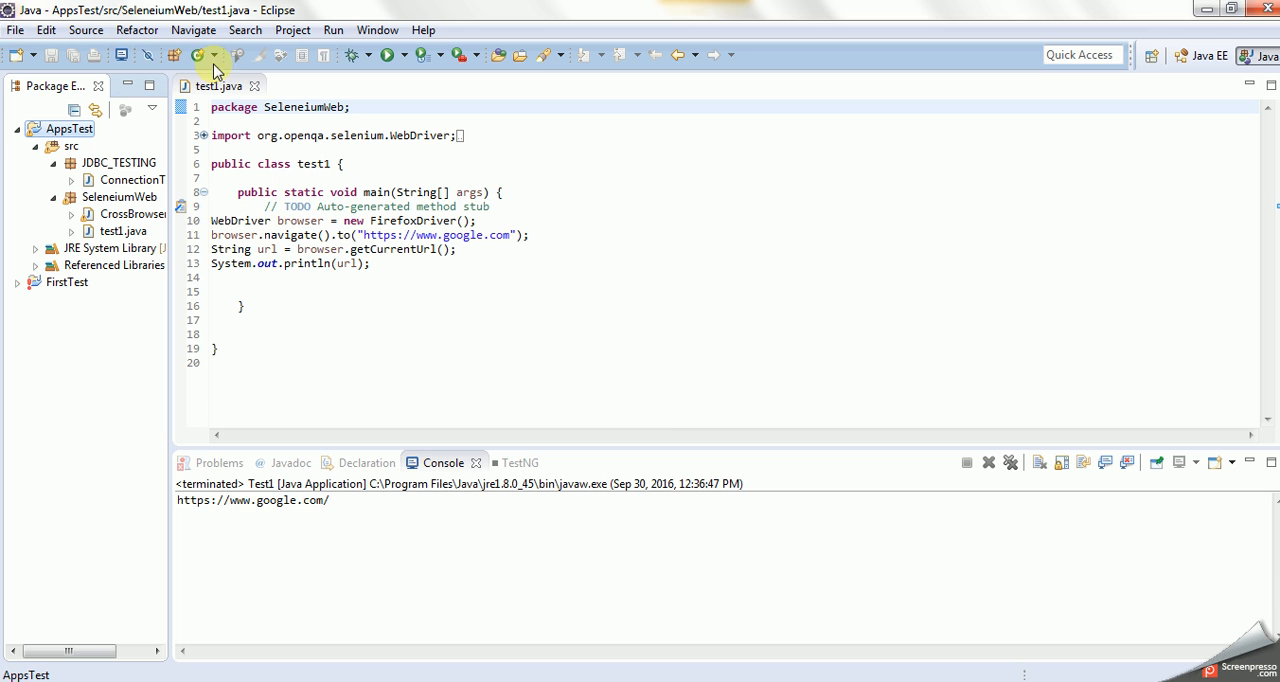
# Create class DatabaseConnection with a public static void main stub in the JDBC_TESTING package.
pyautogui.click(58, 128)
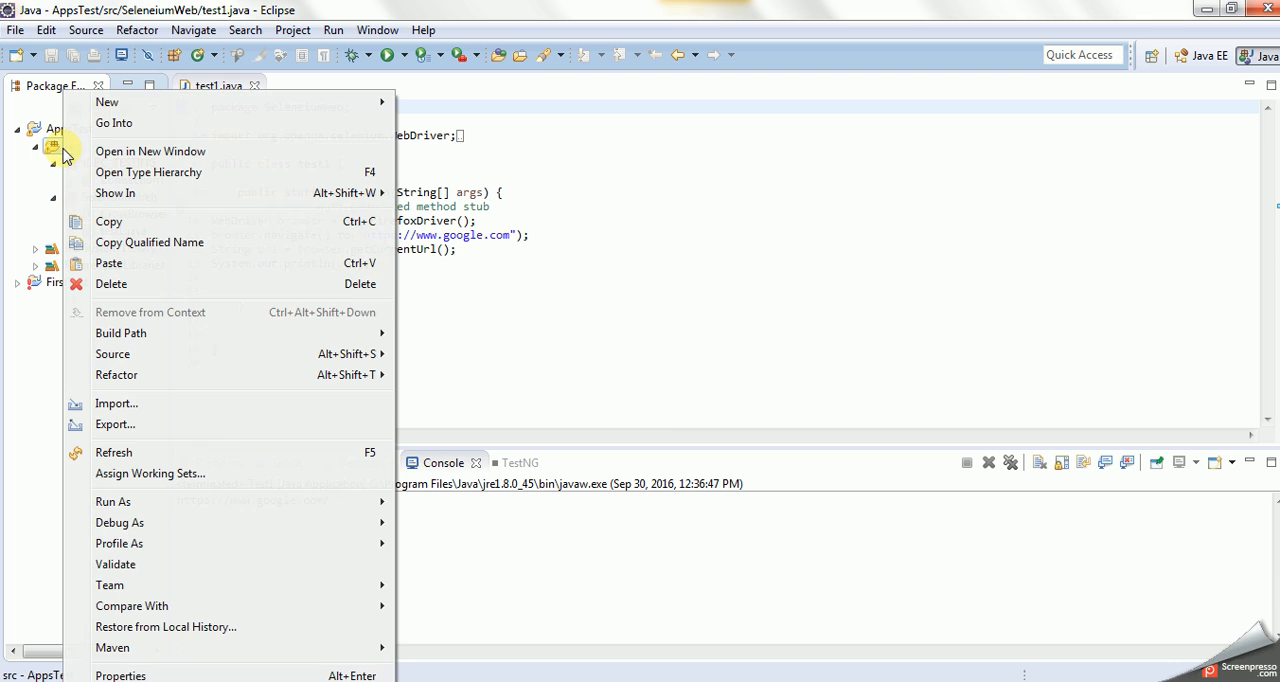
pyautogui.moveTo(120, 332)
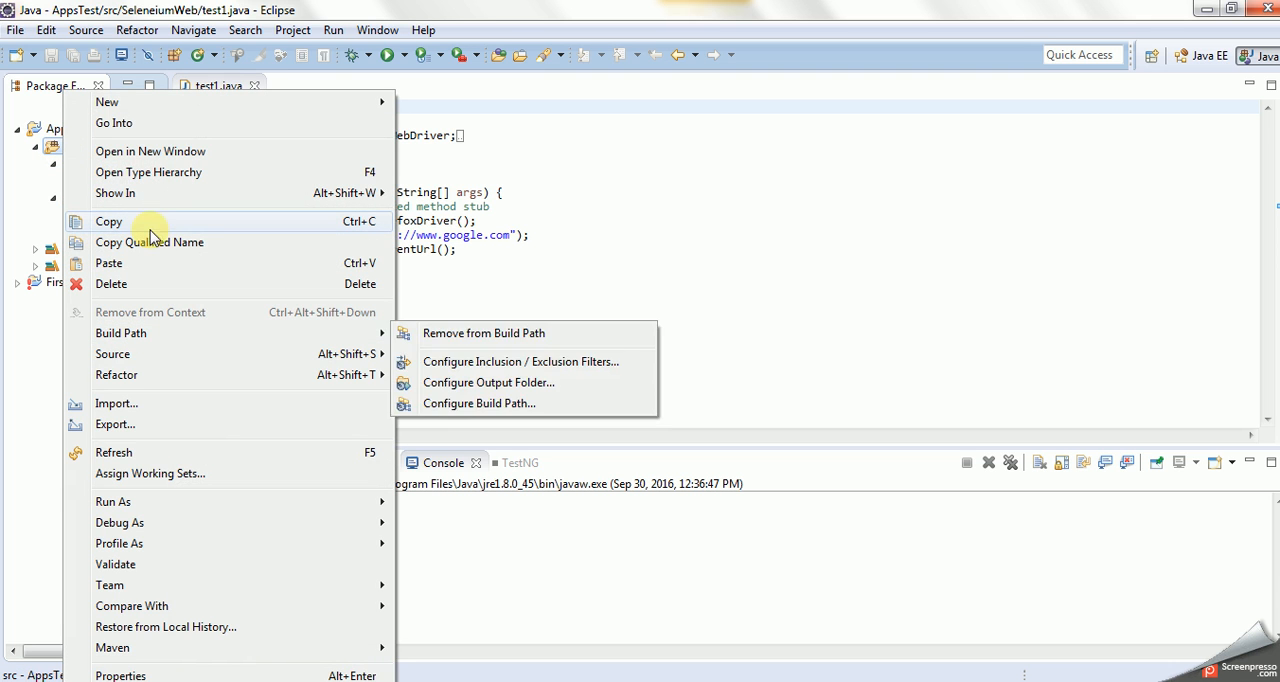
pyautogui.moveTo(136, 354)
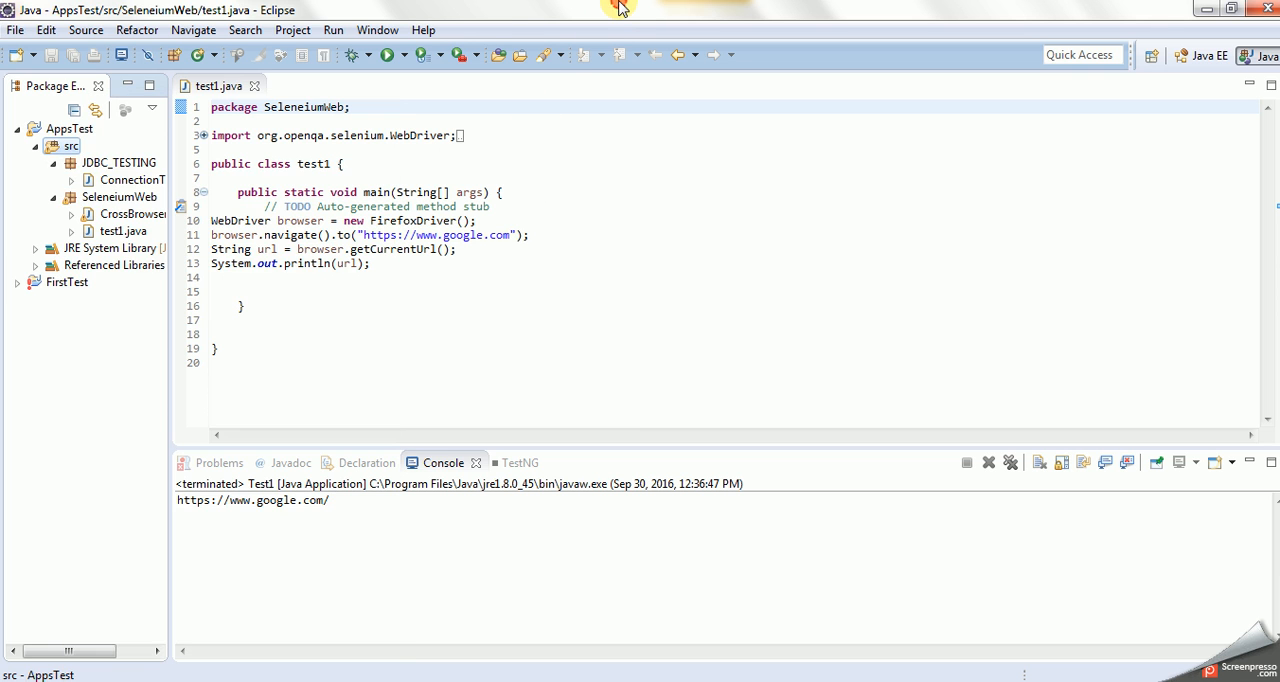
pyautogui.click(112, 162)
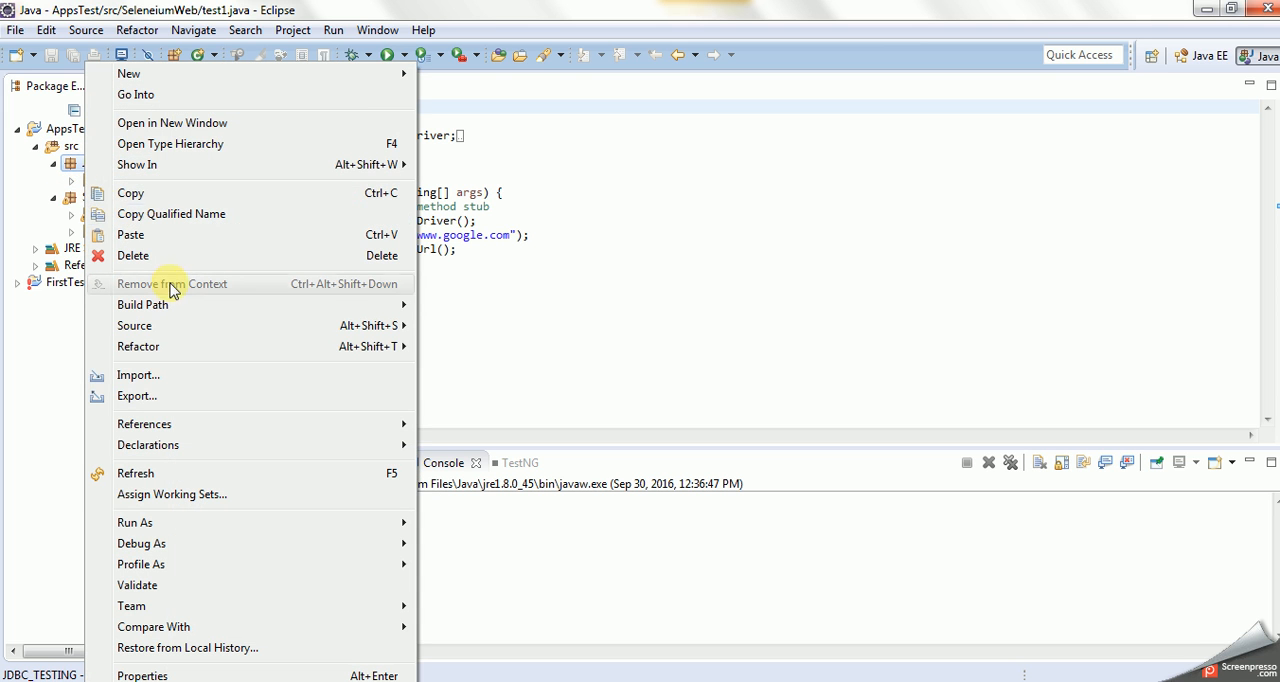
pyautogui.moveTo(142, 304)
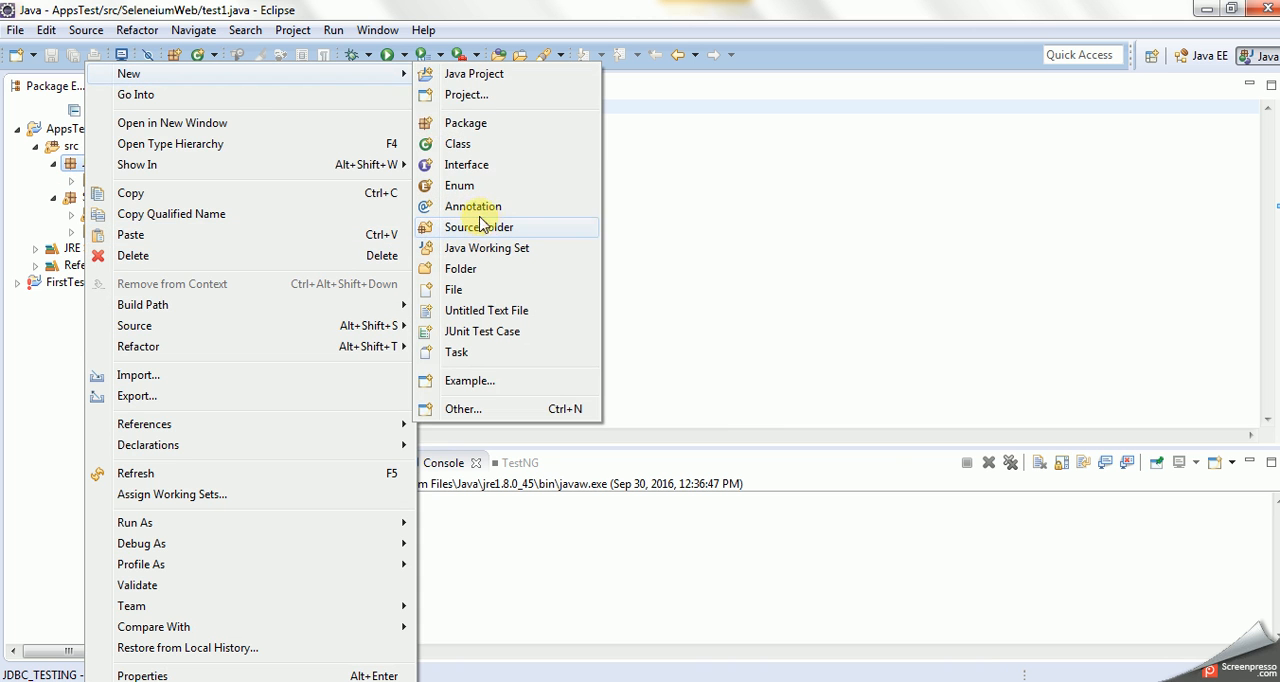
pyautogui.click(460, 144)
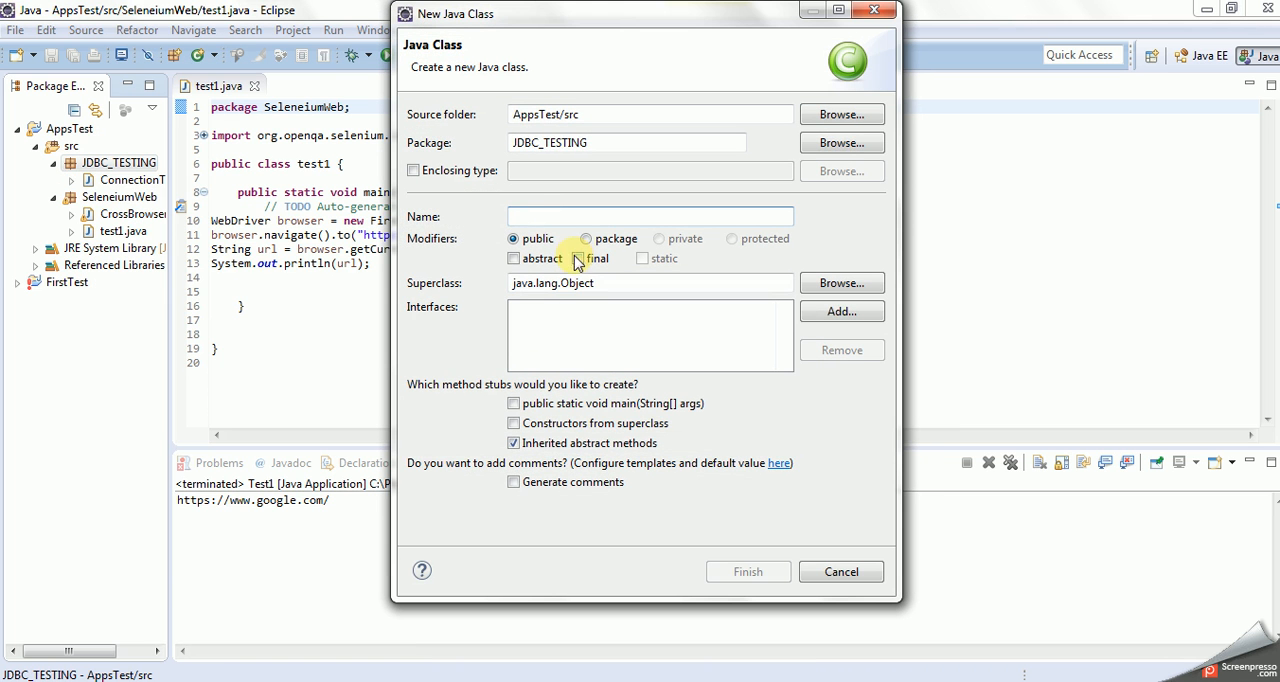
pyautogui.write('DatabaseConne')
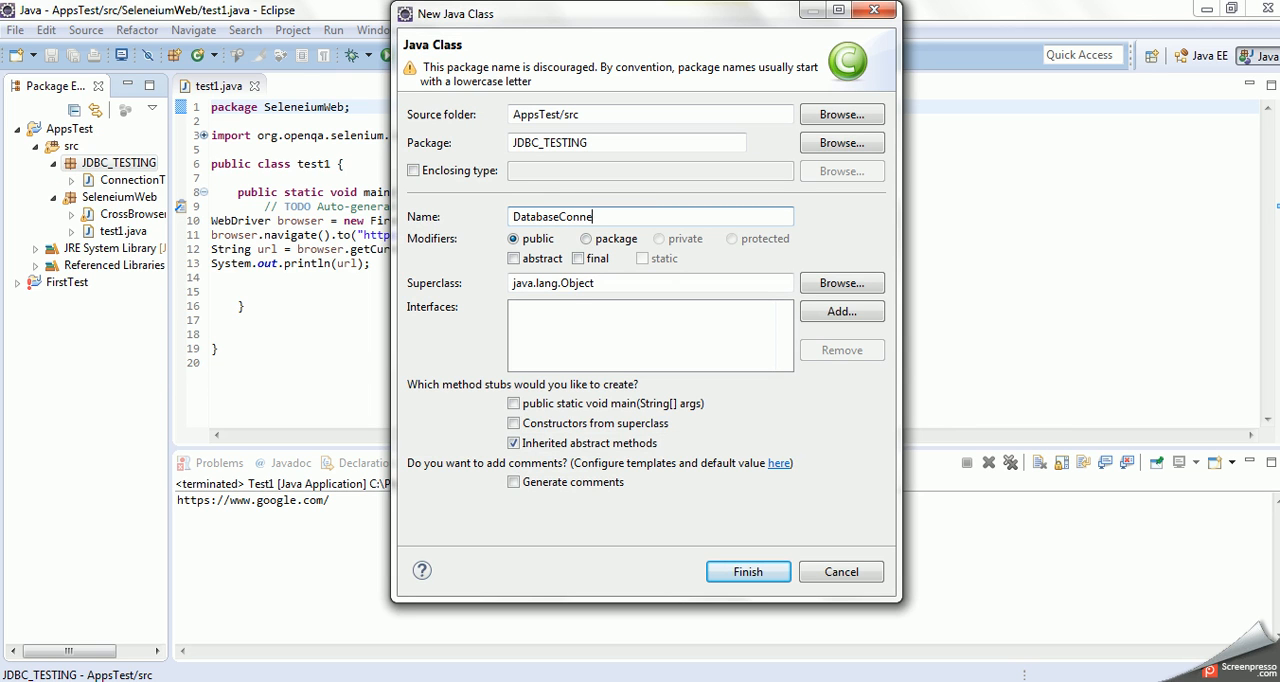
pyautogui.write('ction')
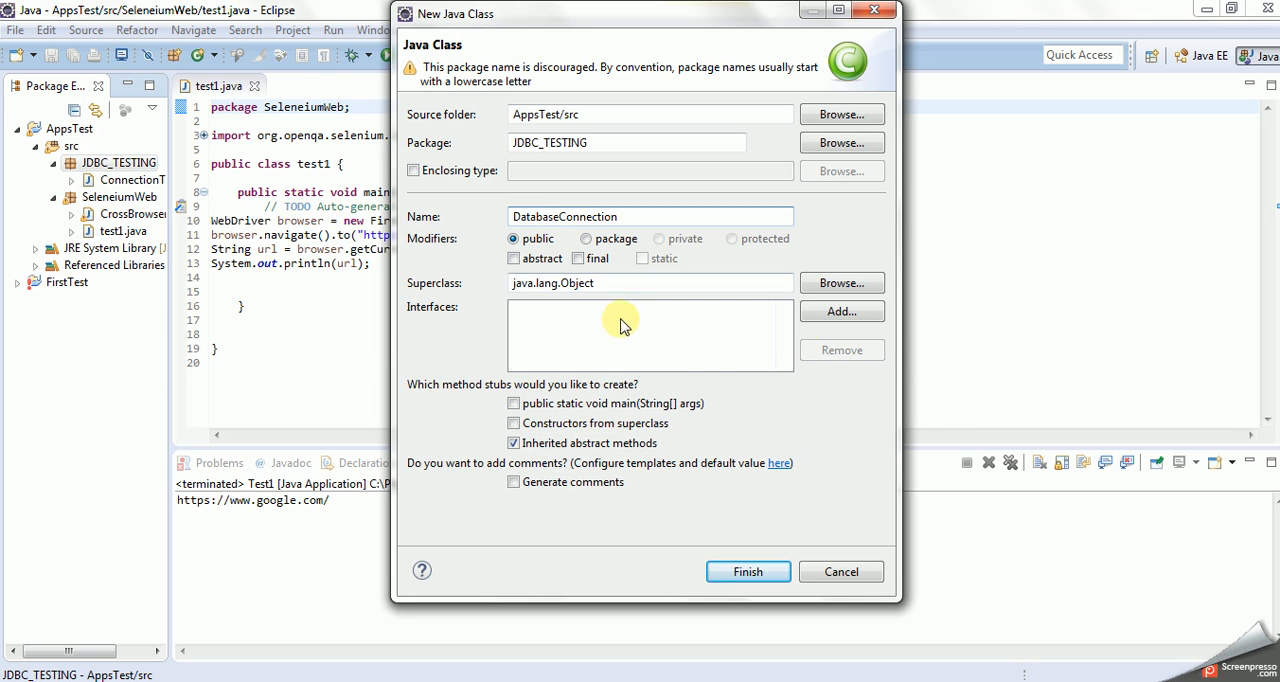
pyautogui.click(512, 404)
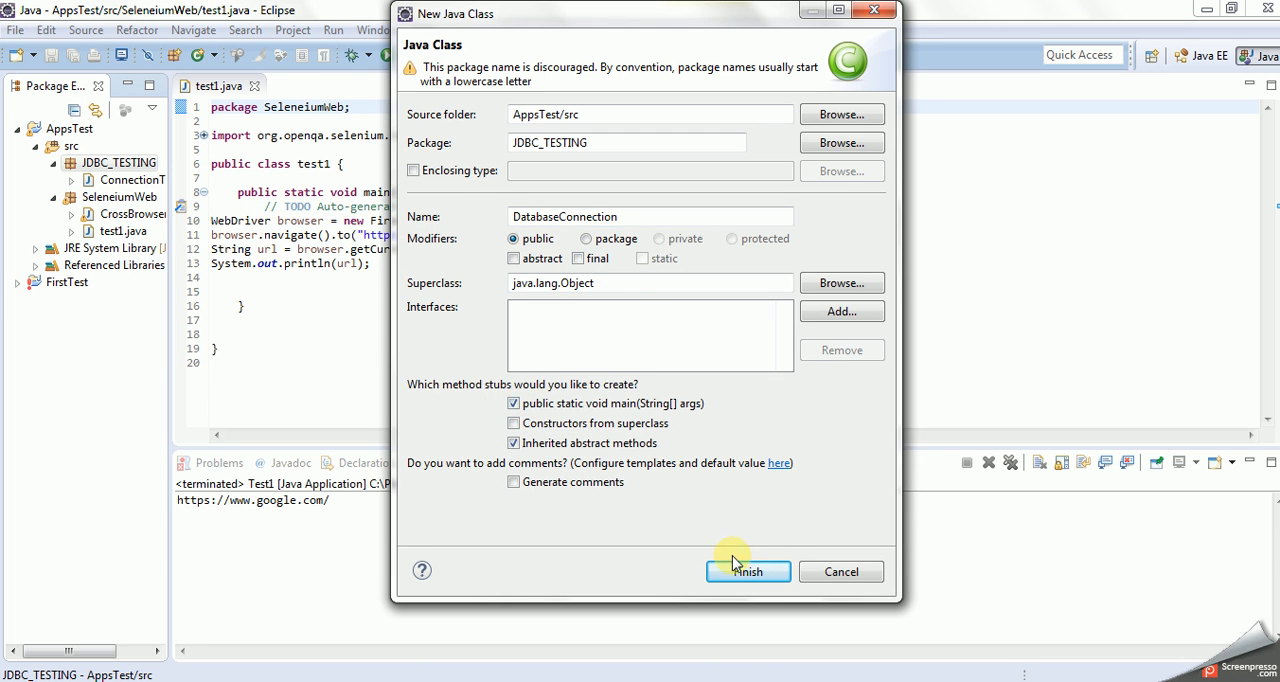
pyautogui.click(748, 572)
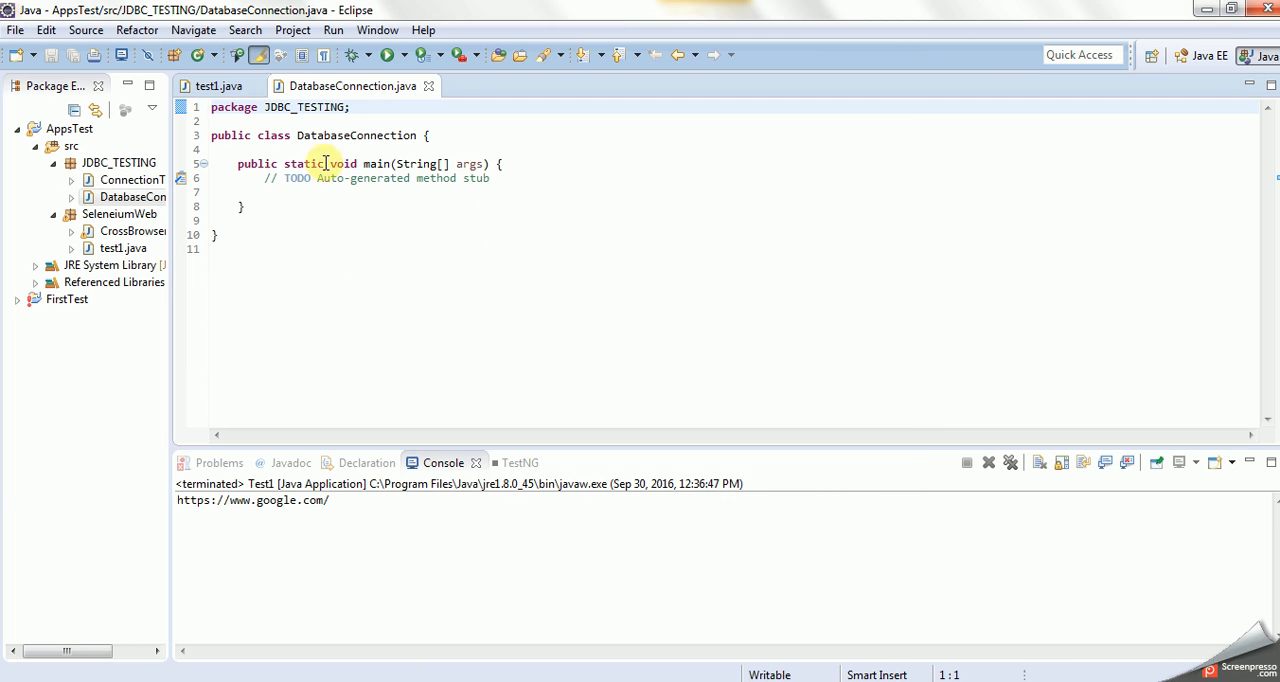
# Add sqljdbc4.jar from the sqljdbc_4.0 enu folder as an external JAR on AppsTest's build path.
pyautogui.click(64, 128)
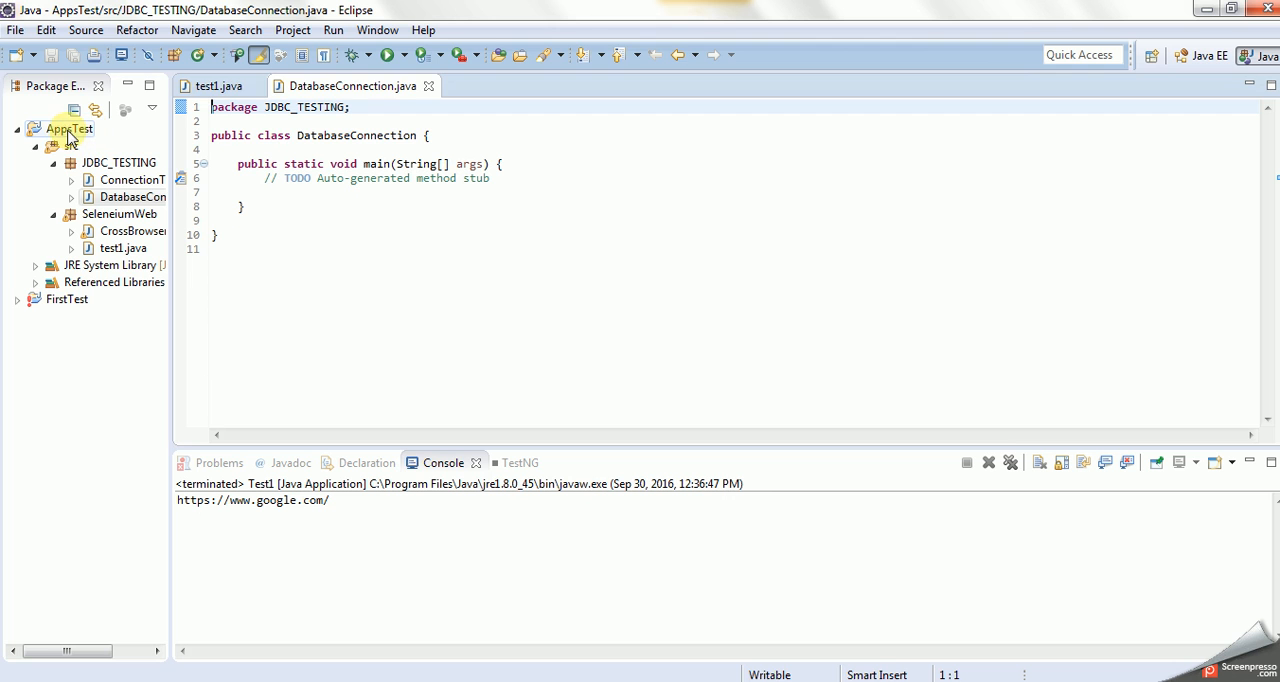
pyautogui.rightClick(64, 132)
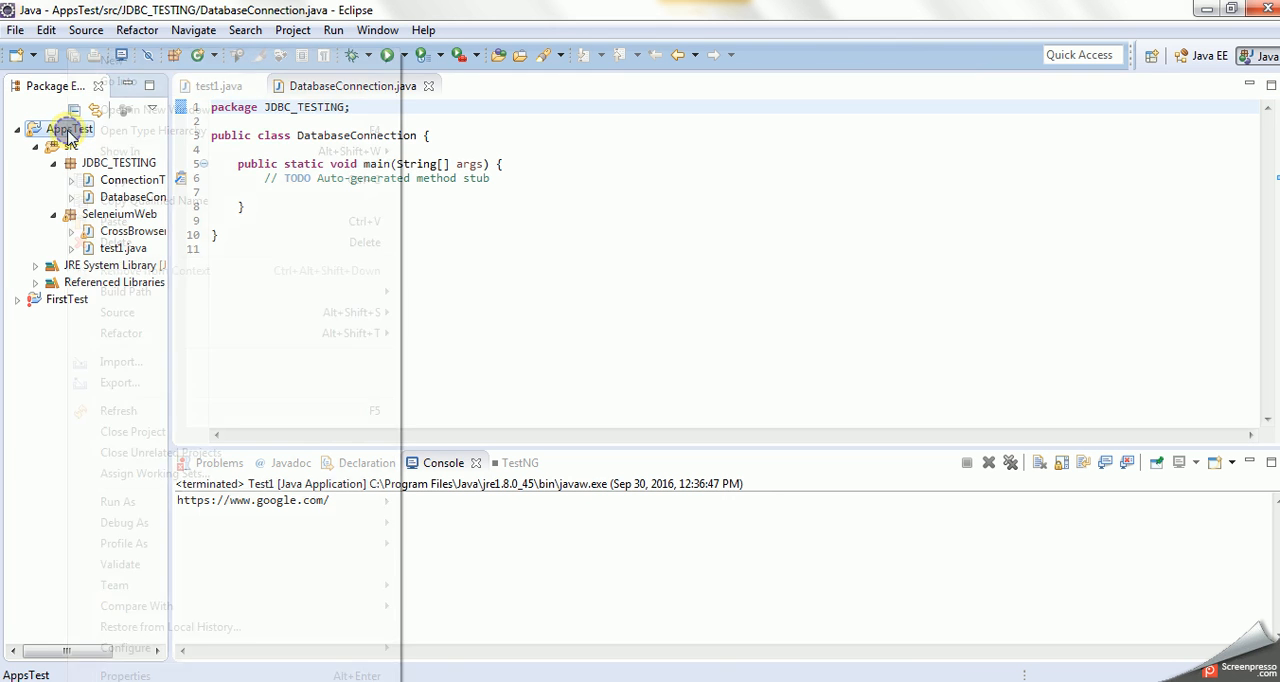
pyautogui.moveTo(126, 292)
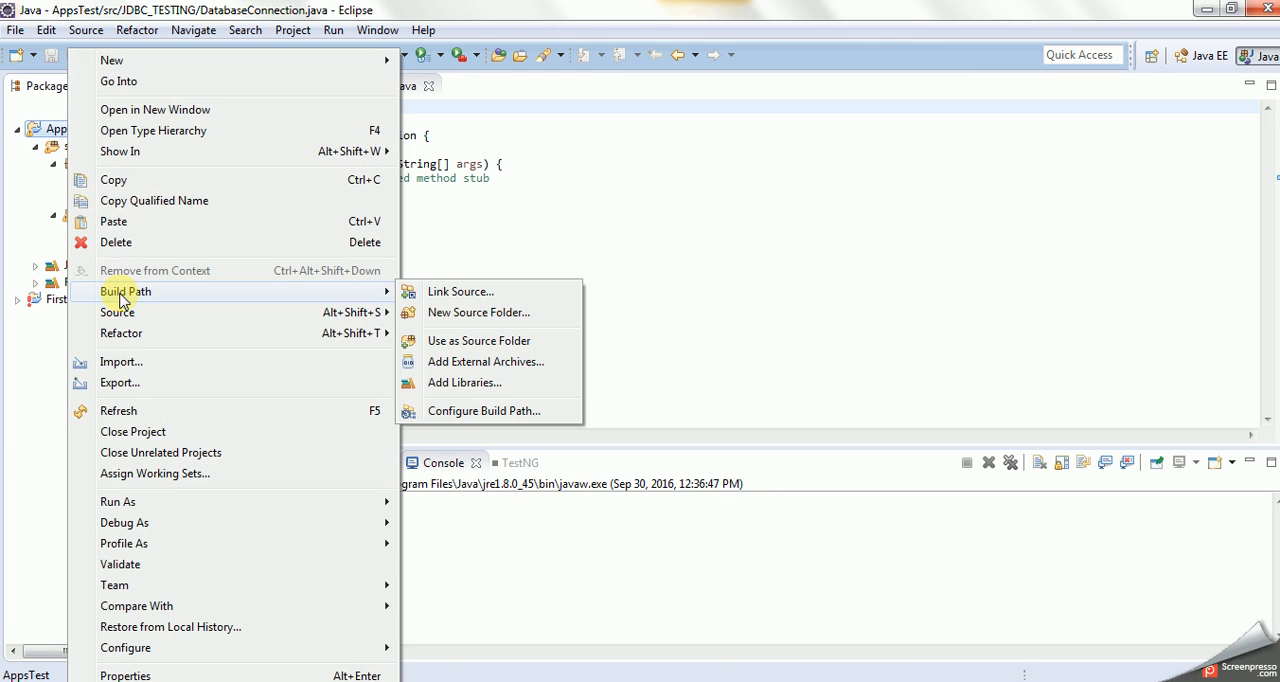
pyautogui.moveTo(496, 412)
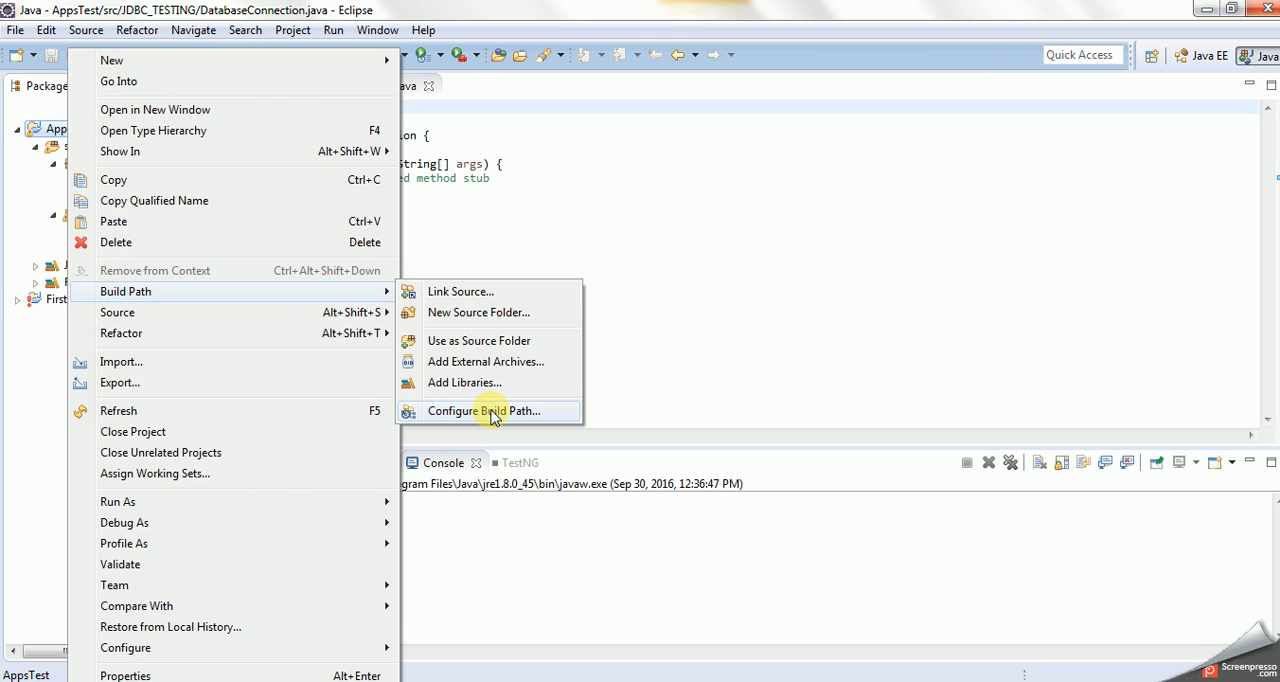
pyautogui.click(492, 412)
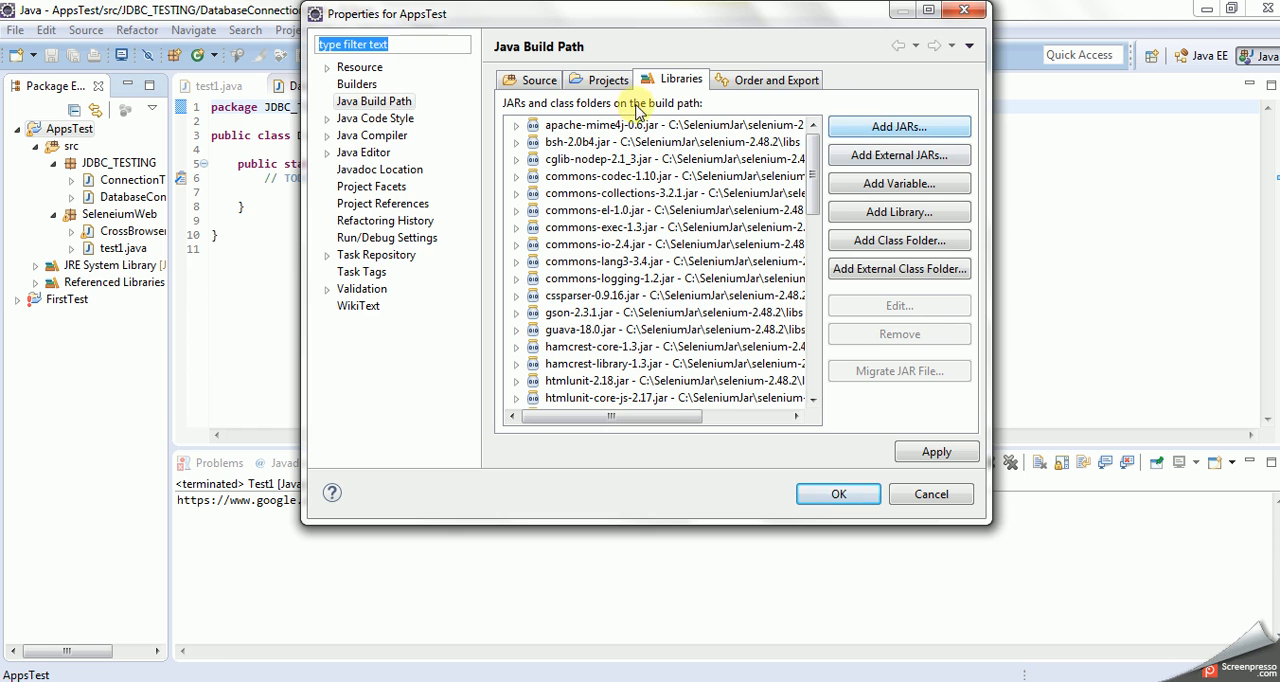
pyautogui.moveTo(892, 156)
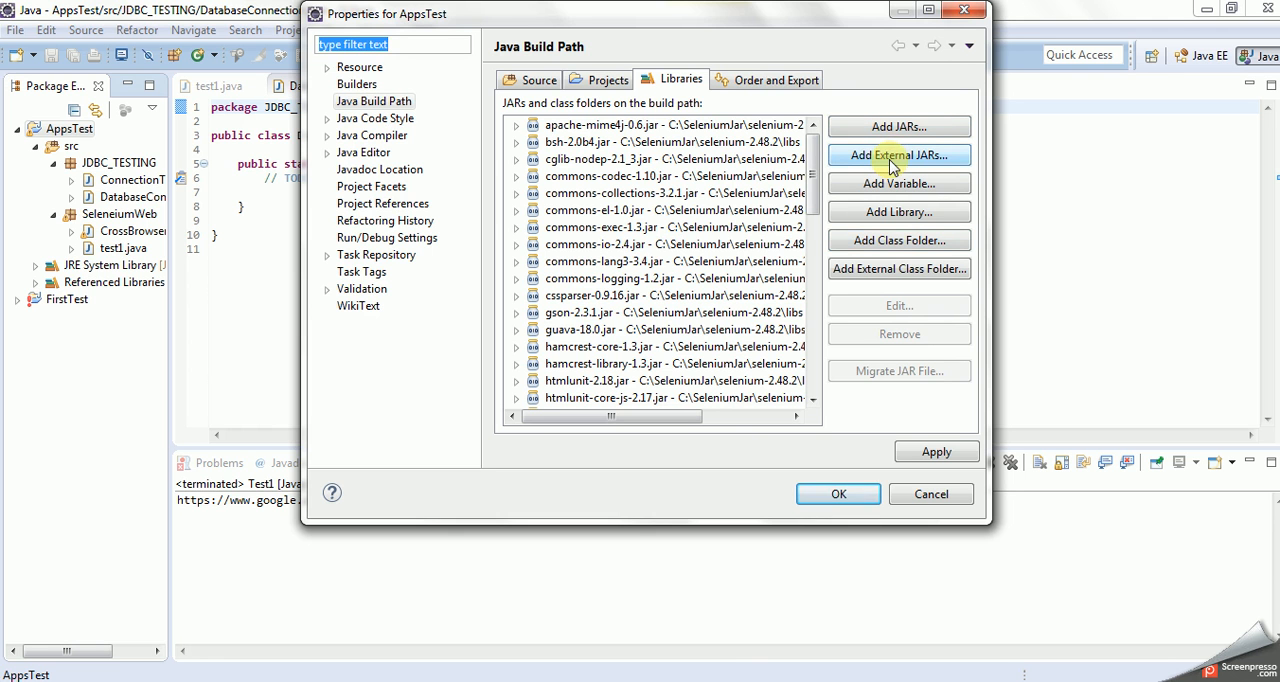
pyautogui.click(898, 156)
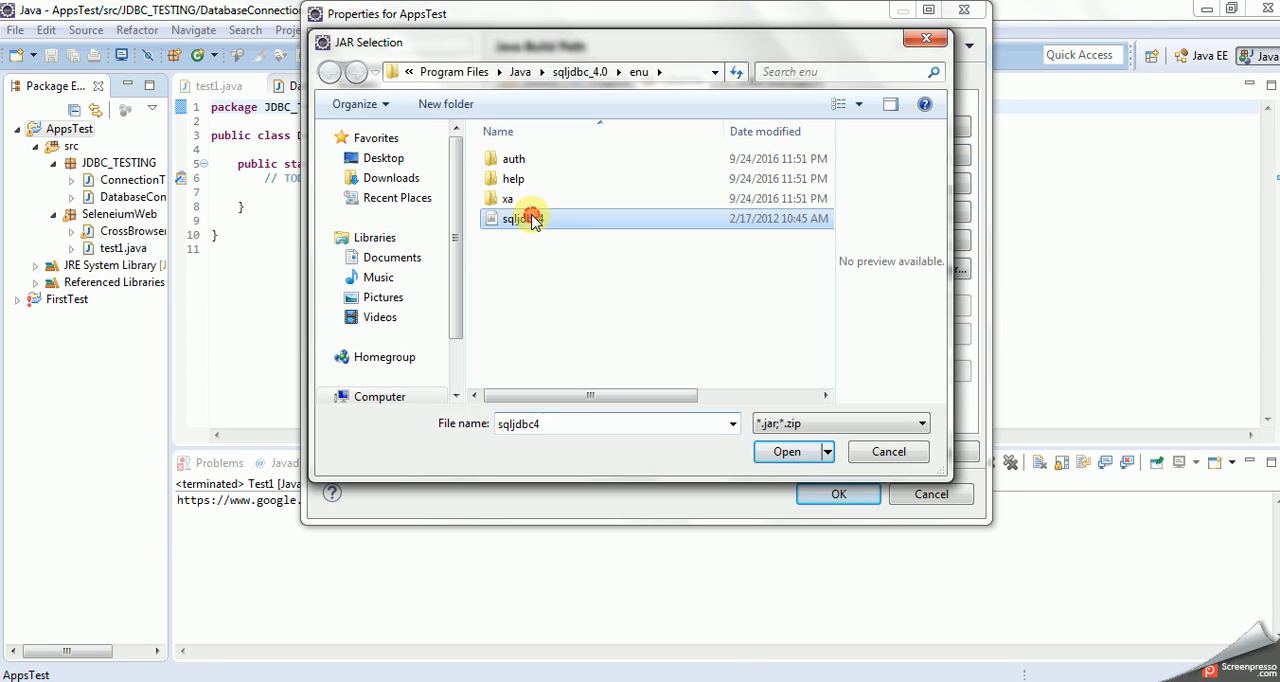
pyautogui.click(786, 452)
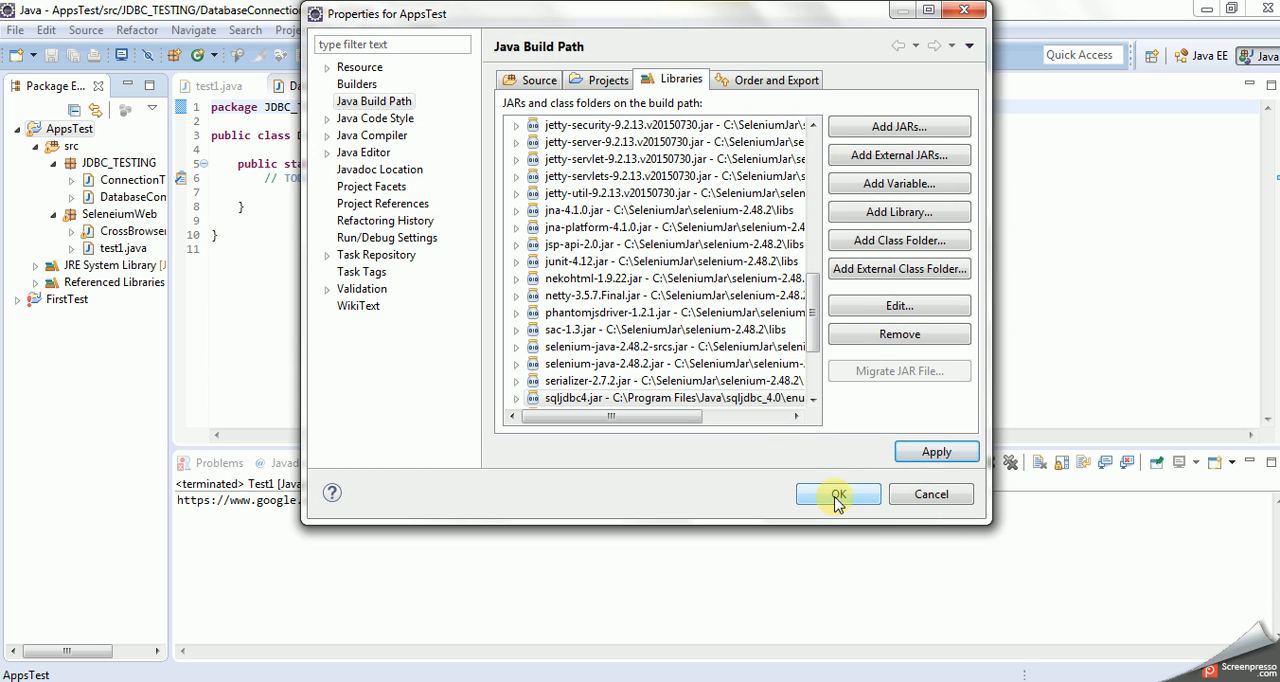
pyautogui.click(838, 494)
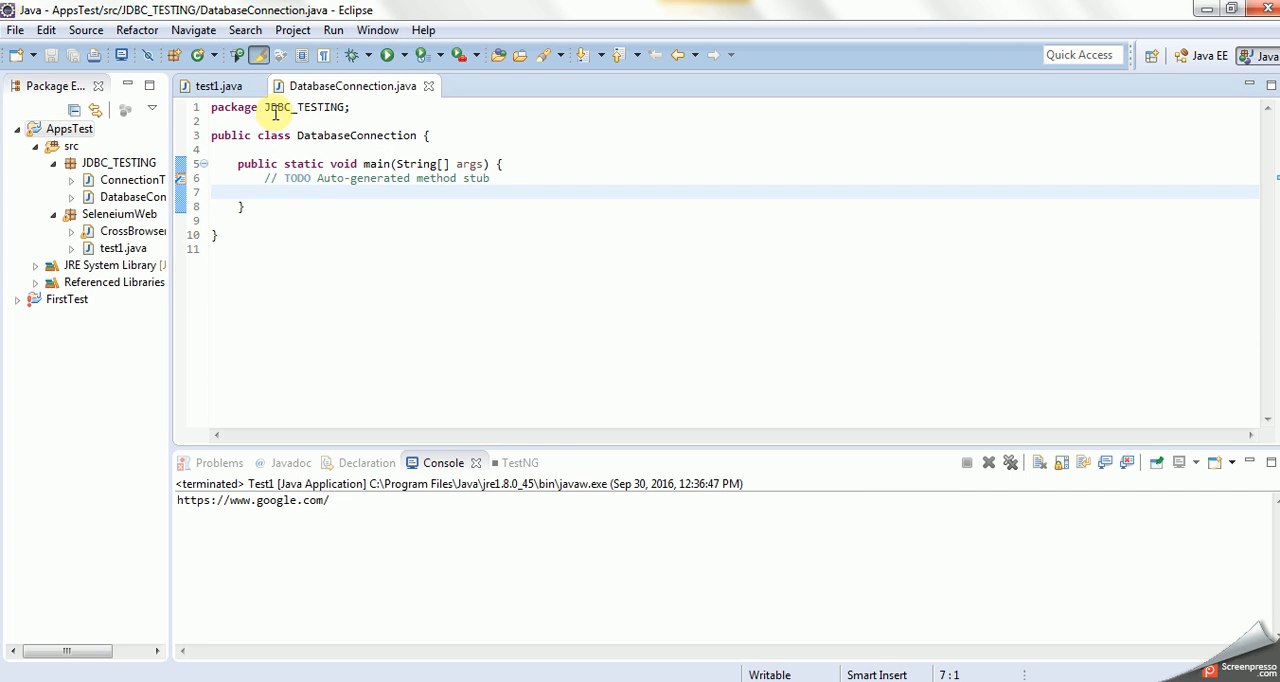
pyautogui.moveTo(392, 192)
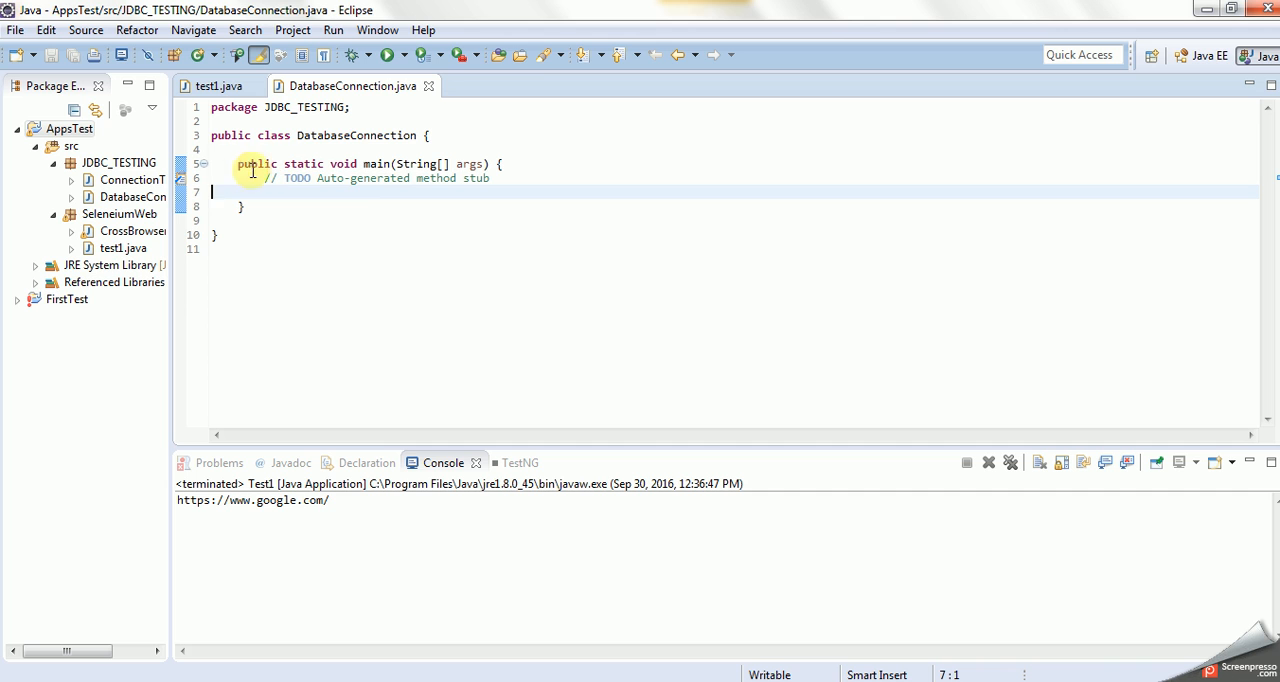
pyautogui.moveTo(240, 202)
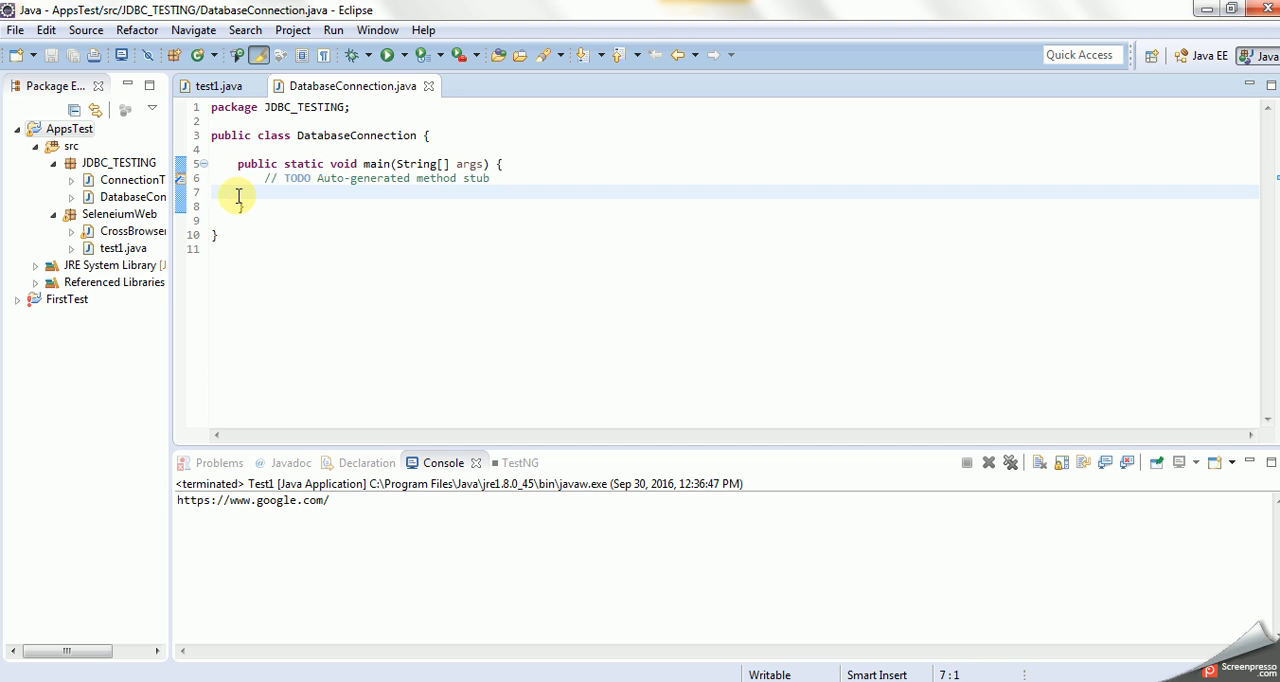
# Declare String connectionUrl = "jdbc:sqlserver://localhost:1433"; inside DatabaseConnection's main method.
pyautogui.write('String')
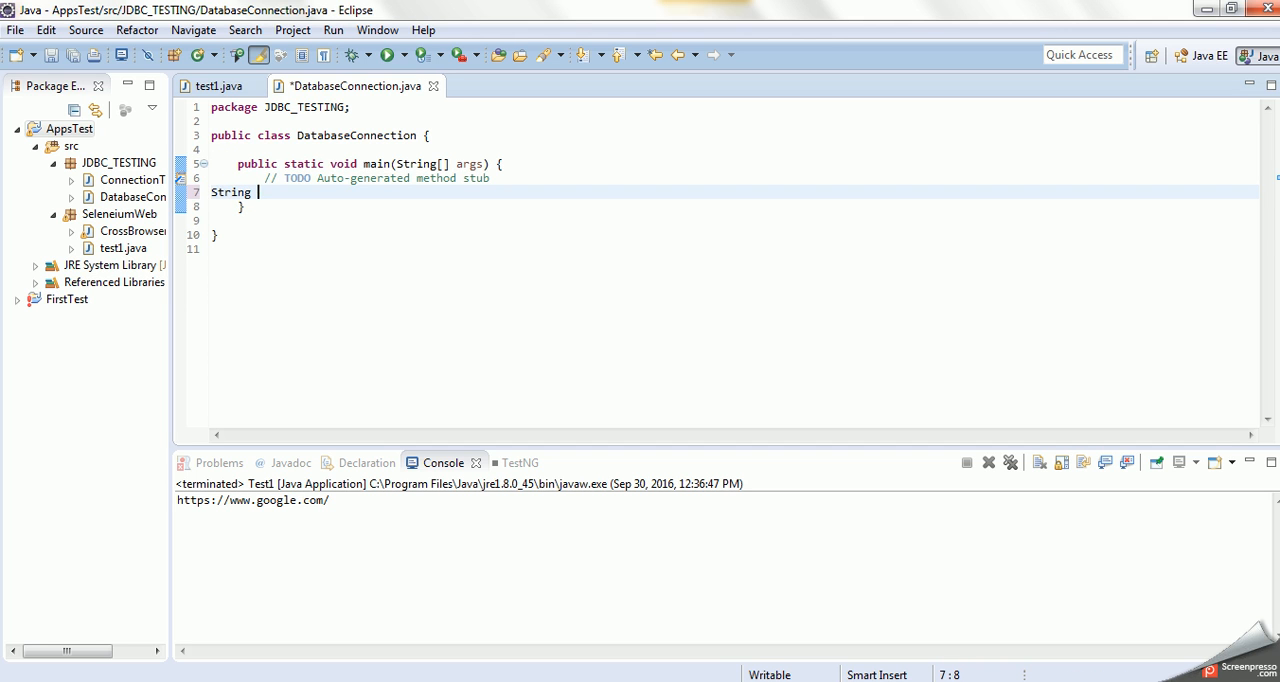
pyautogui.write('C')
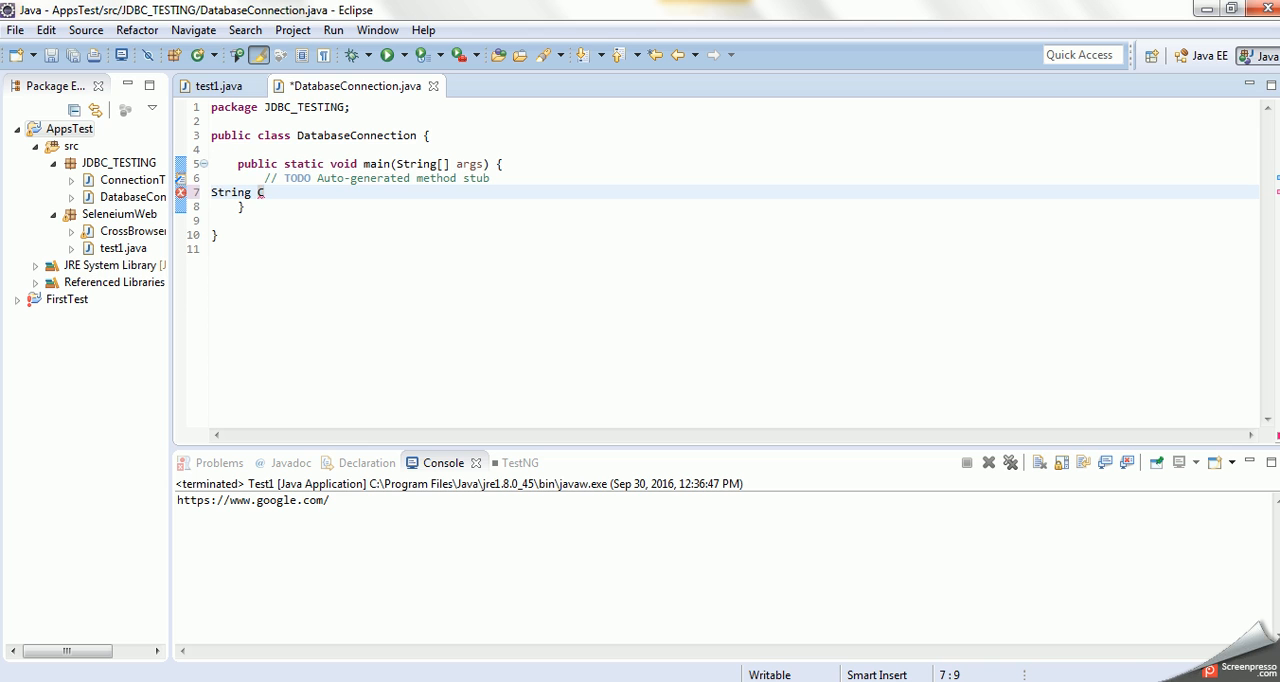
pyautogui.write('onne')
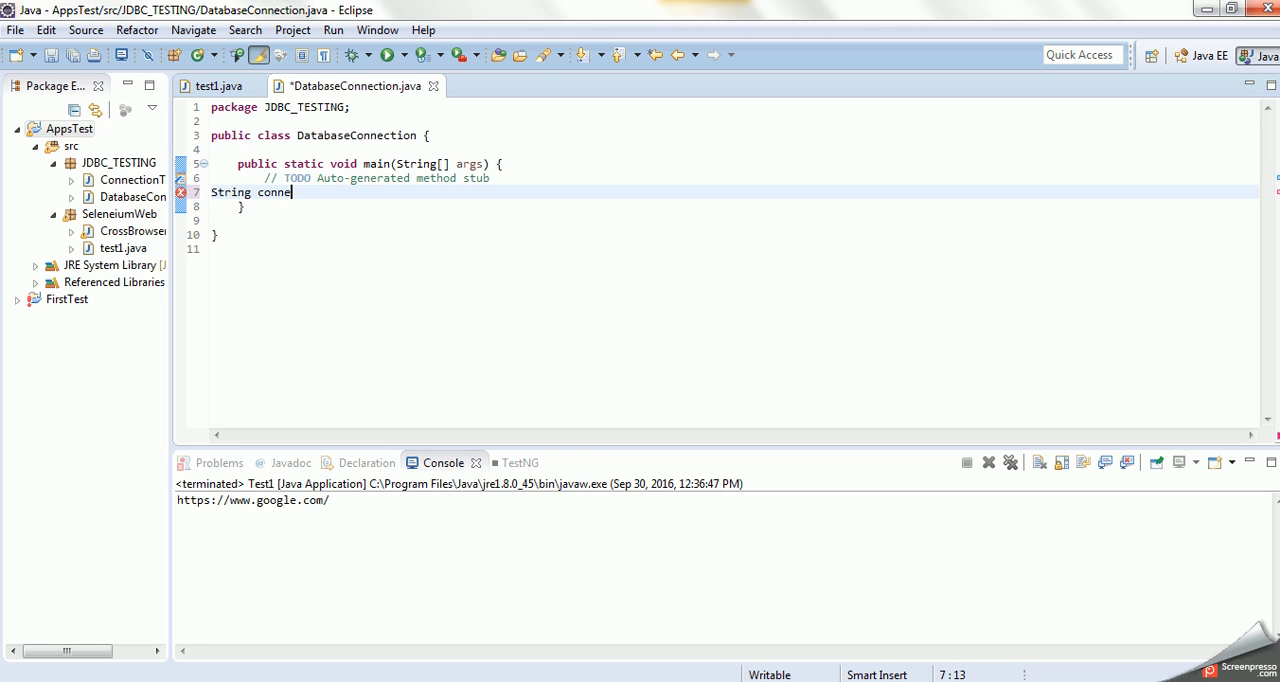
pyautogui.write('ction')
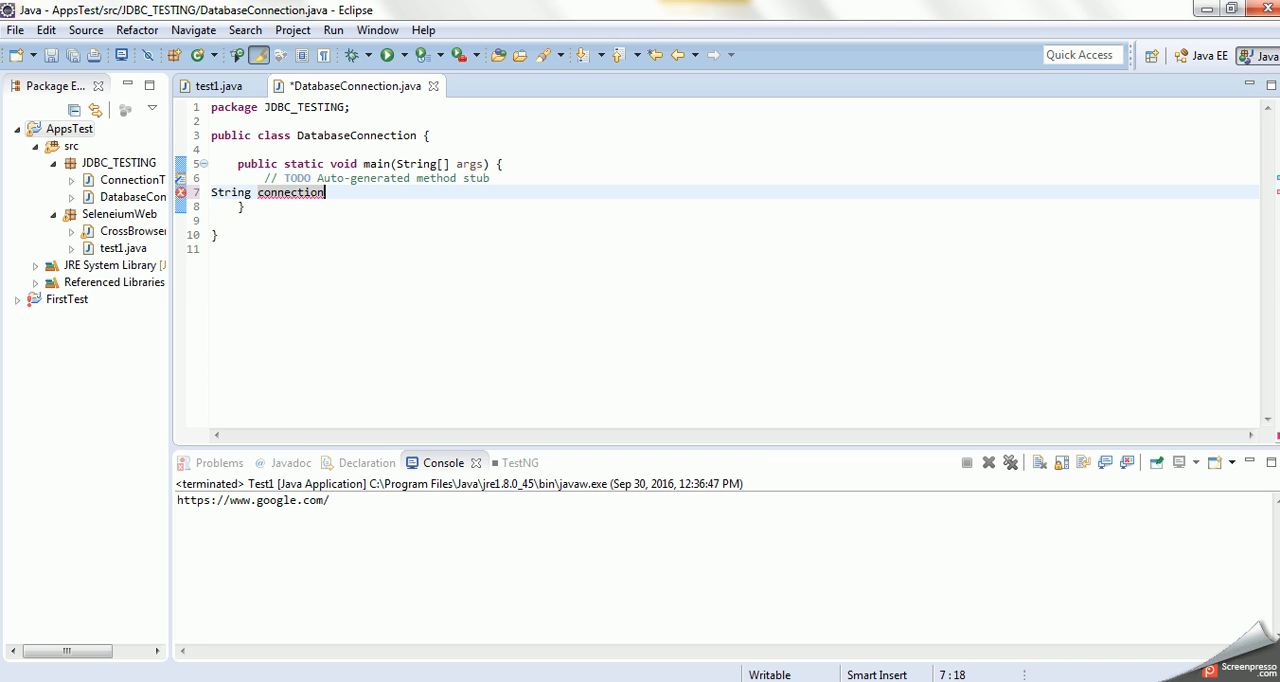
pyautogui.write('Url')
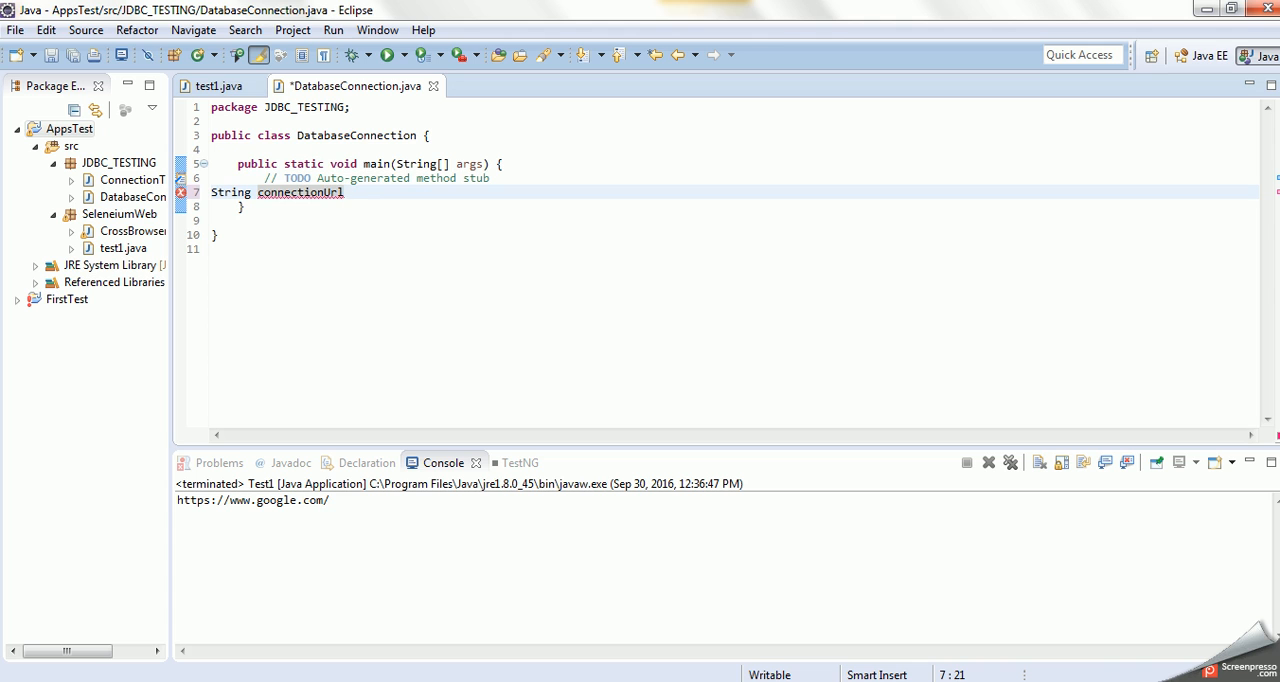
pyautogui.write('=')
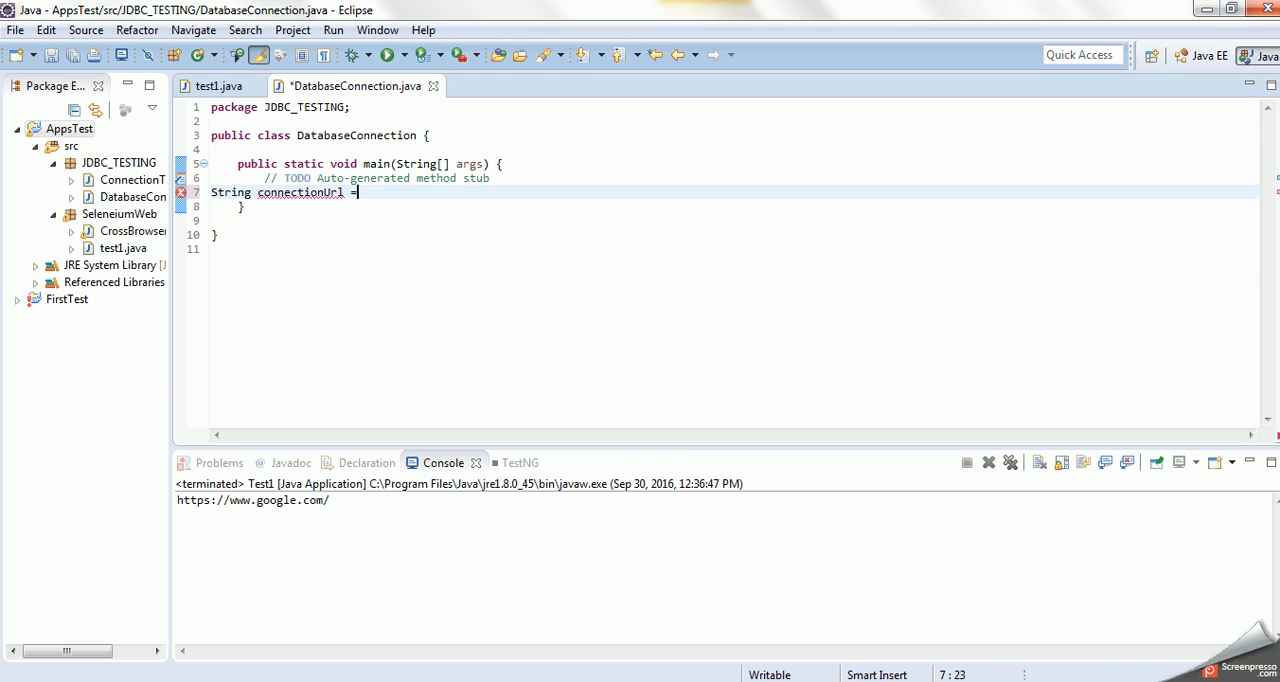
pyautogui.write('"')
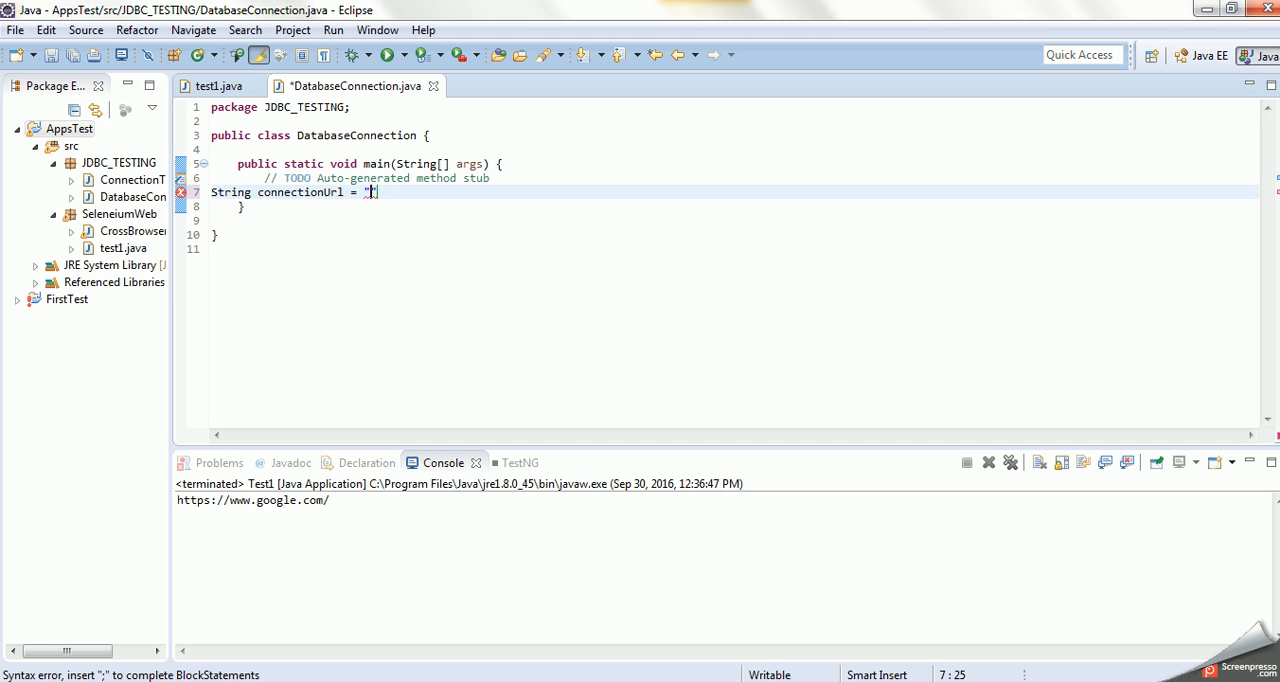
pyautogui.write('jdbc')
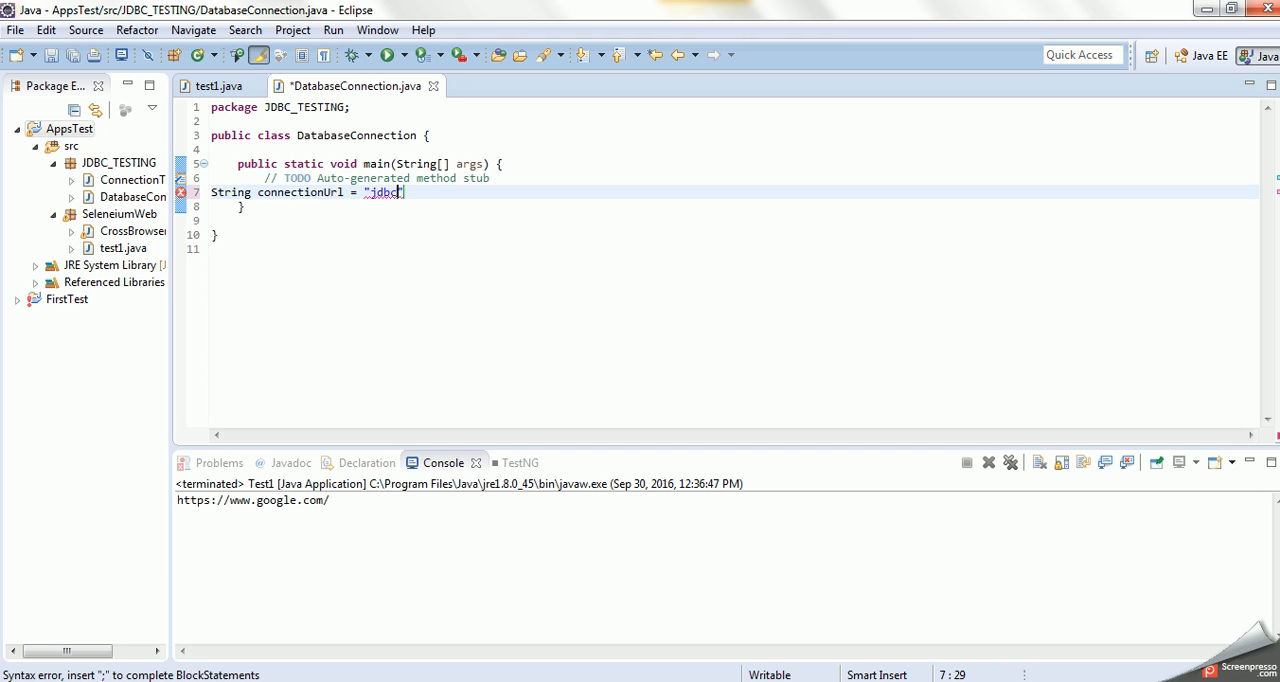
pyautogui.write(':')
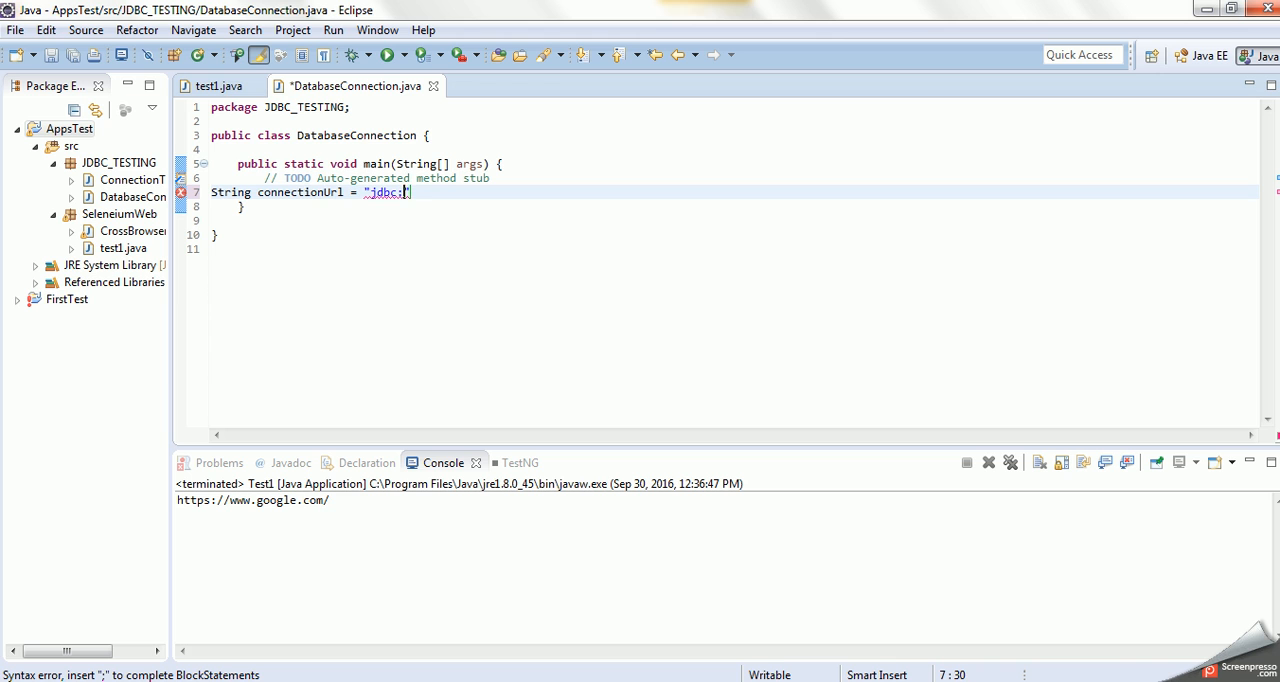
pyautogui.write('sqlserver')
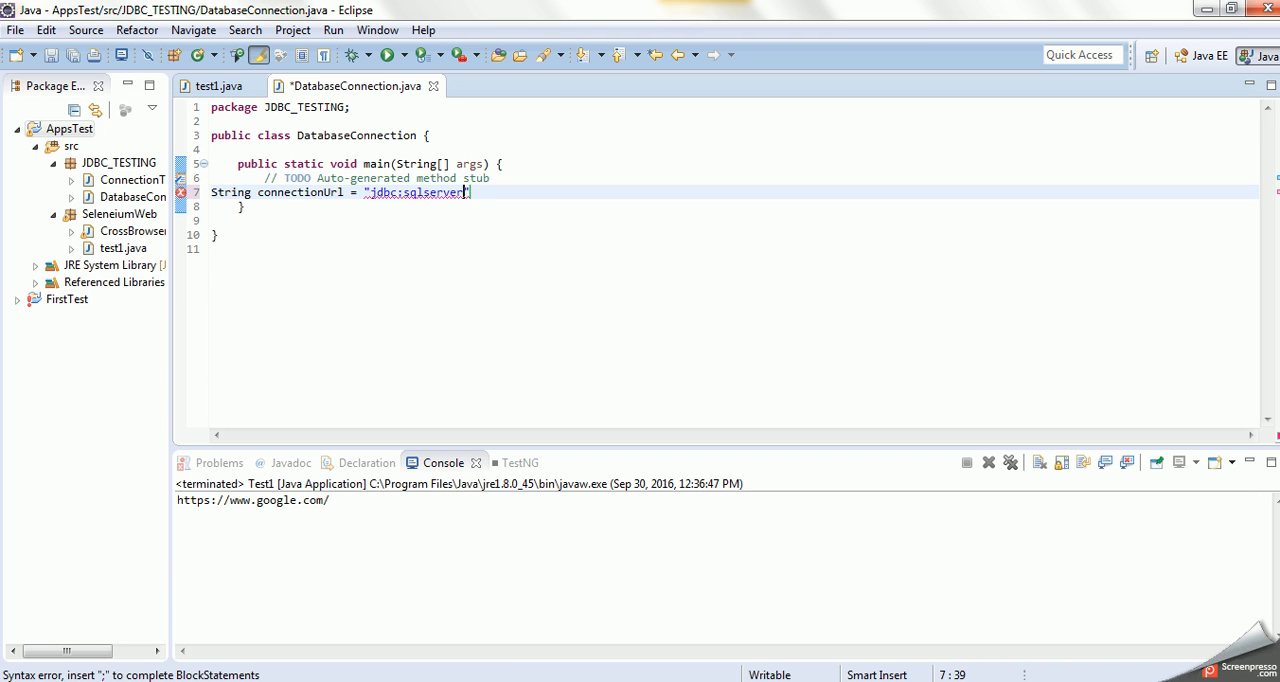
pyautogui.write(':')
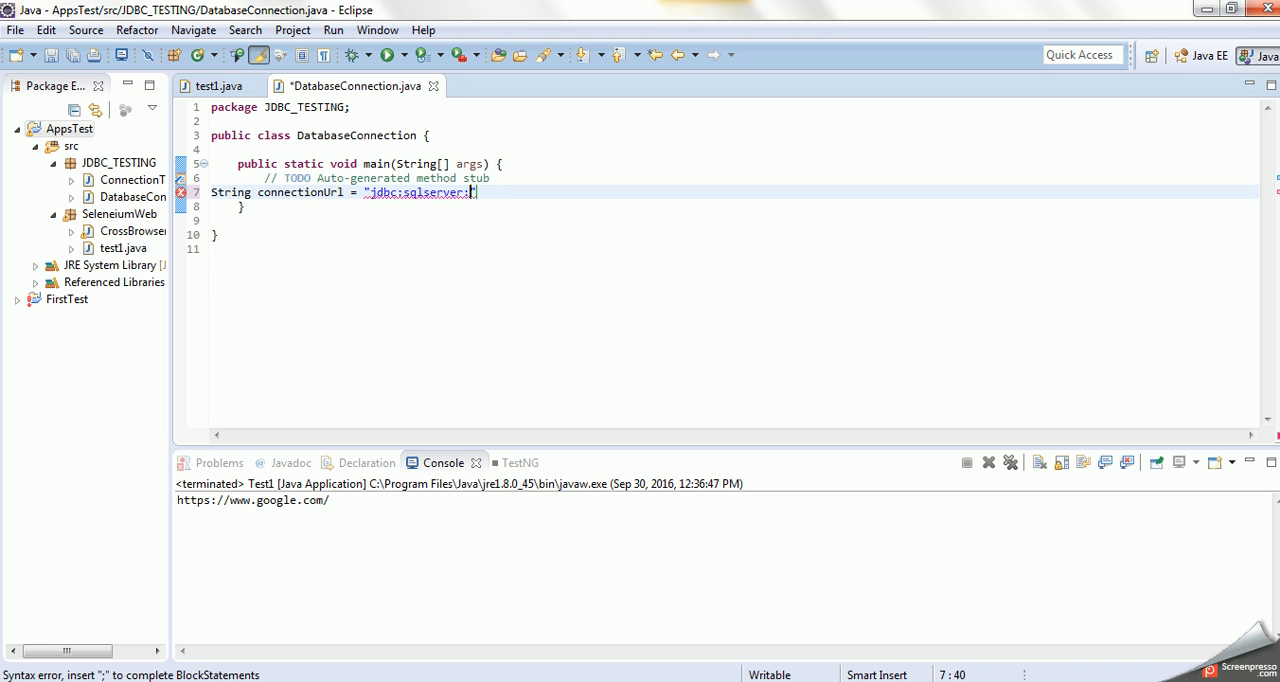
pyautogui.write('//localhost')
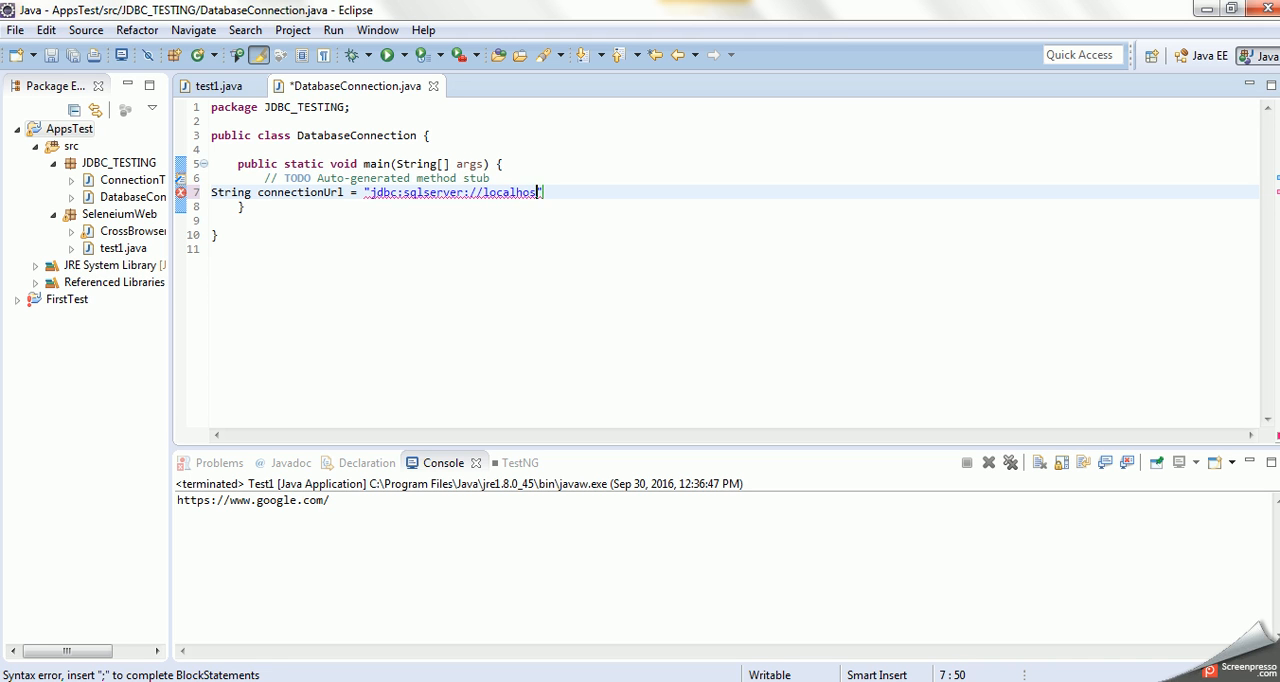
pyautogui.write('"')
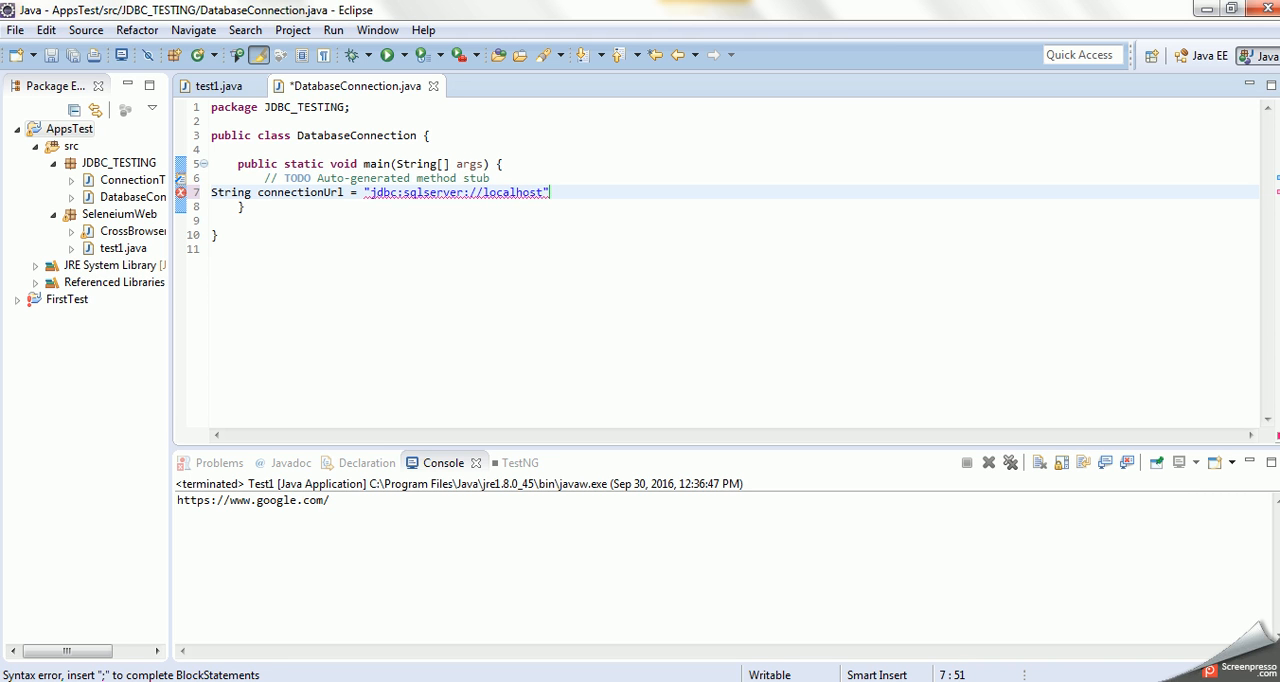
pyautogui.write(':')
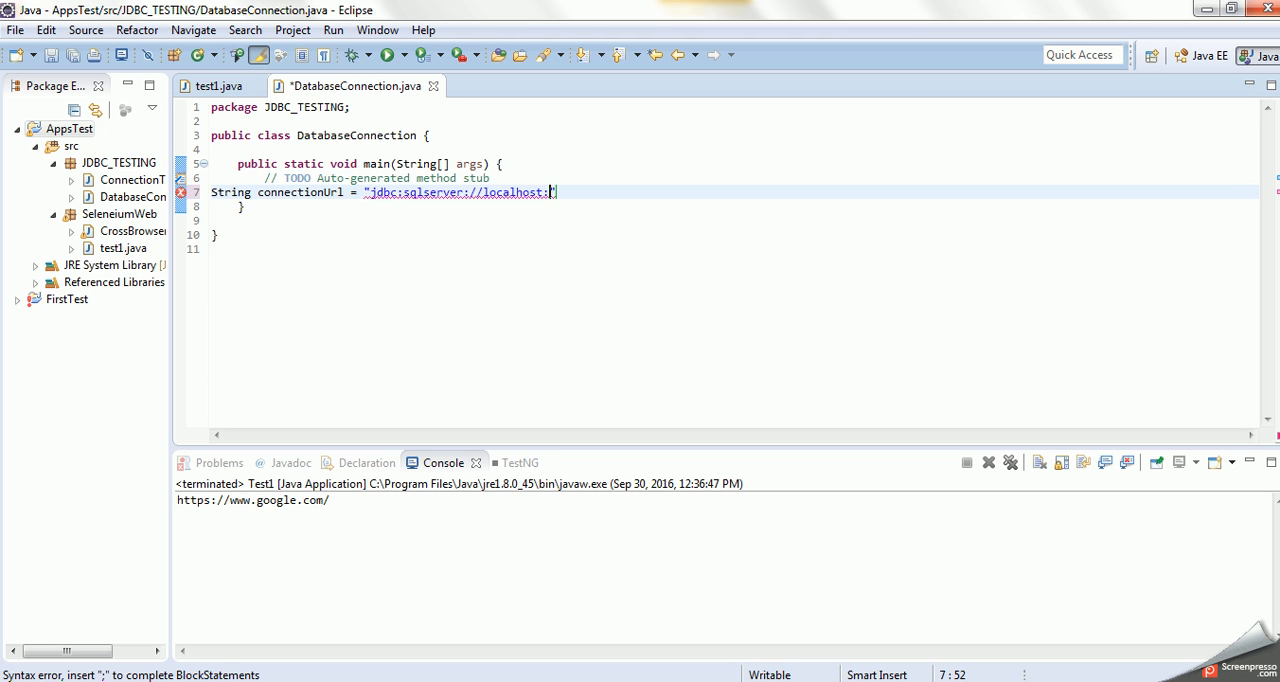
pyautogui.write('1433')
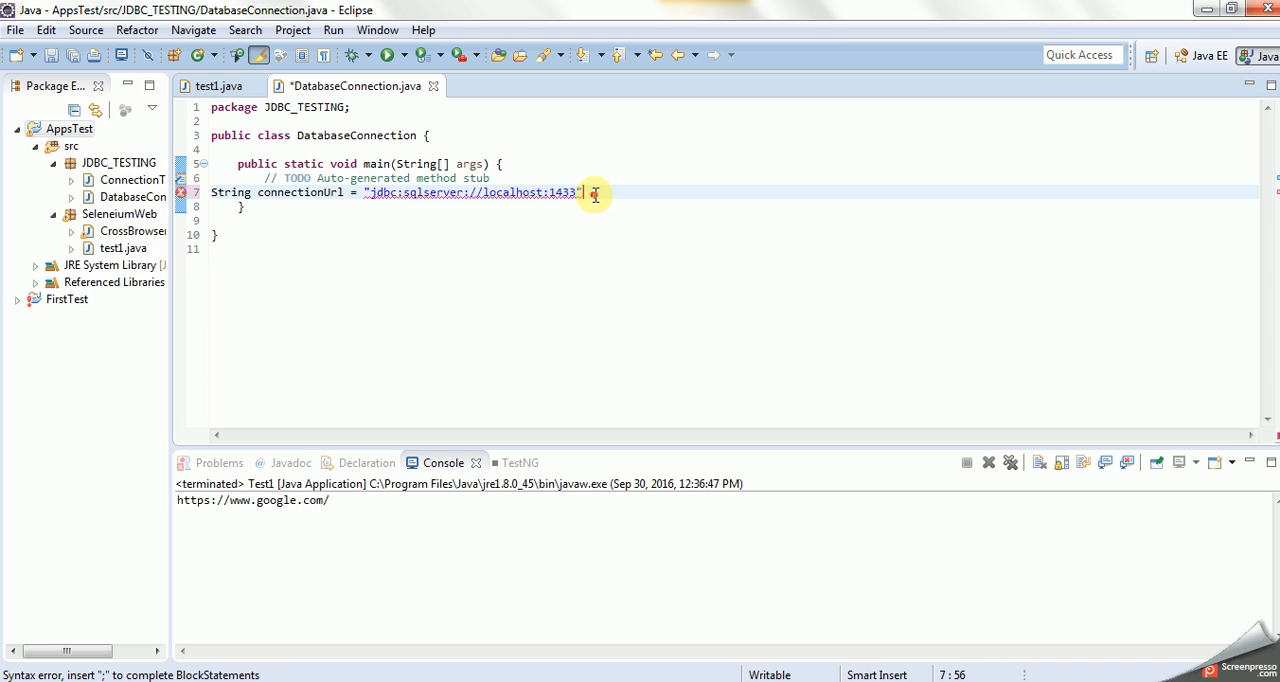
pyautogui.write(';')
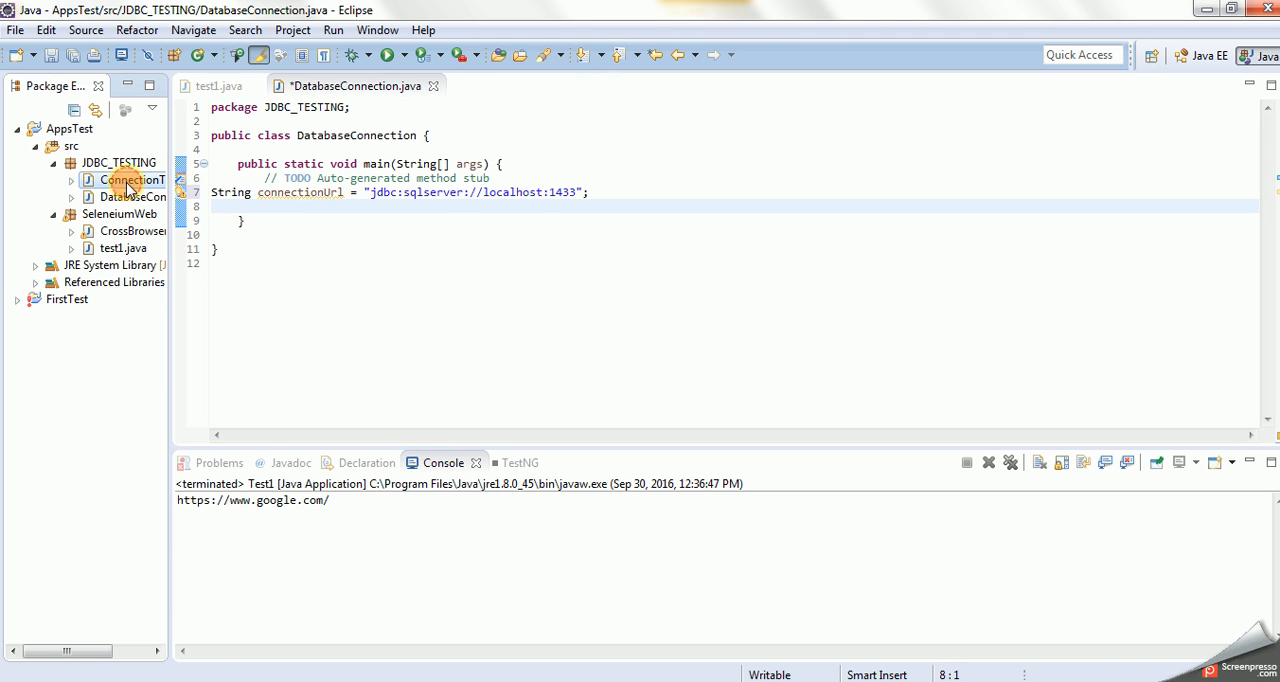
# Open ConnectionTest.java in the editor and save the modified DatabaseConnection.java when prompted.
pyautogui.rightClick(126, 180)
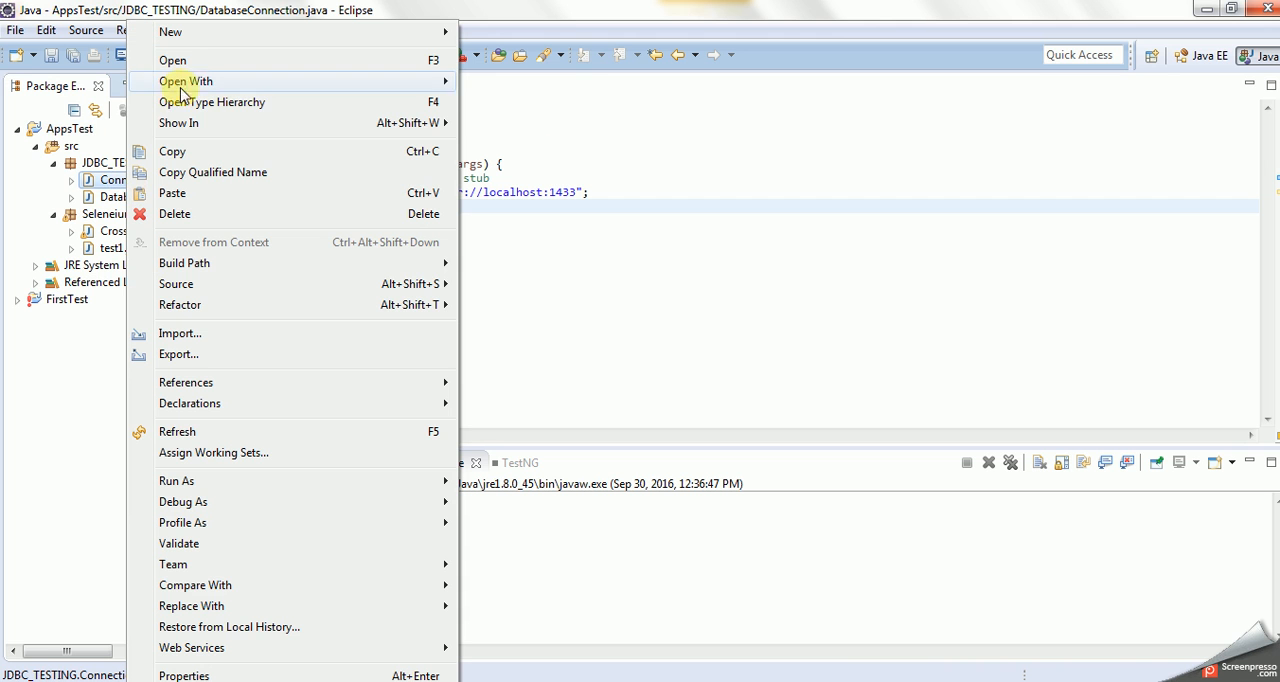
pyautogui.click(184, 76)
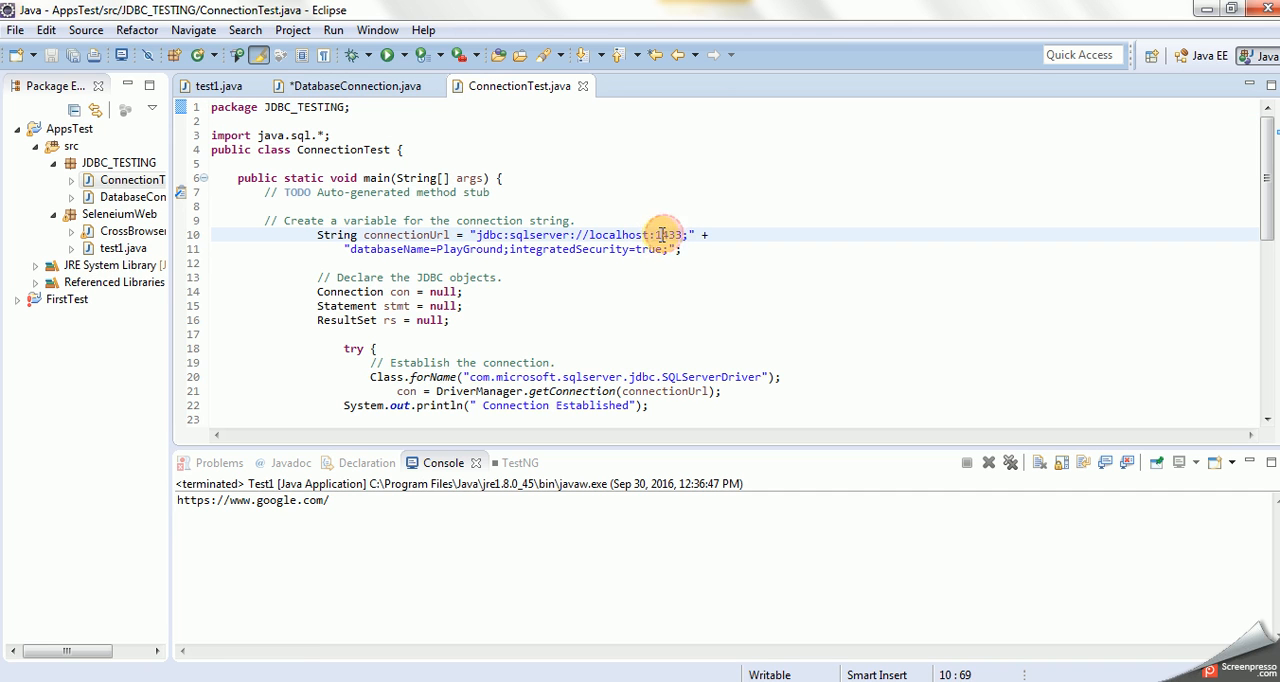
pyautogui.doubleClick(662, 234)
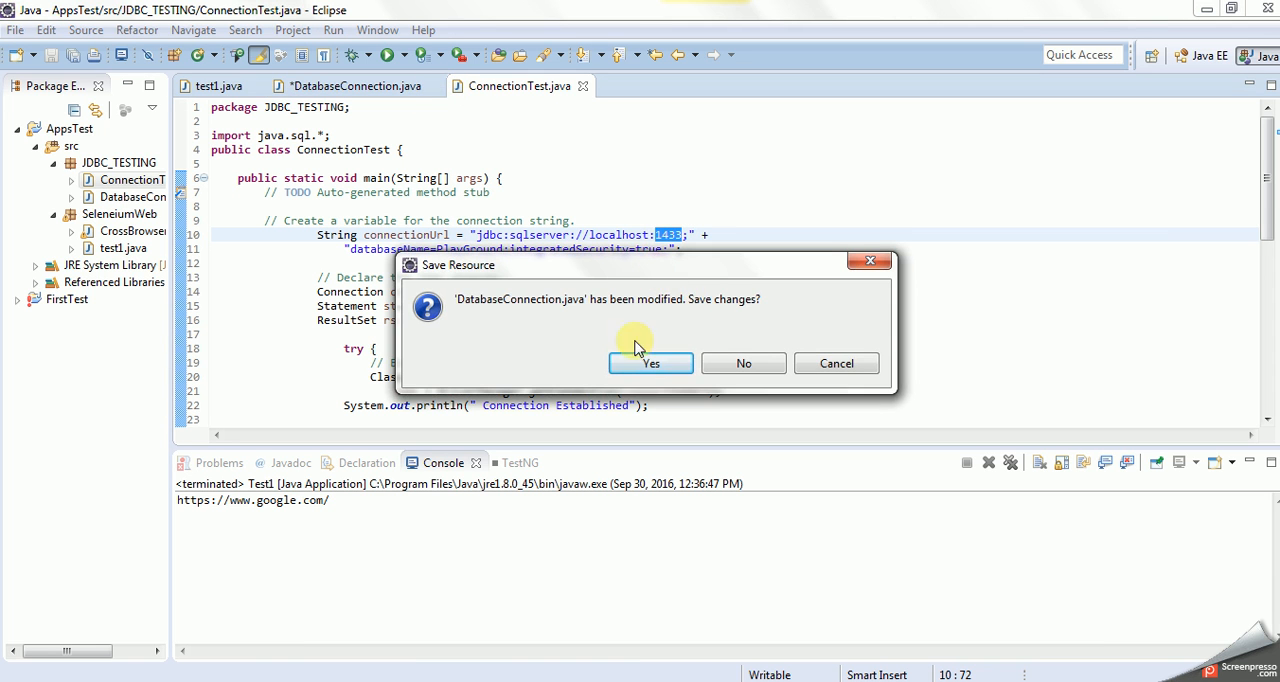
pyautogui.click(650, 364)
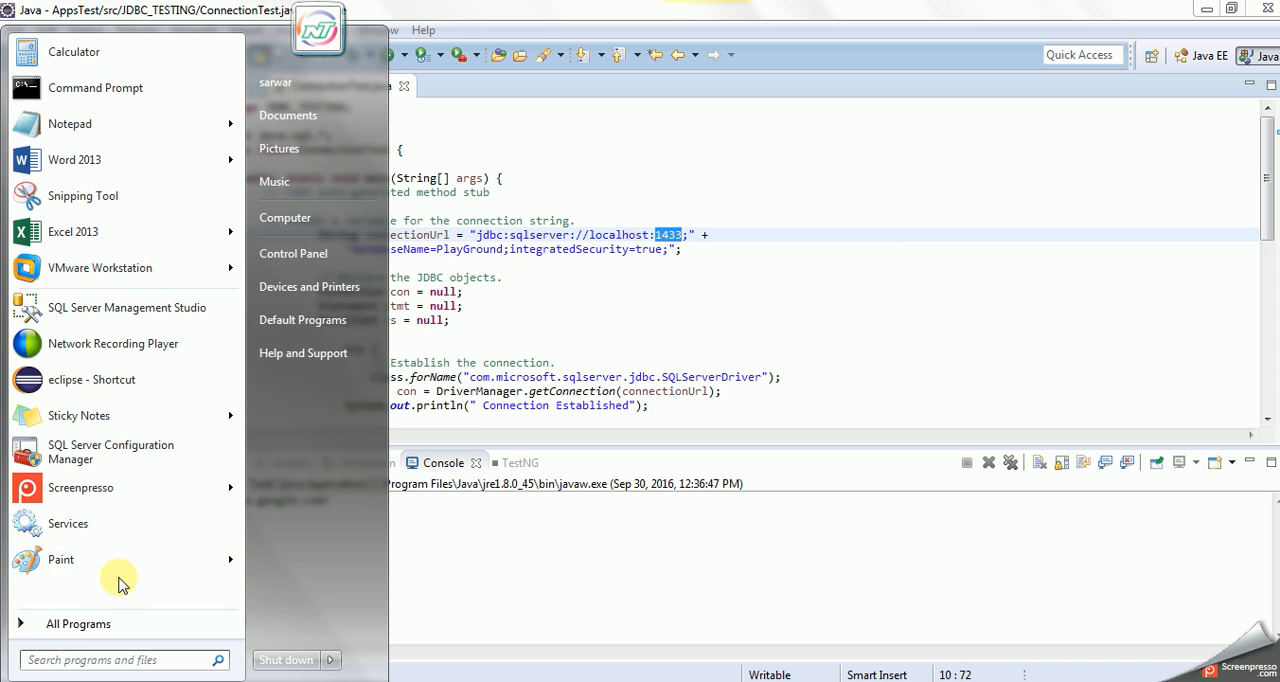
# Expand the Microsoft SQL Server 2012 group in the Start menu's All Programs list.
pyautogui.click(78, 624)
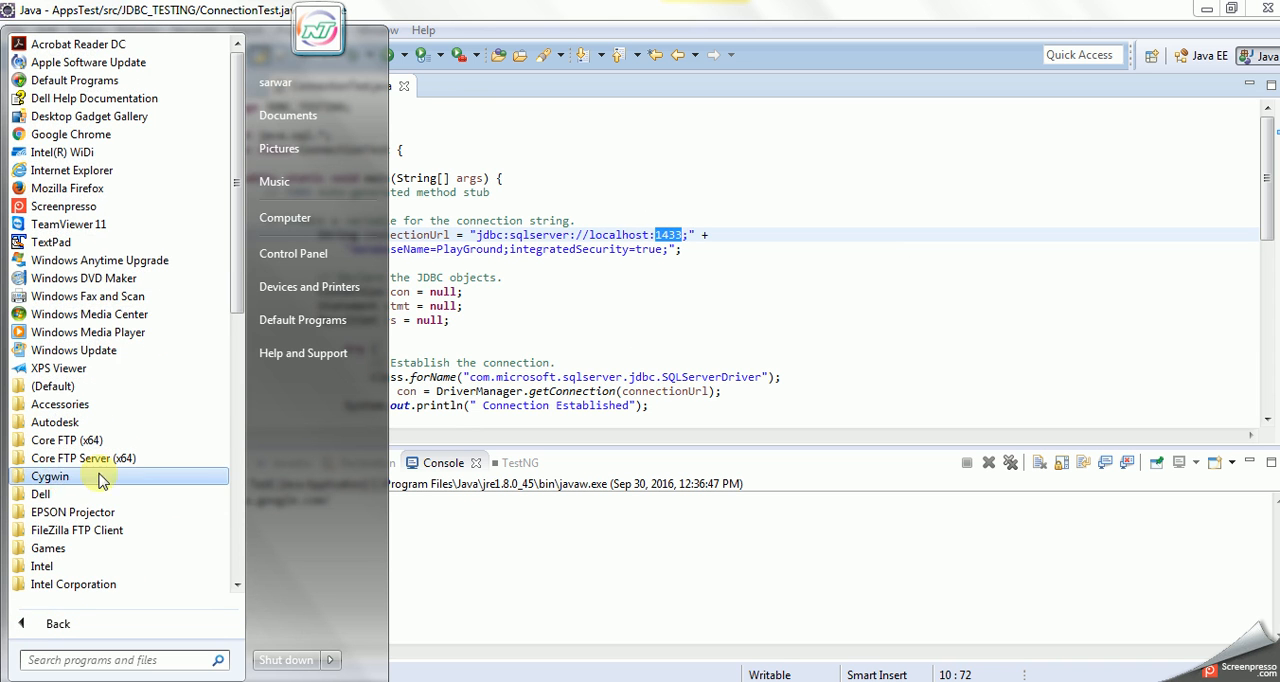
pyautogui.scroll(-3)
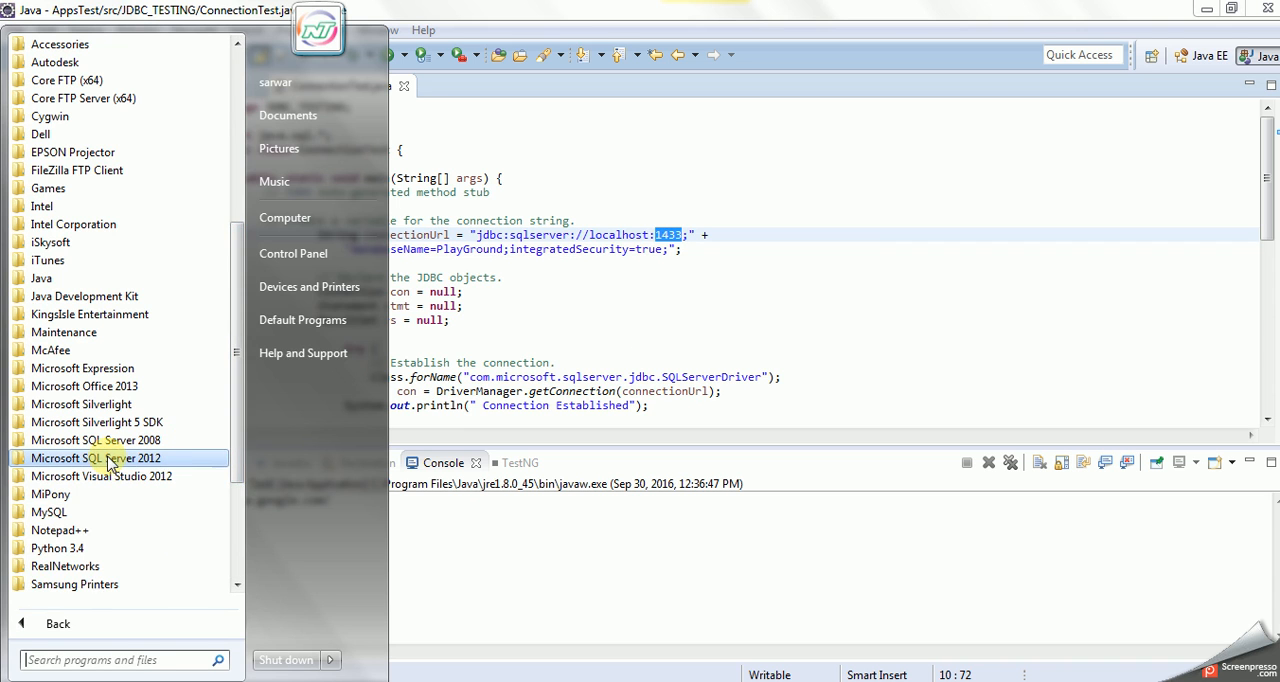
pyautogui.click(96, 458)
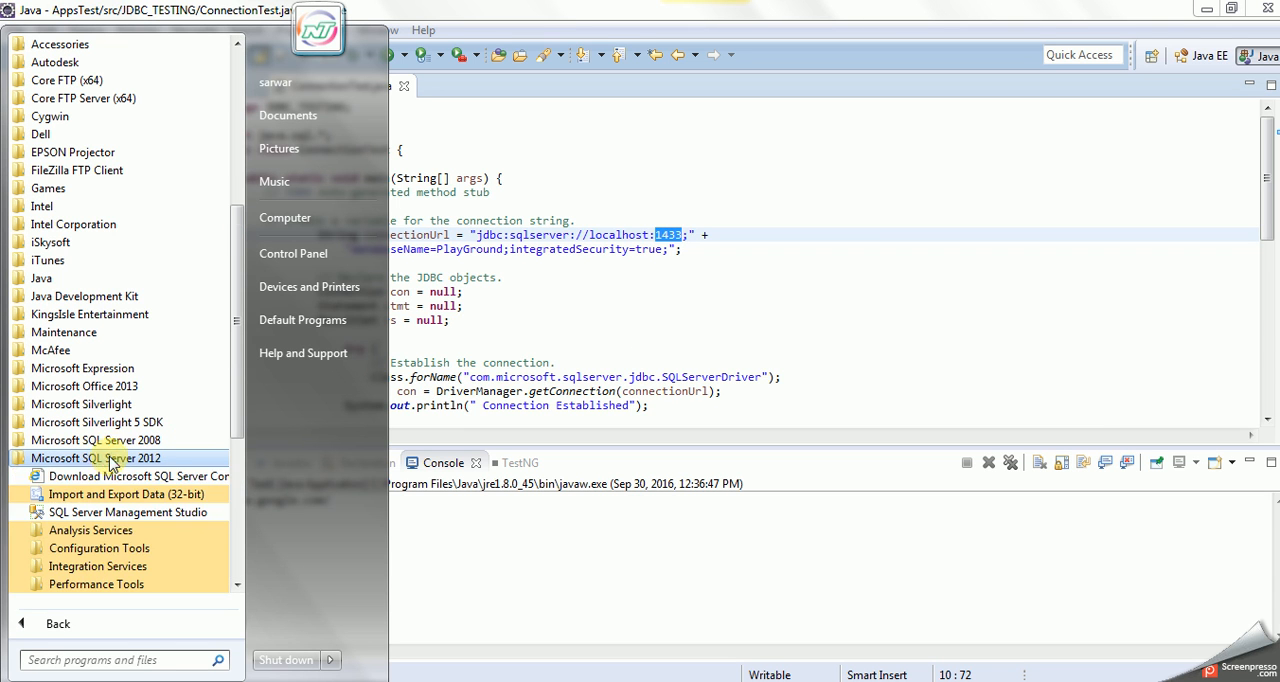
pyautogui.moveTo(130, 548)
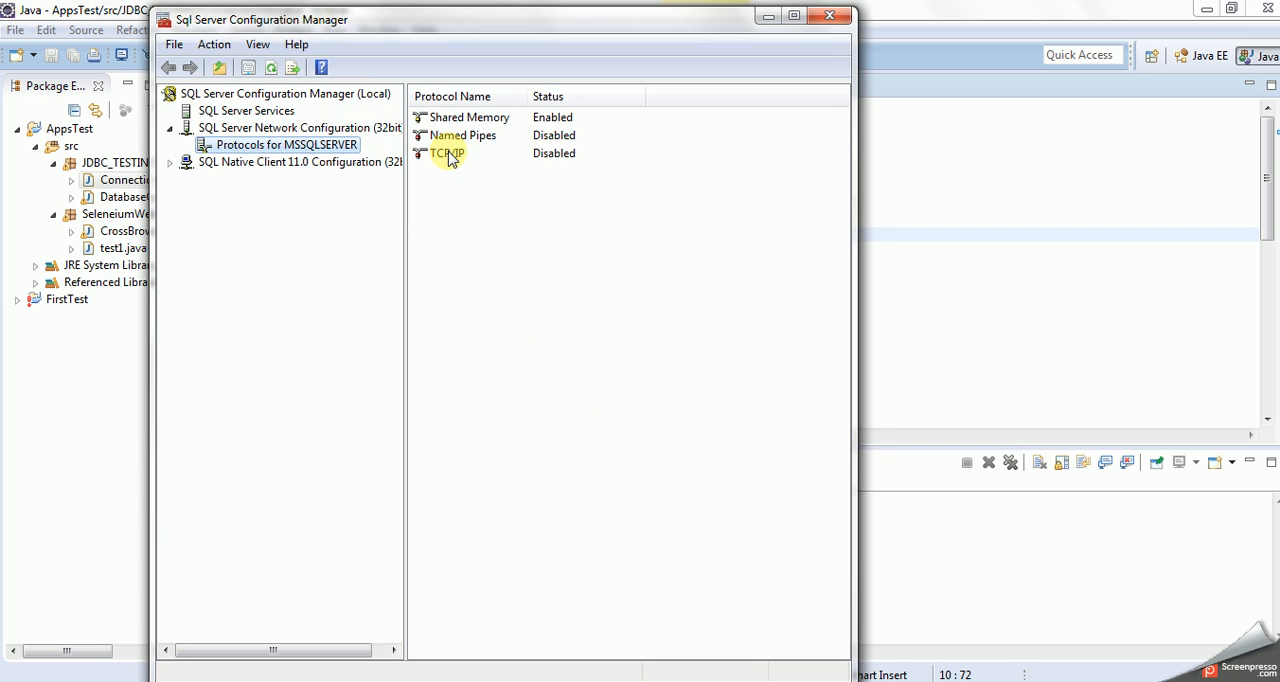
# Set TCP/IP Enabled to Yes for MSSQLSERVER, confirm, and close Configuration Manager.
pyautogui.doubleClick(448, 152)
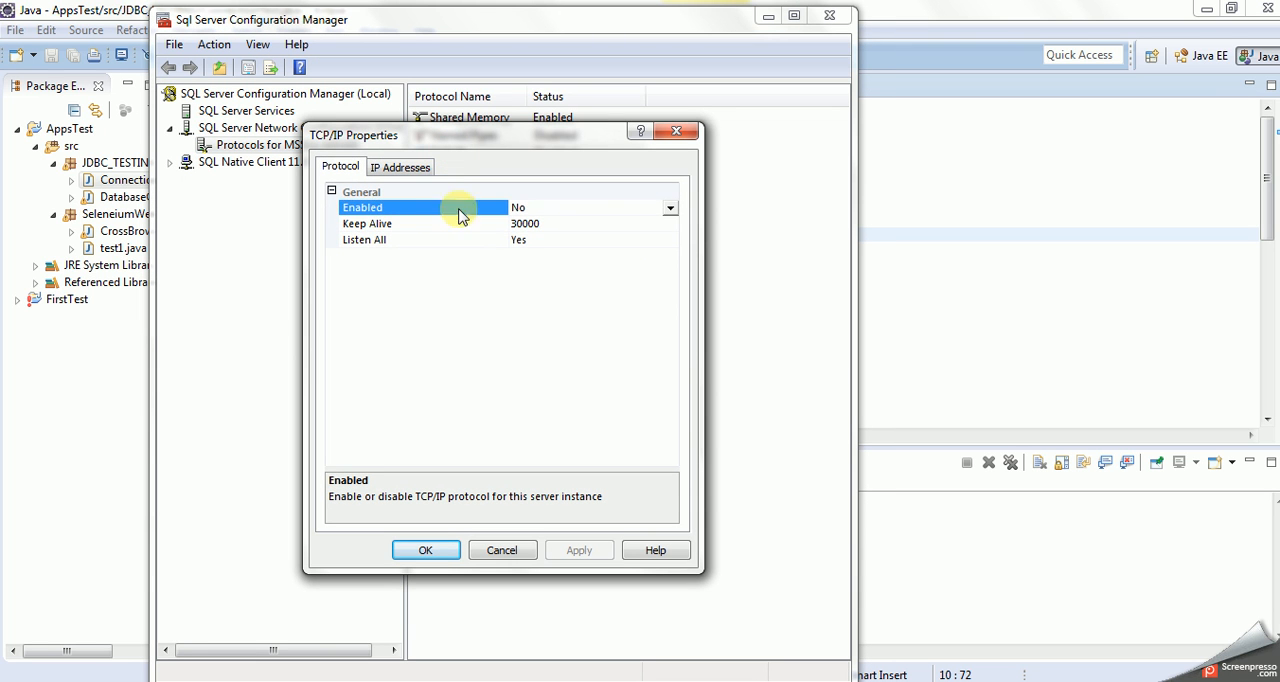
pyautogui.click(668, 208)
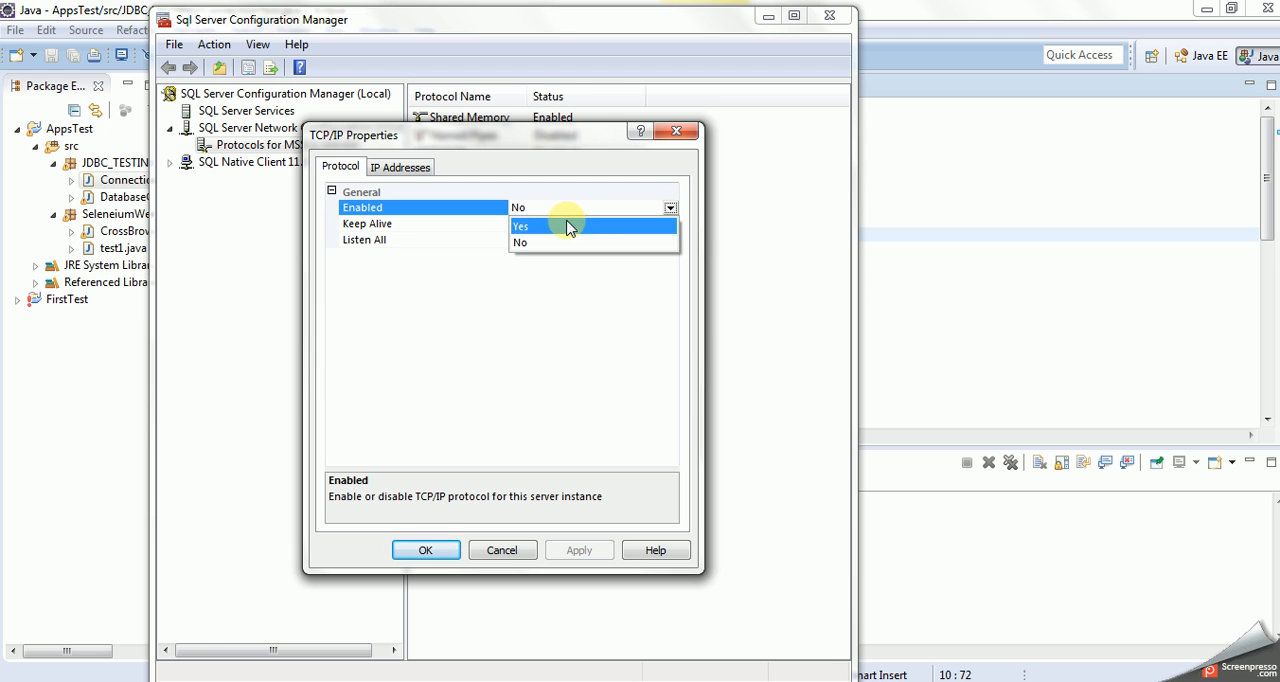
pyautogui.click(400, 166)
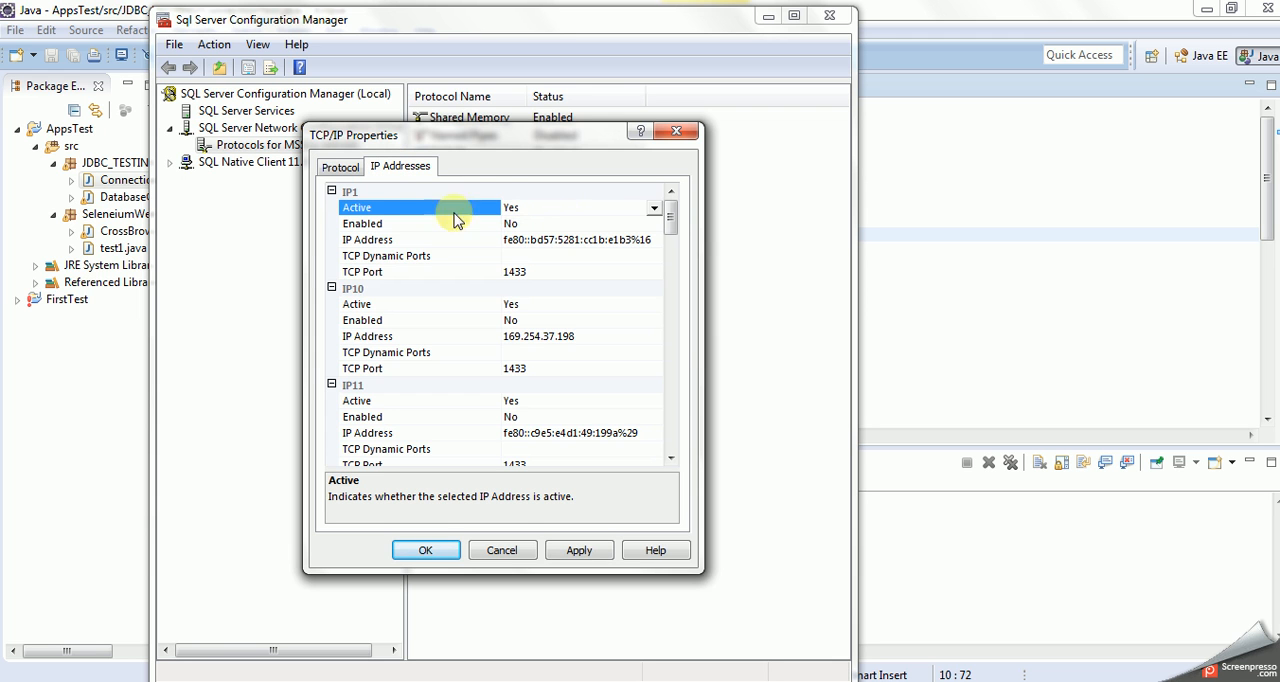
pyautogui.moveTo(394, 288)
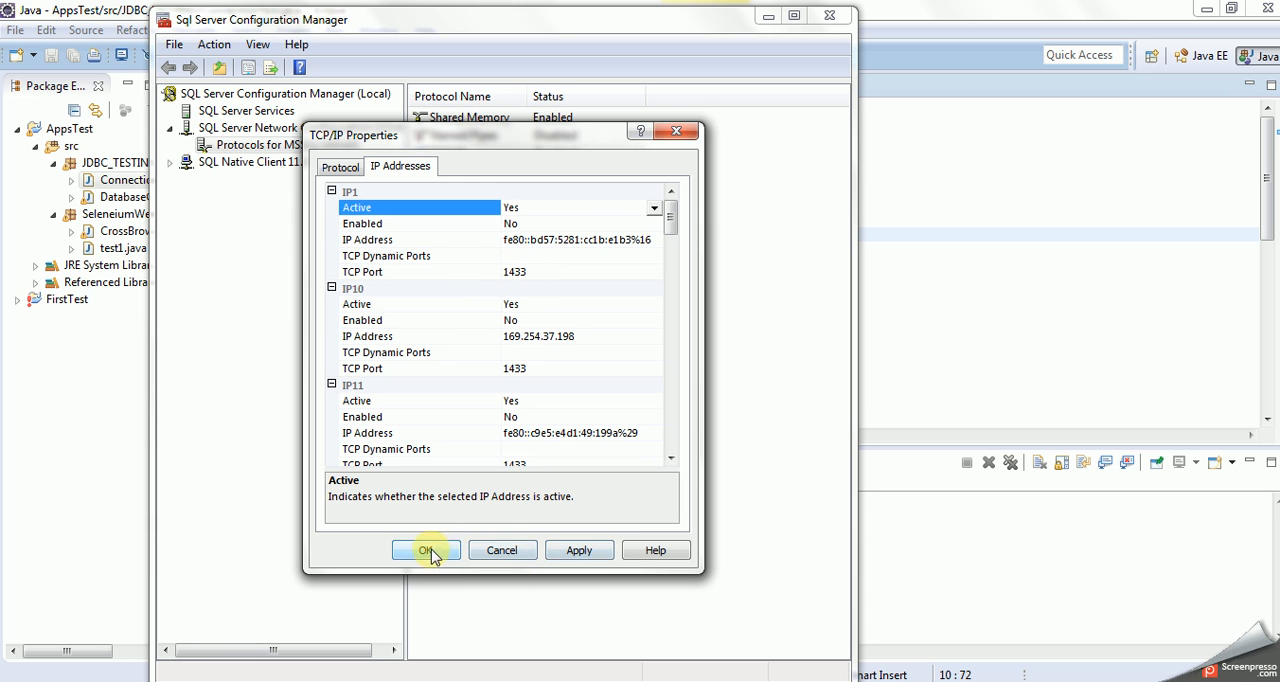
pyautogui.click(424, 550)
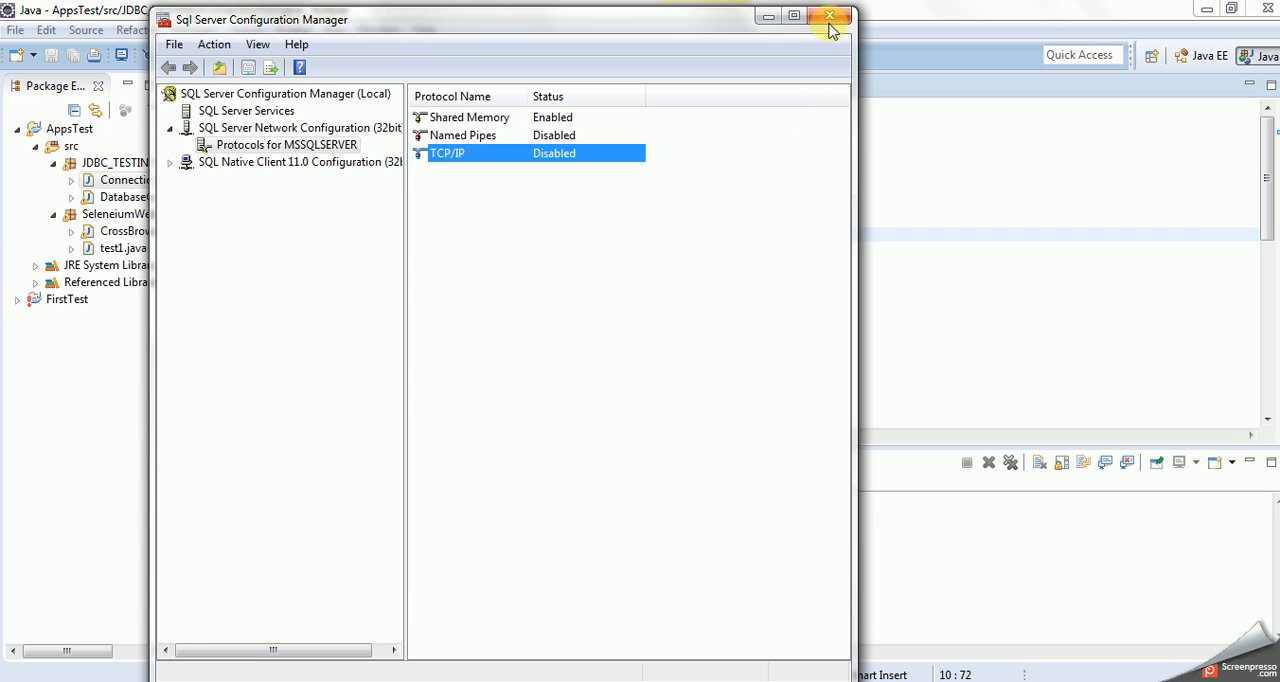
pyautogui.click(830, 16)
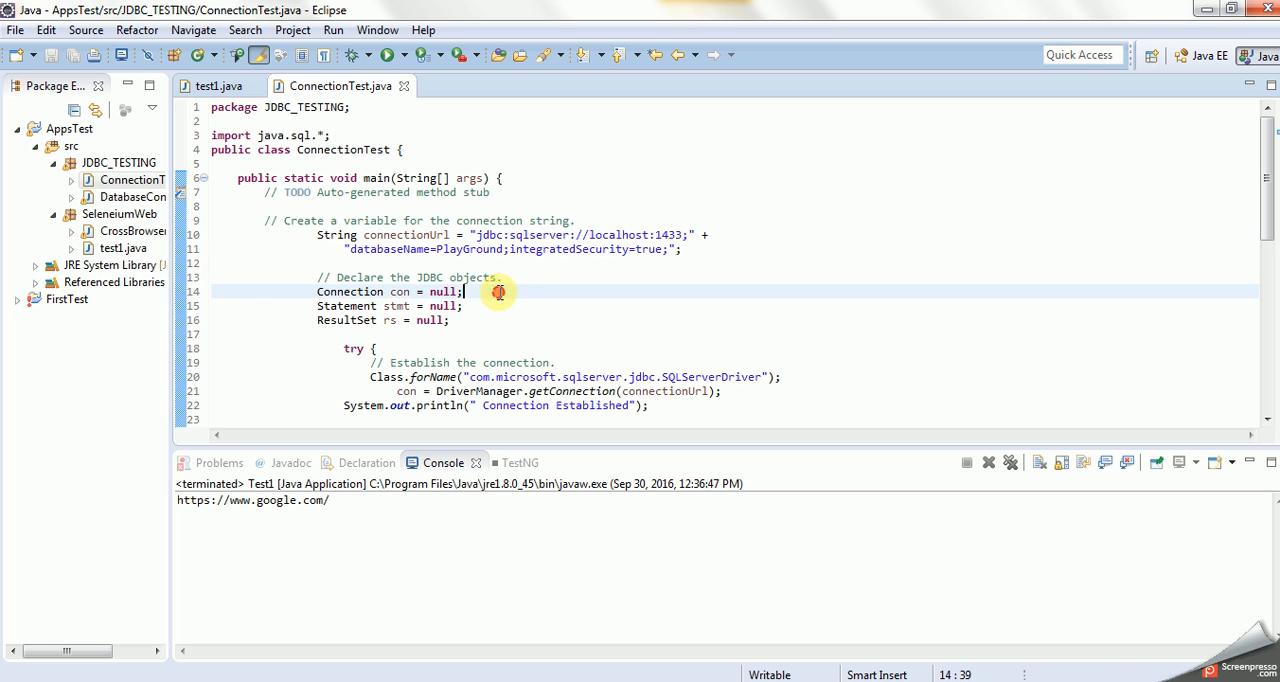
pyautogui.moveTo(440, 248)
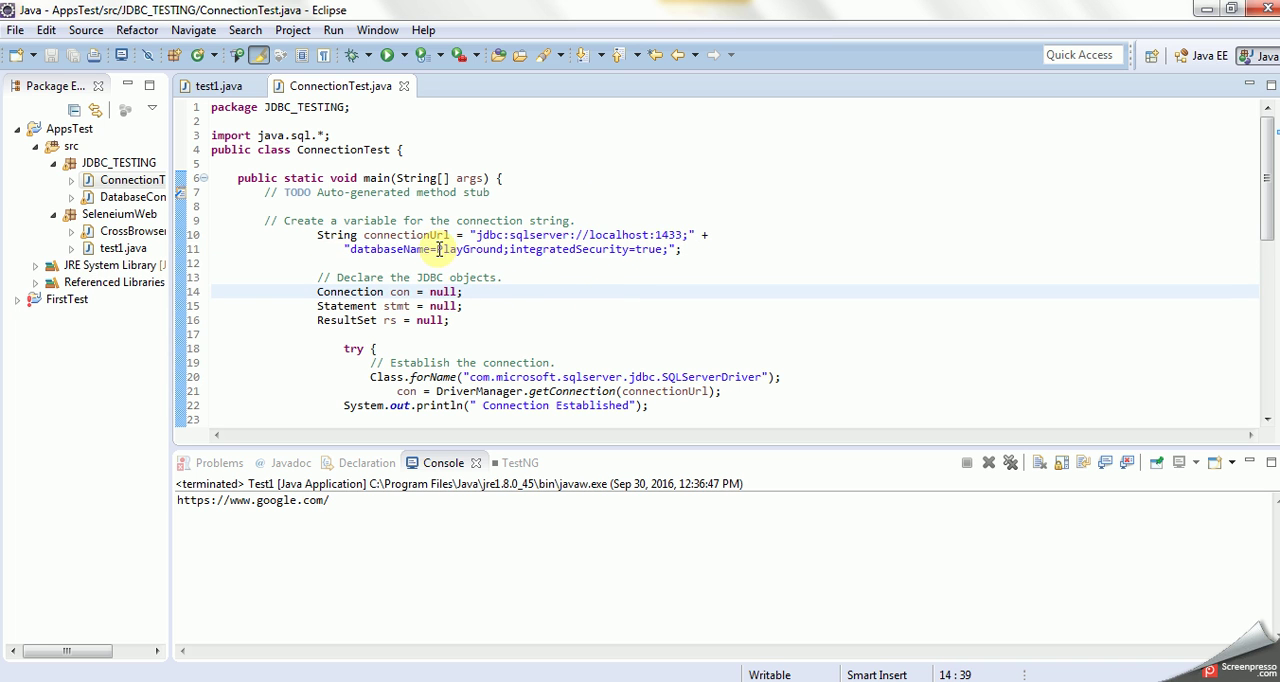
pyautogui.doubleClick(470, 248)
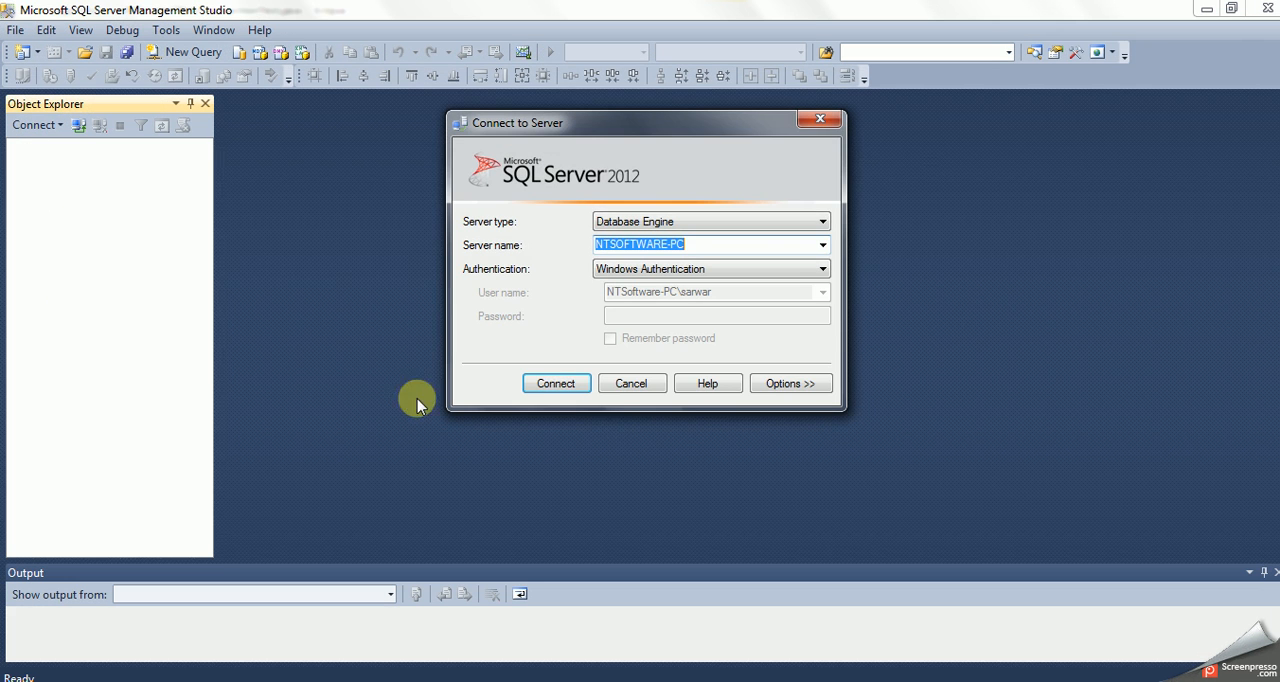
# Connect to the local server and select the PlayGround database under Databases in Object Explorer.
pyautogui.click(556, 382)
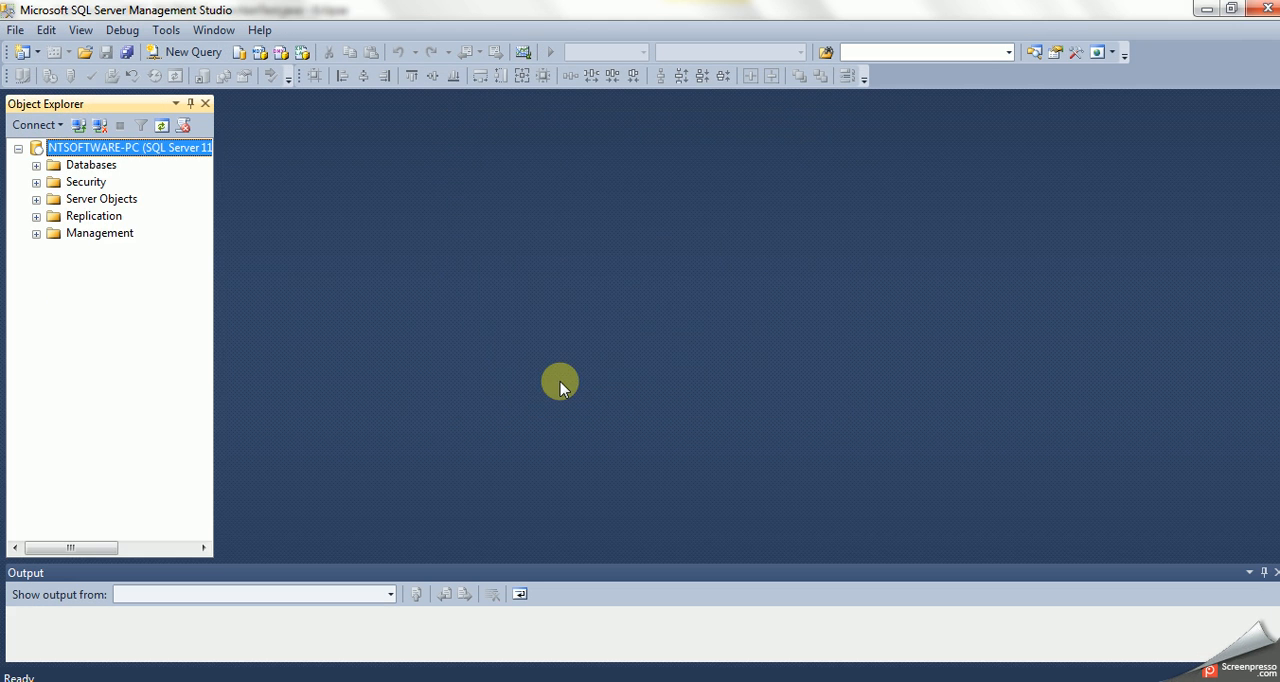
pyautogui.click(36, 164)
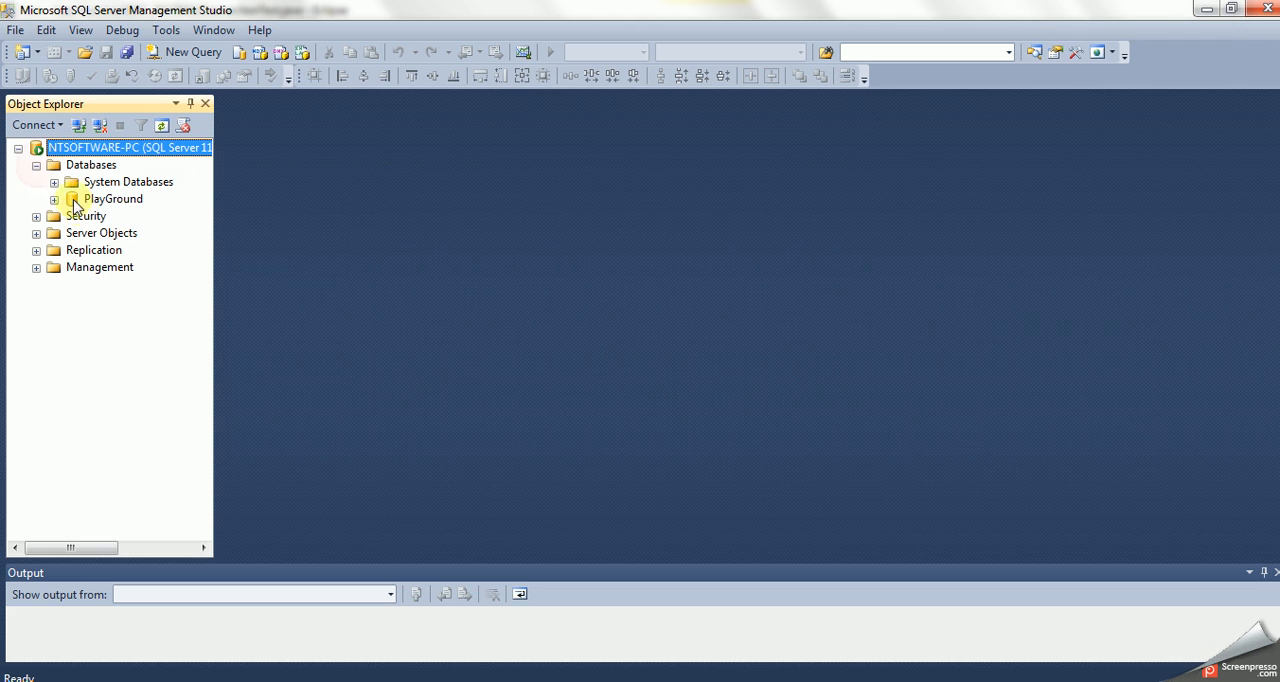
pyautogui.click(112, 198)
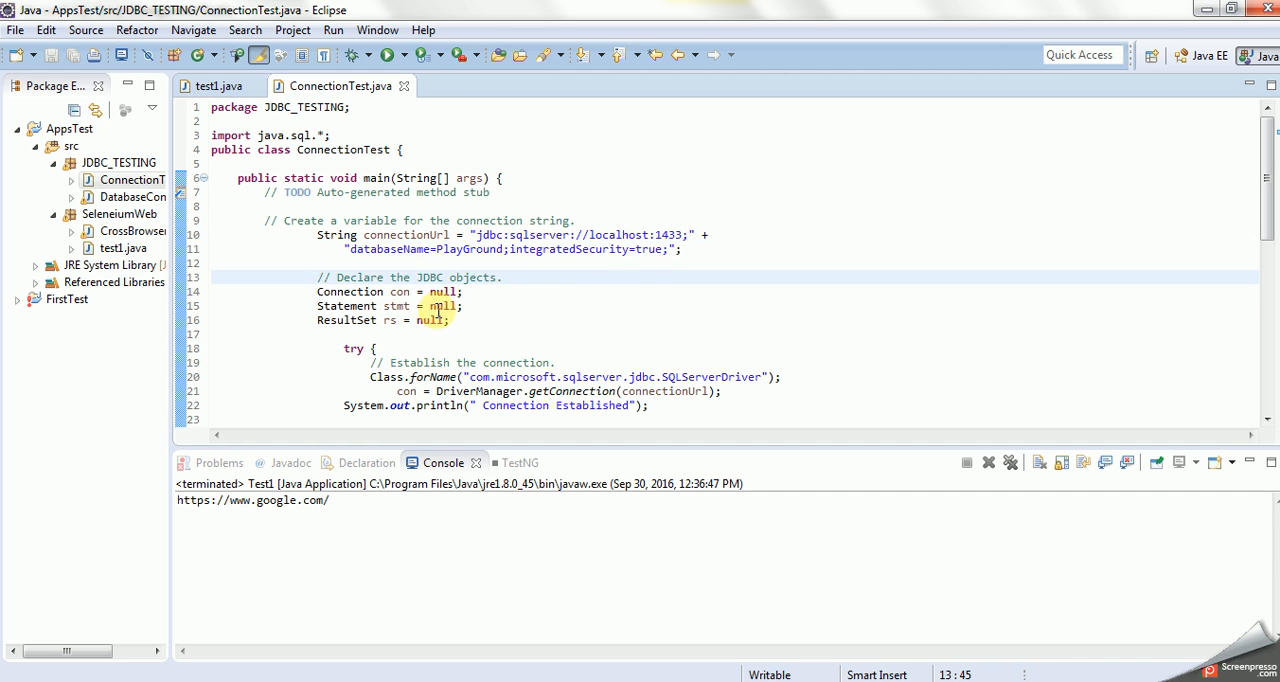
# Scroll to the SELECT statement, then expand PlayGround > Tables to reveal dbo.JDBC_TEST.
pyautogui.scroll(-3)
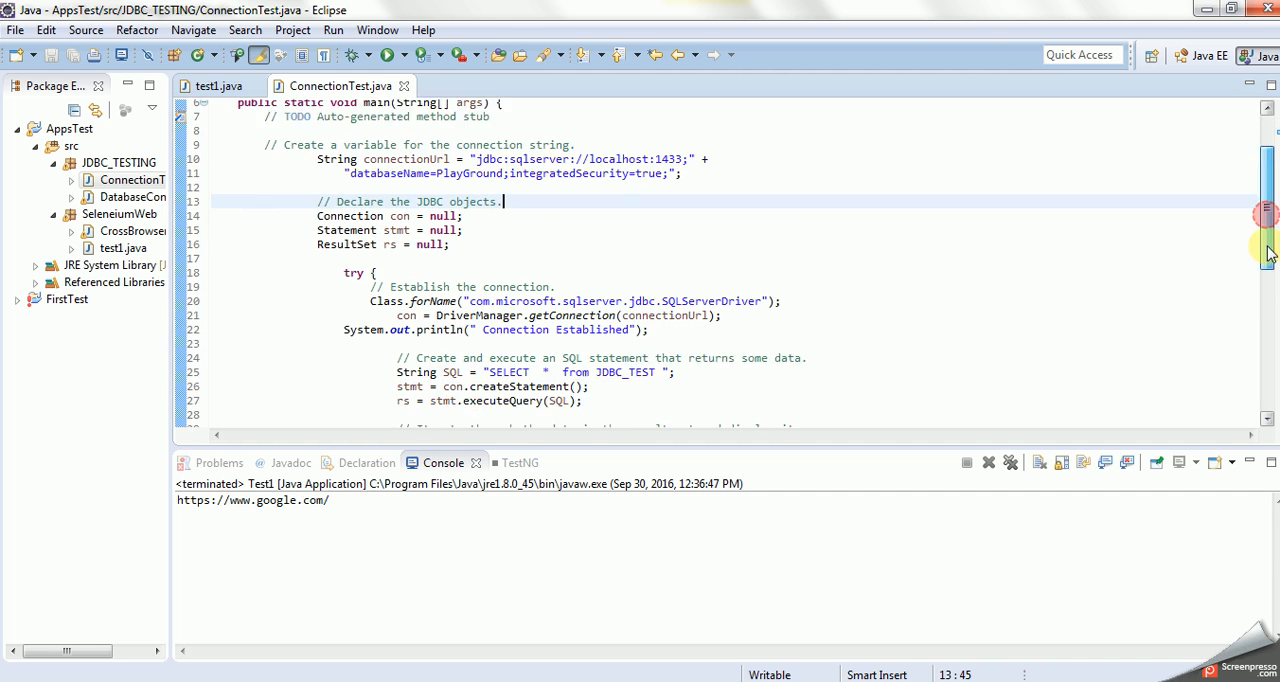
pyautogui.scroll(-3)
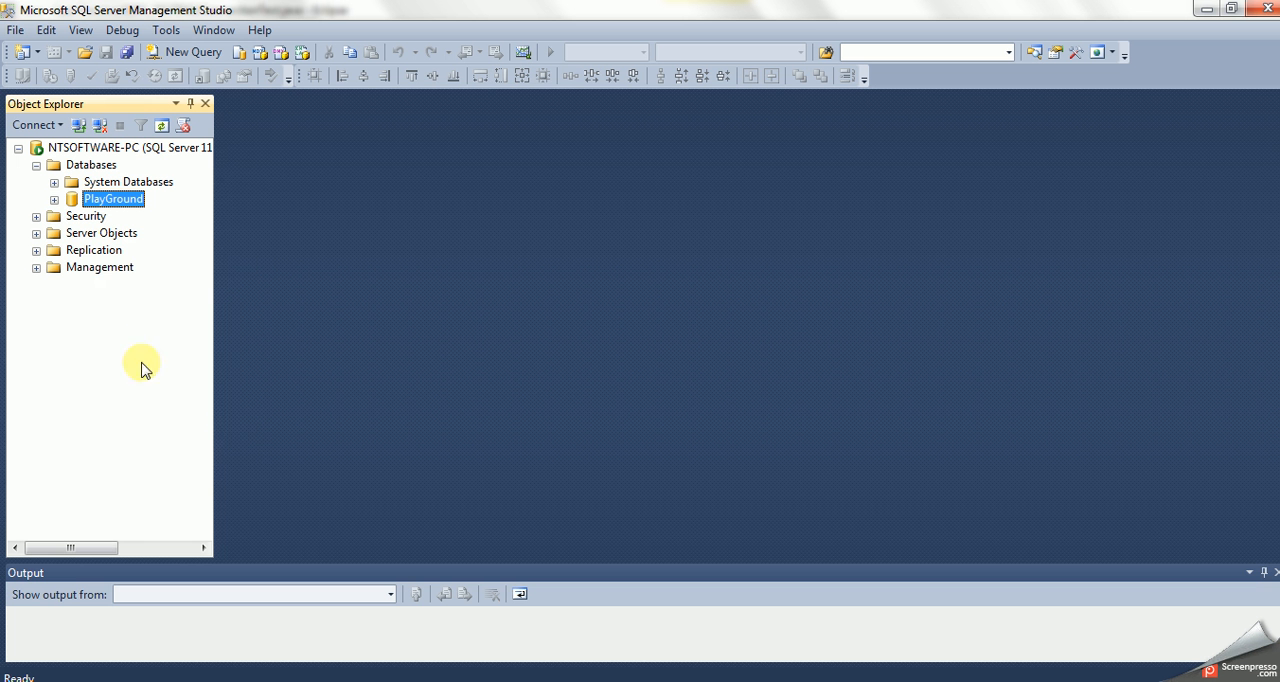
pyautogui.click(54, 200)
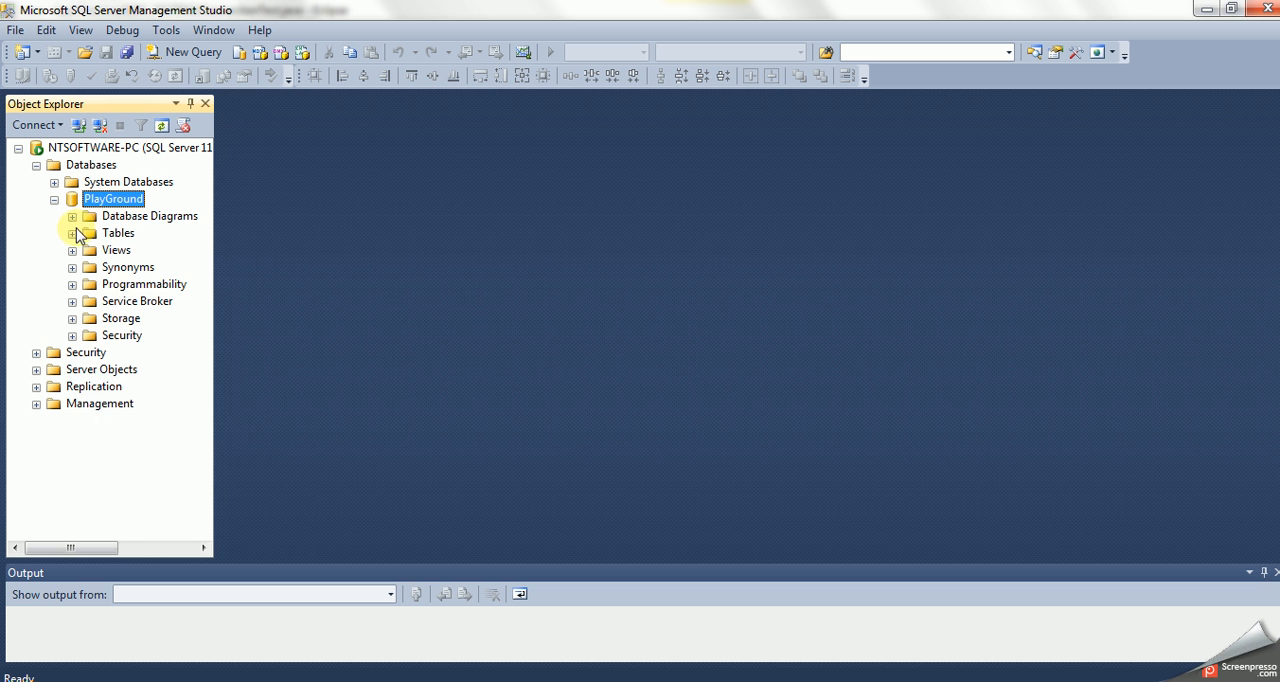
pyautogui.click(72, 232)
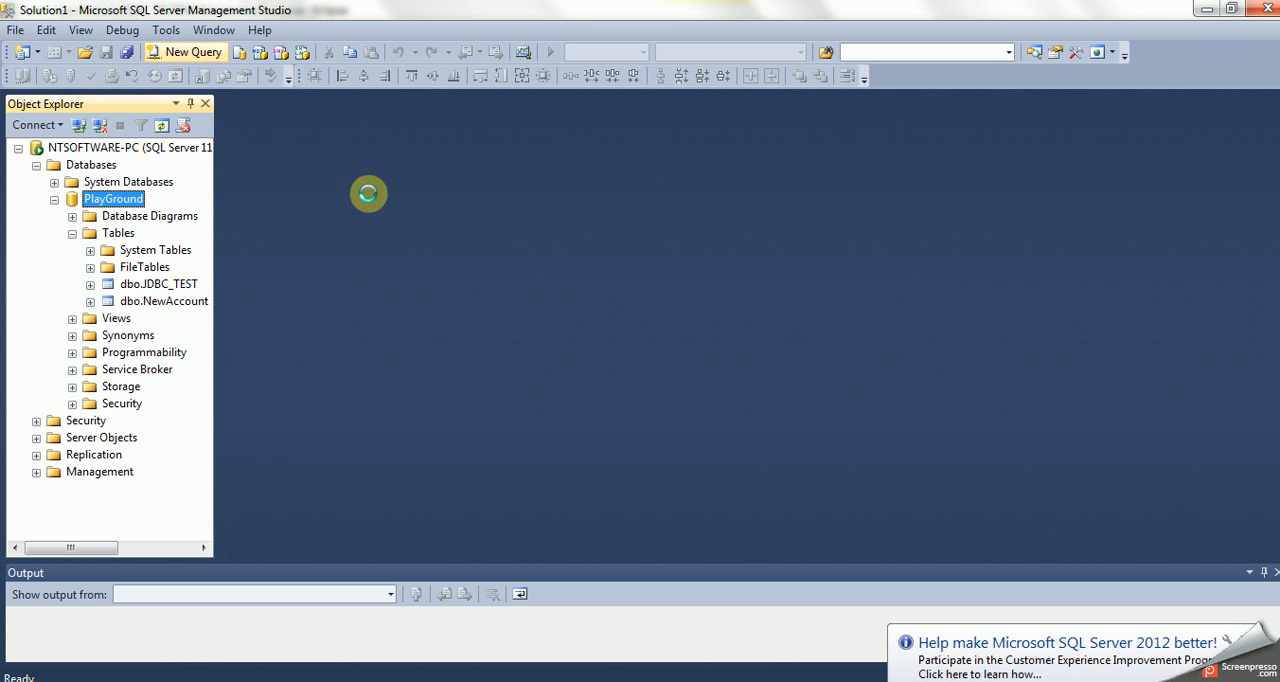
pyautogui.click(188, 52)
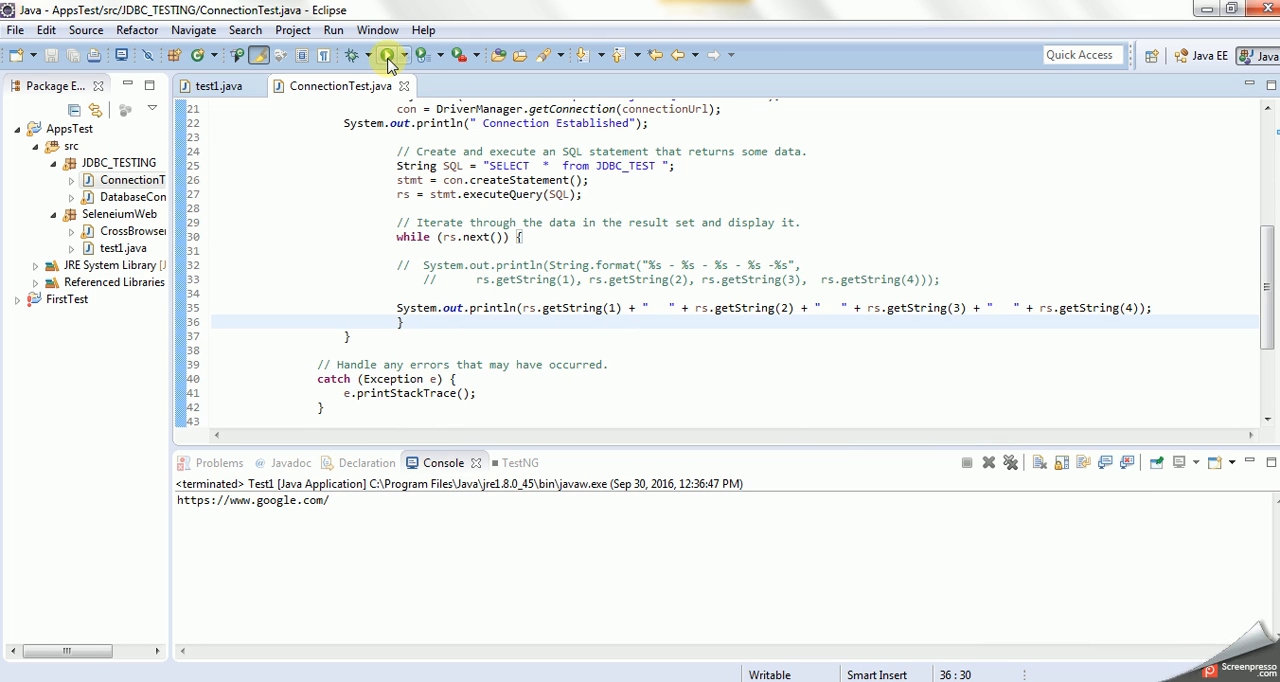
# Run ConnectionTest, which warns in the console that sqljdbc_auth.dll could not be loaded.
pyautogui.click(368, 56)
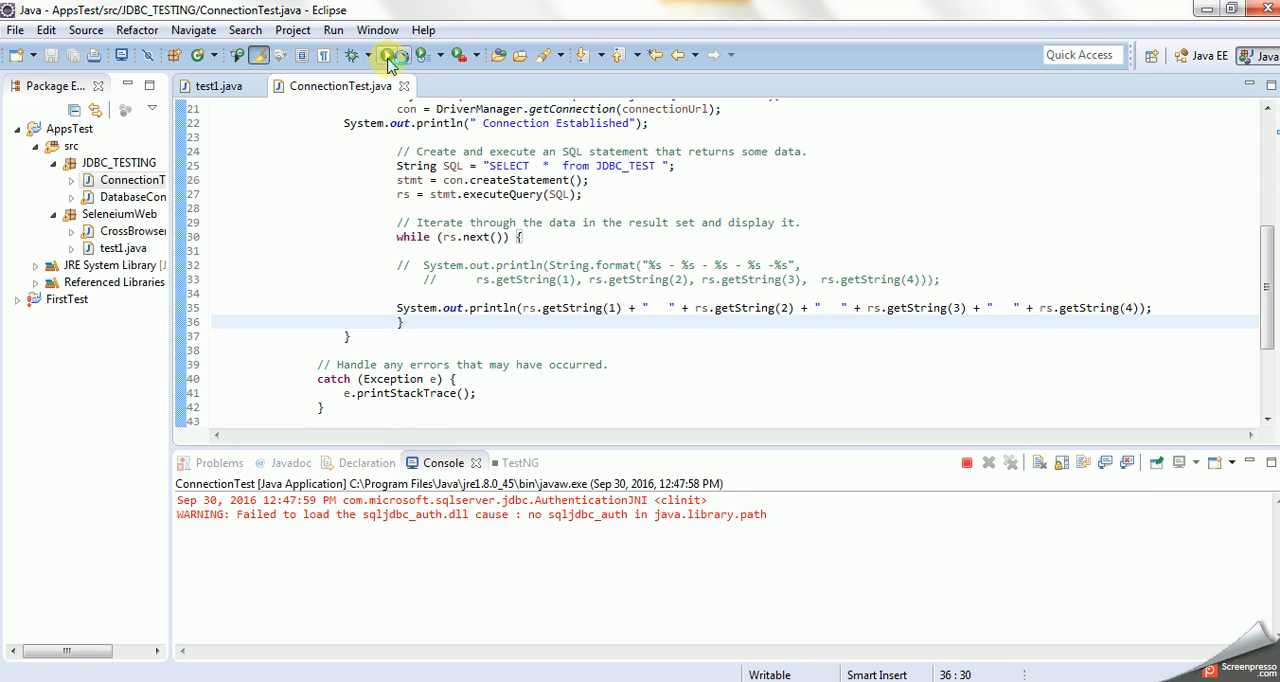
pyautogui.moveTo(298, 524)
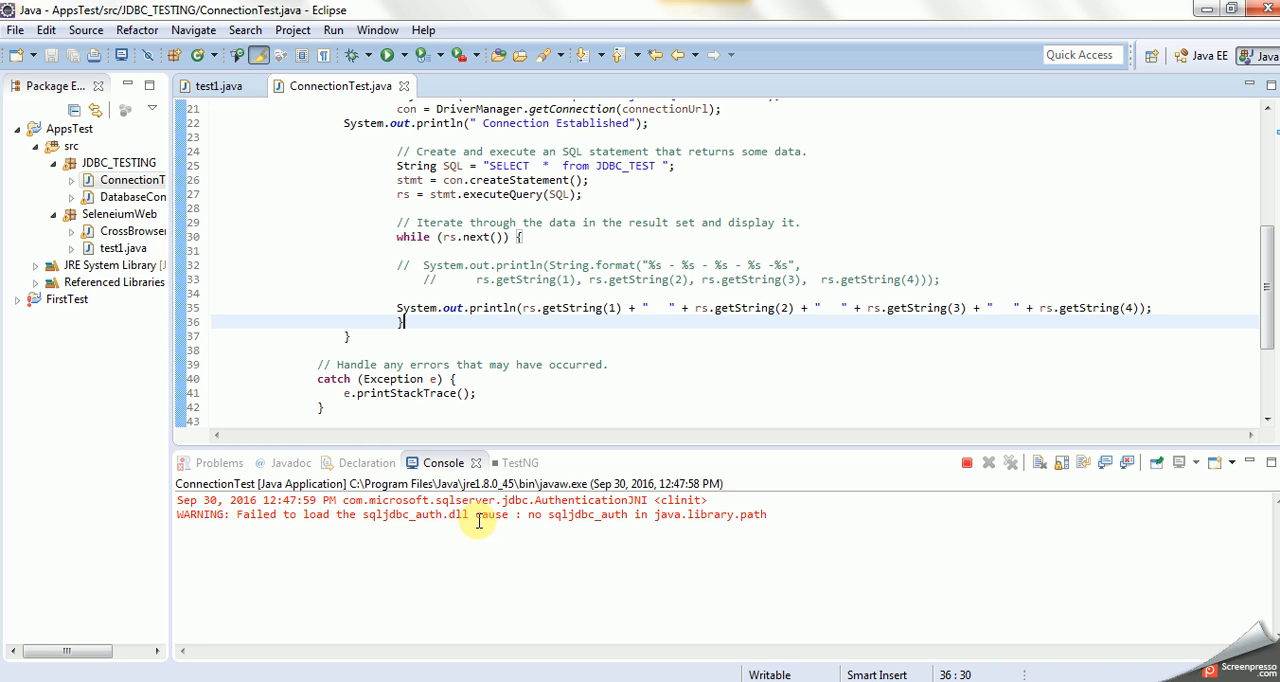
pyautogui.moveTo(248, 680)
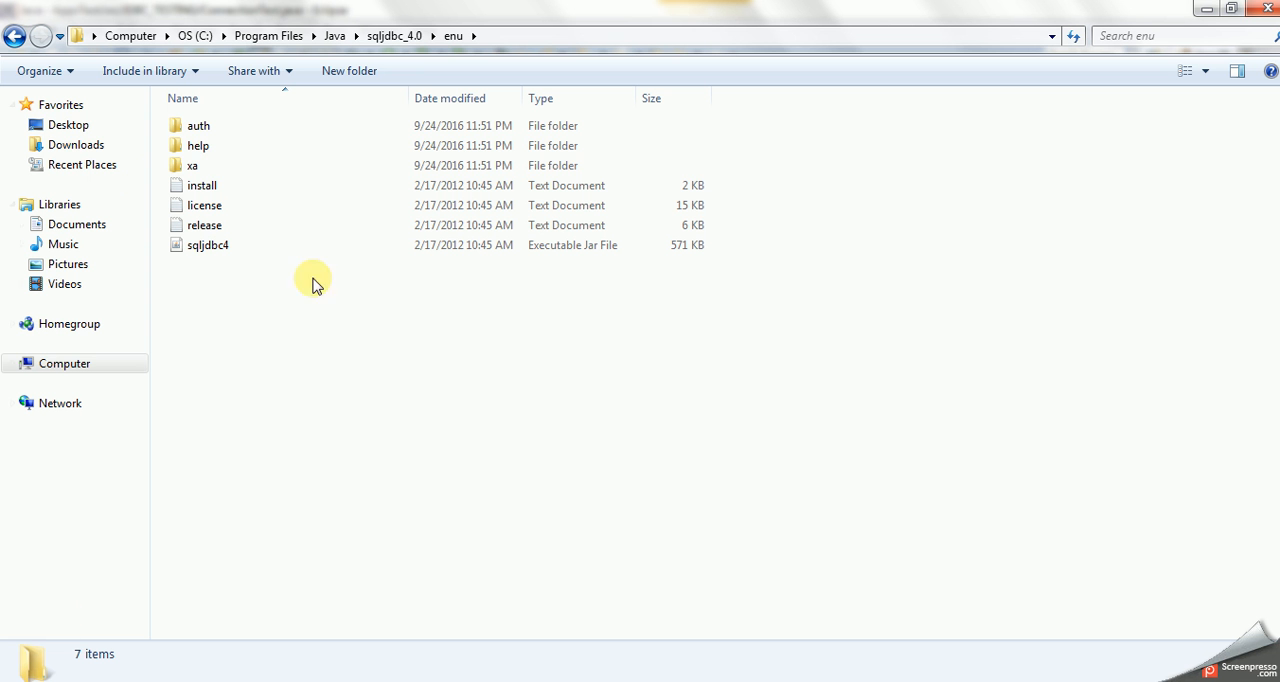
# Browse into auth\x64 under sqljdbc_4.0\enu and select sqljdbc_auth.dll.
pyautogui.doubleClick(196, 124)
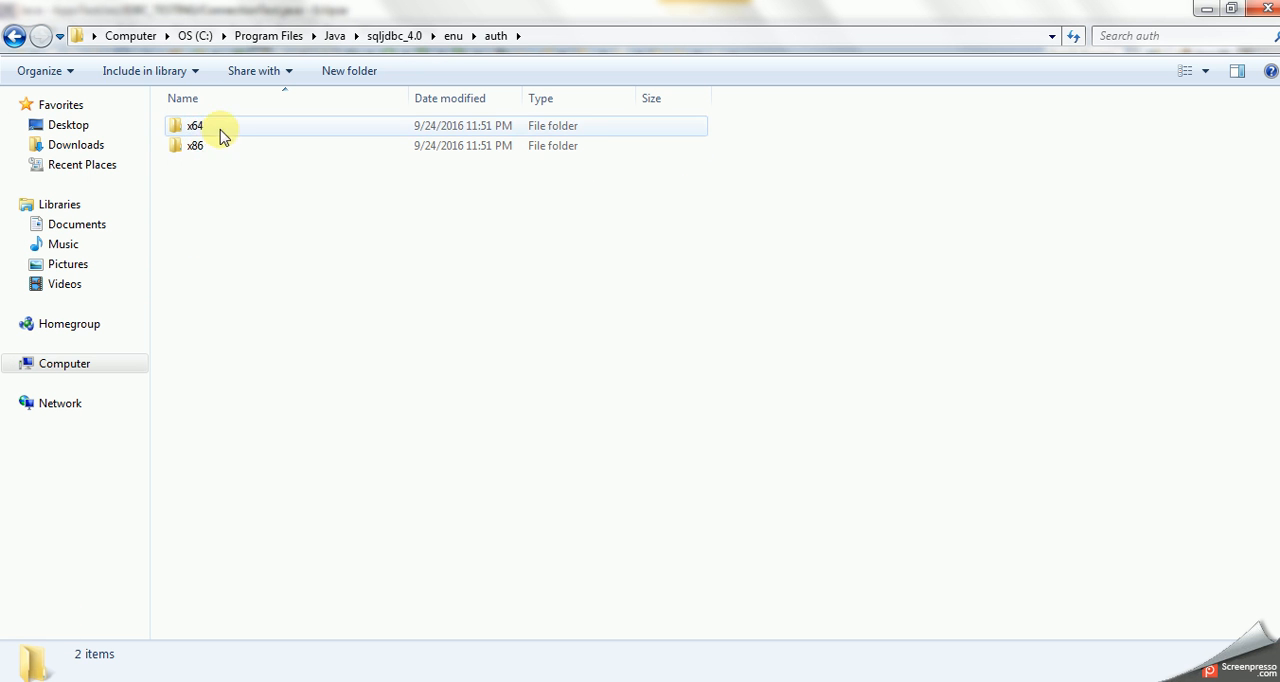
pyautogui.doubleClick(196, 128)
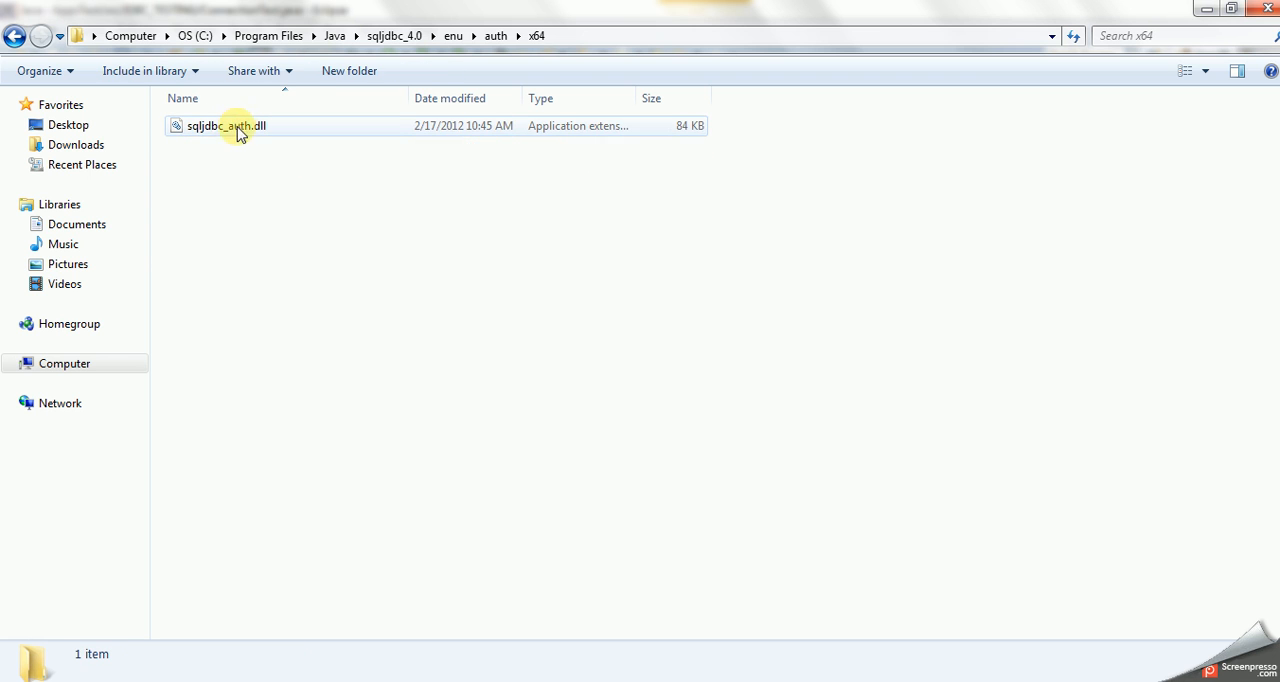
pyautogui.click(556, 36)
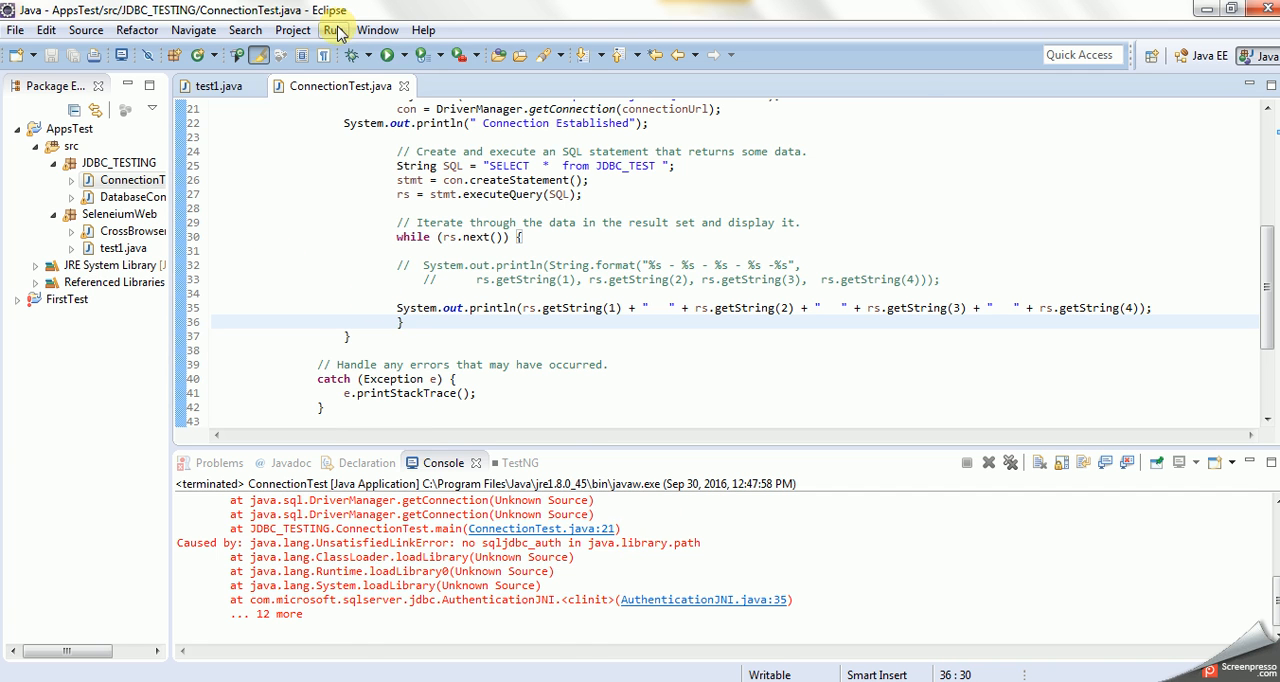
# Bring up ConnectionTest's launch arguments in Run Configurations.
pyautogui.click(332, 28)
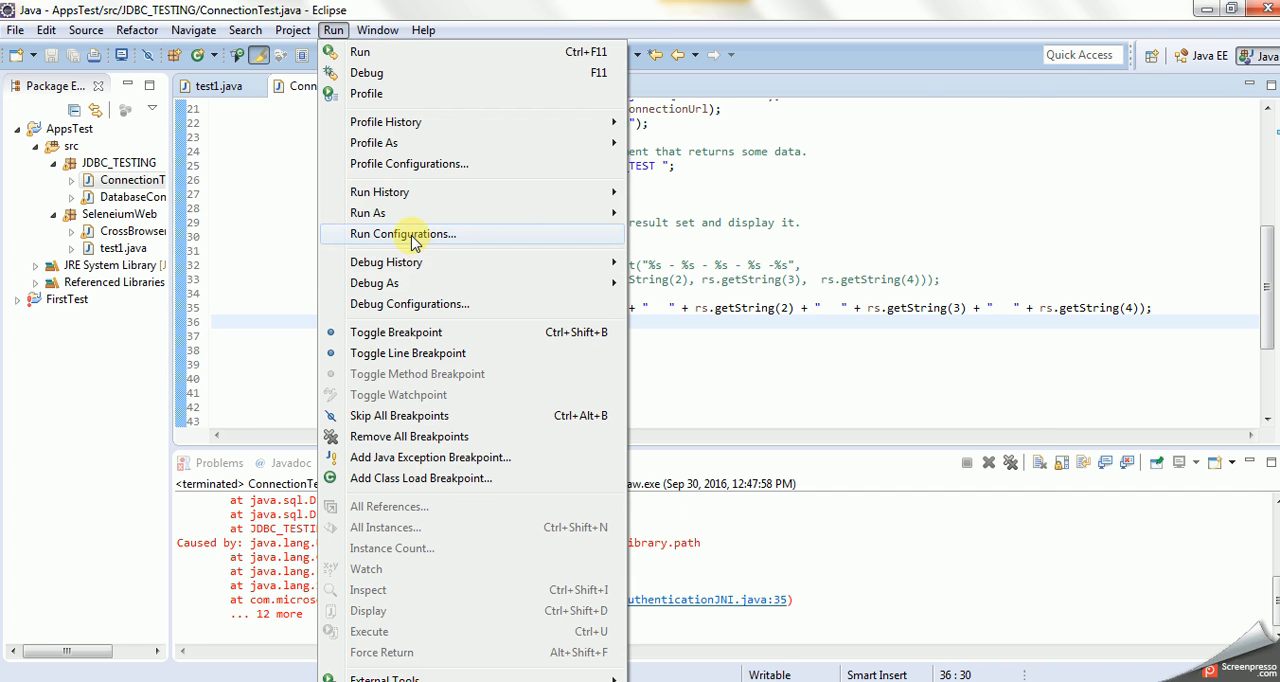
pyautogui.click(404, 232)
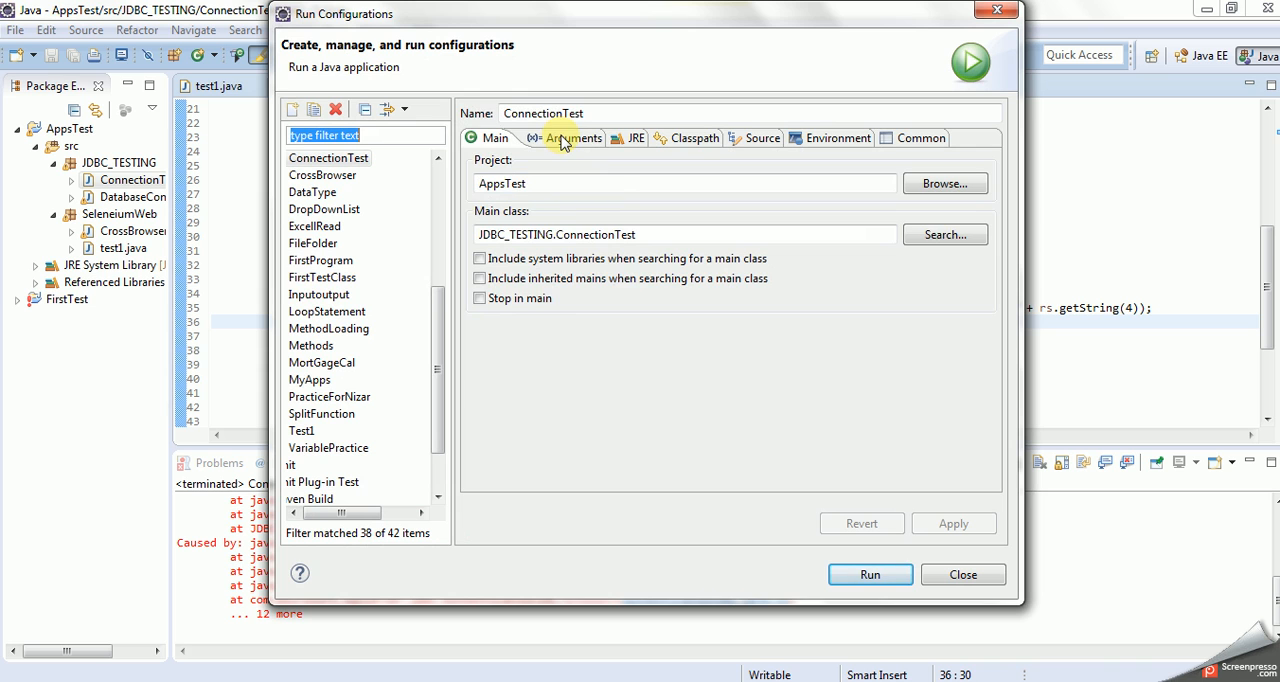
pyautogui.click(572, 138)
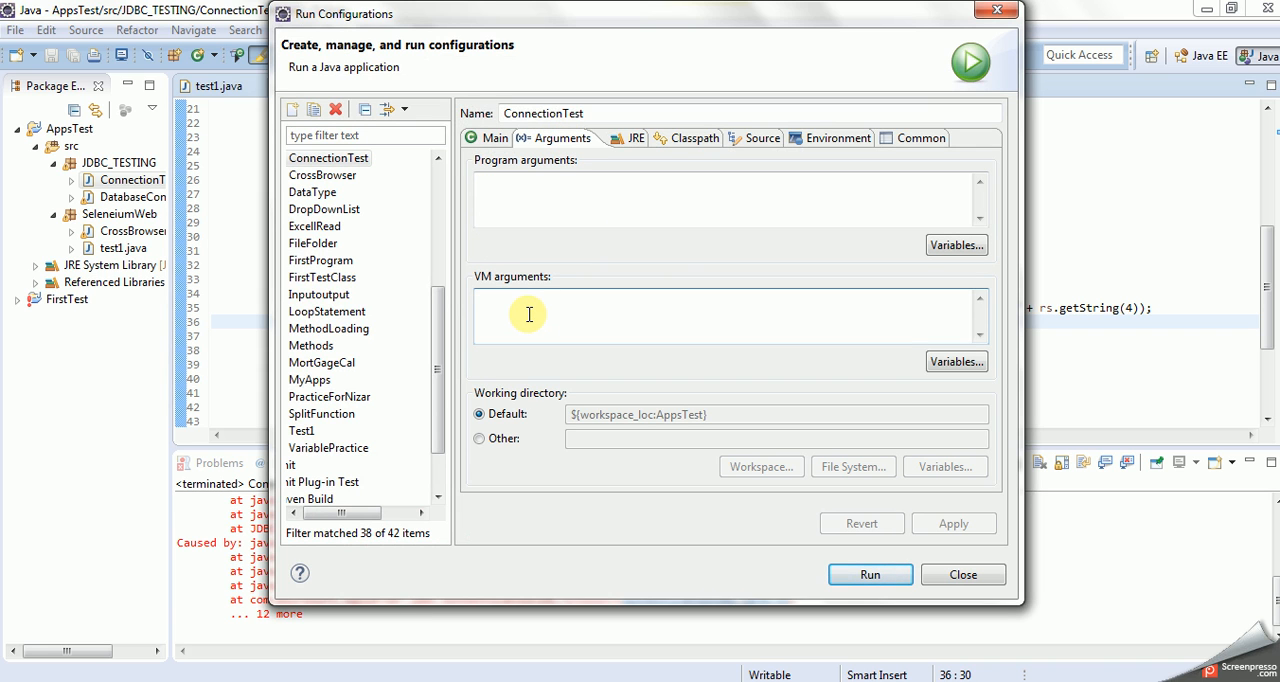
# Add VM argument -Djava.library.path = "C:\Program Files\Java\sqljdbc_4.0\enu\auth\x64" and run ConnectionTest.
pyautogui.write('-')
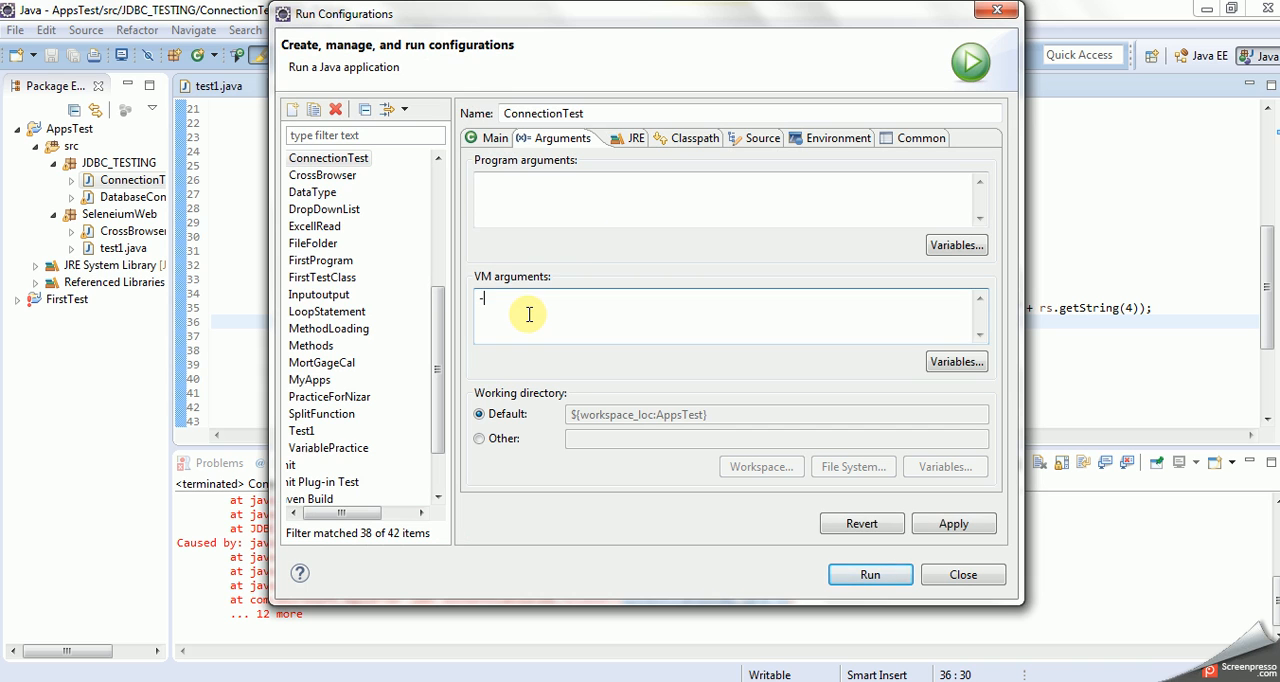
pyautogui.write('Djava')
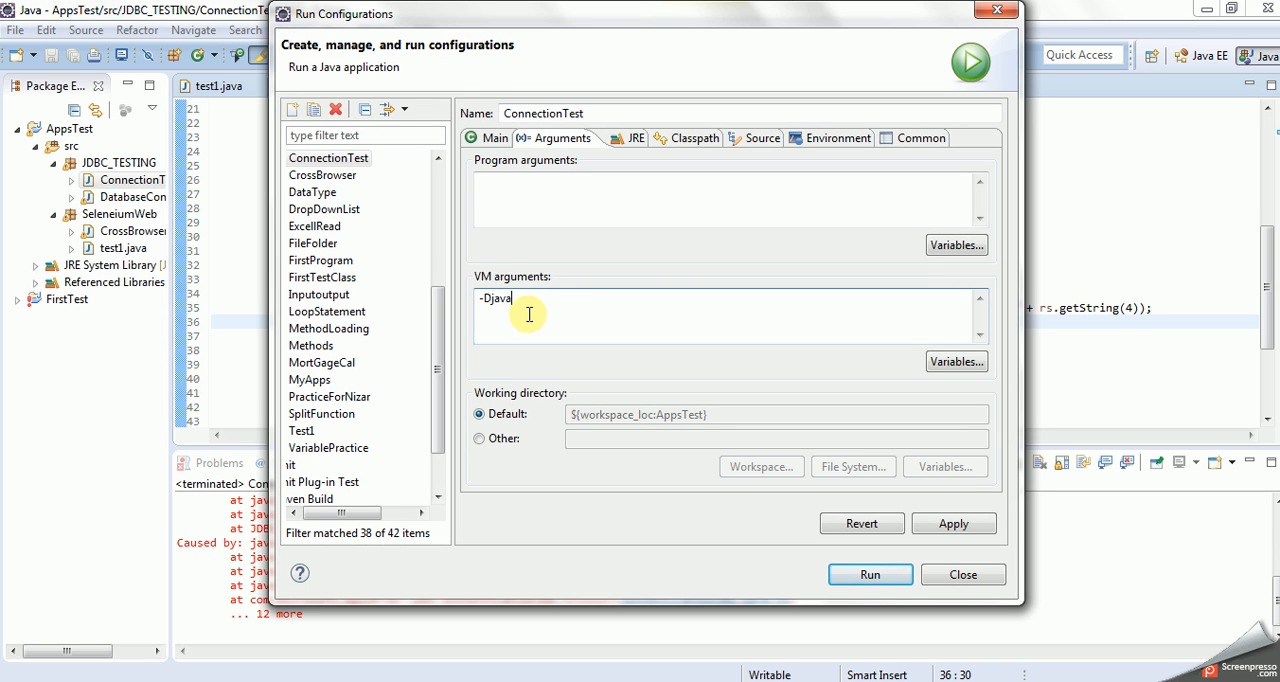
pyautogui.write('.lib')
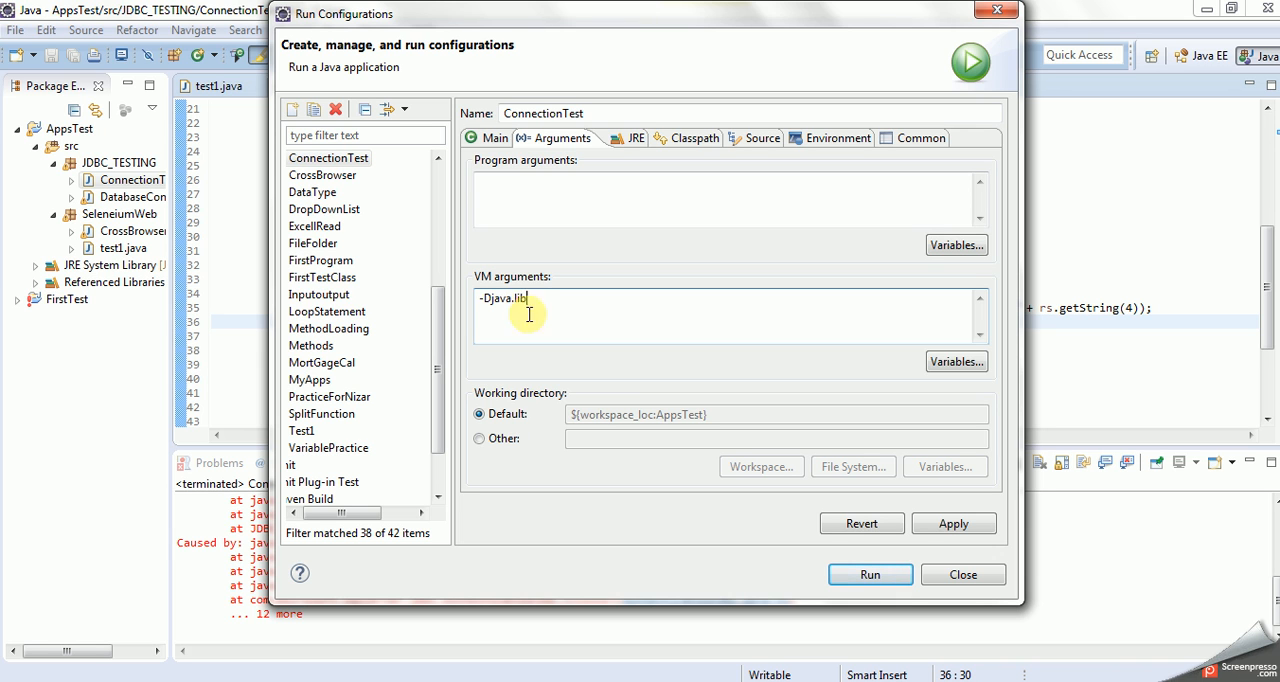
pyautogui.write('rary')
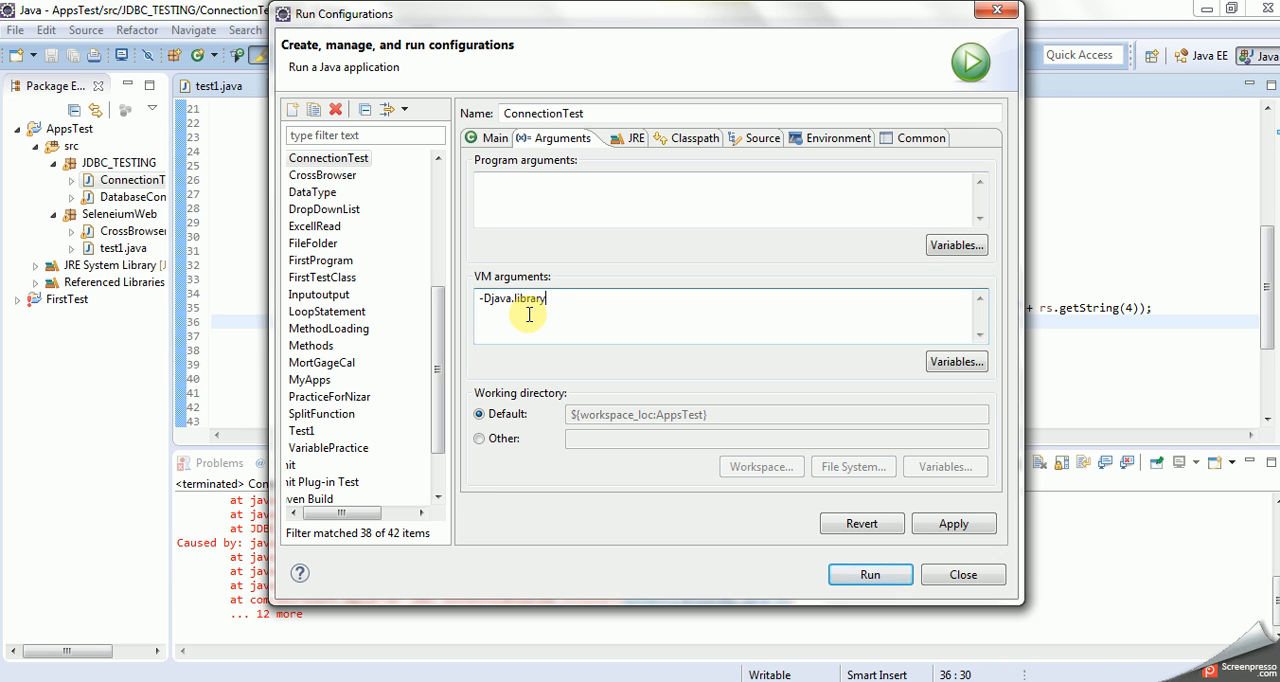
pyautogui.write('.path')
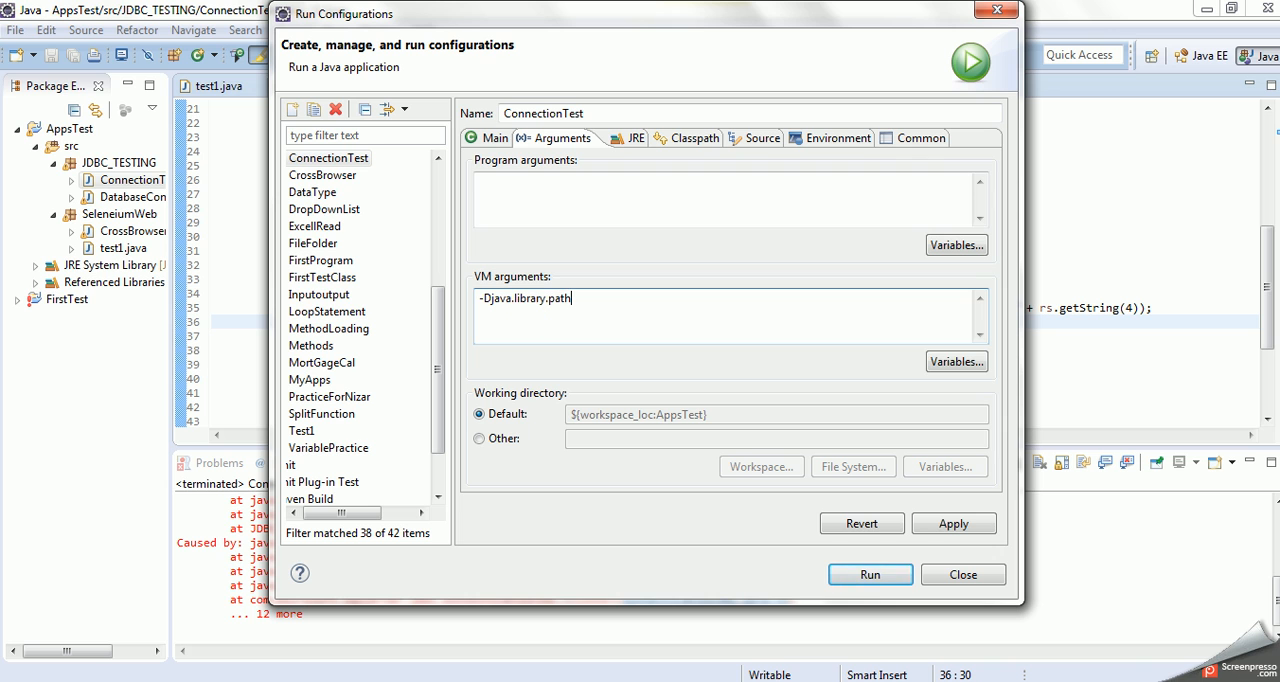
pyautogui.write('=')
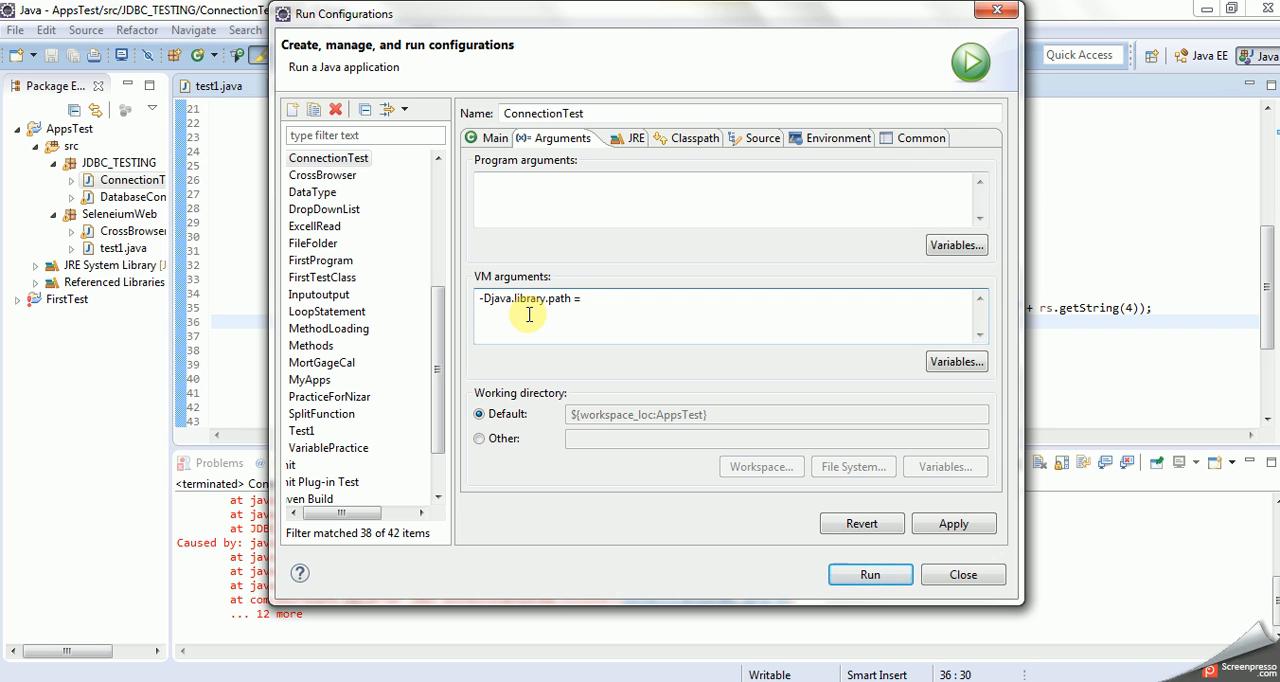
pyautogui.write('"')
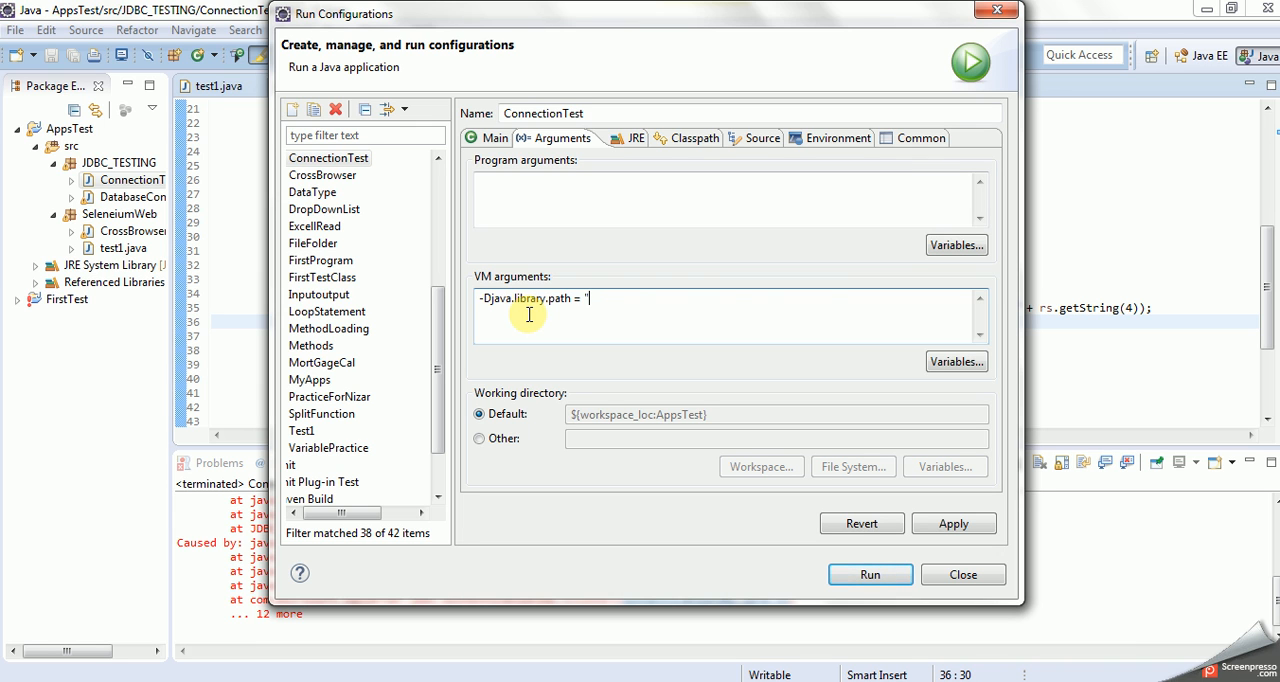
pyautogui.write('C:\\Program Files\\Java\\sqljdbc_4.0\\enu\\auth\\x64"')
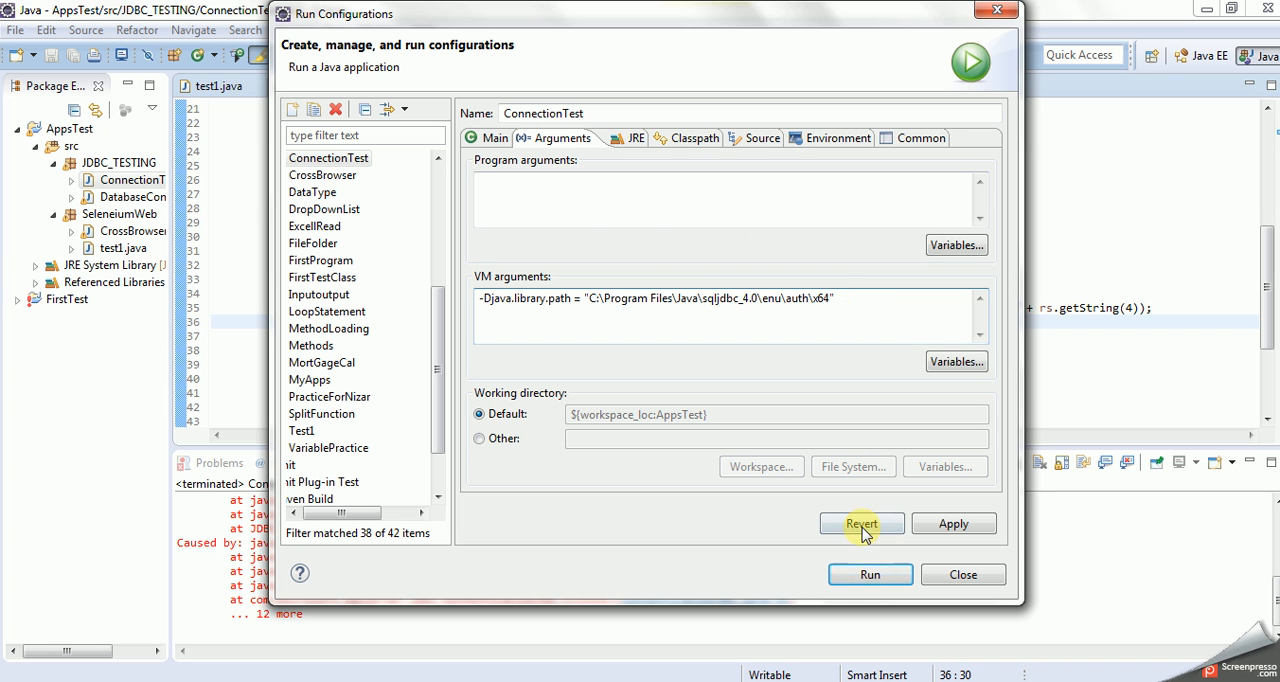
pyautogui.click(868, 574)
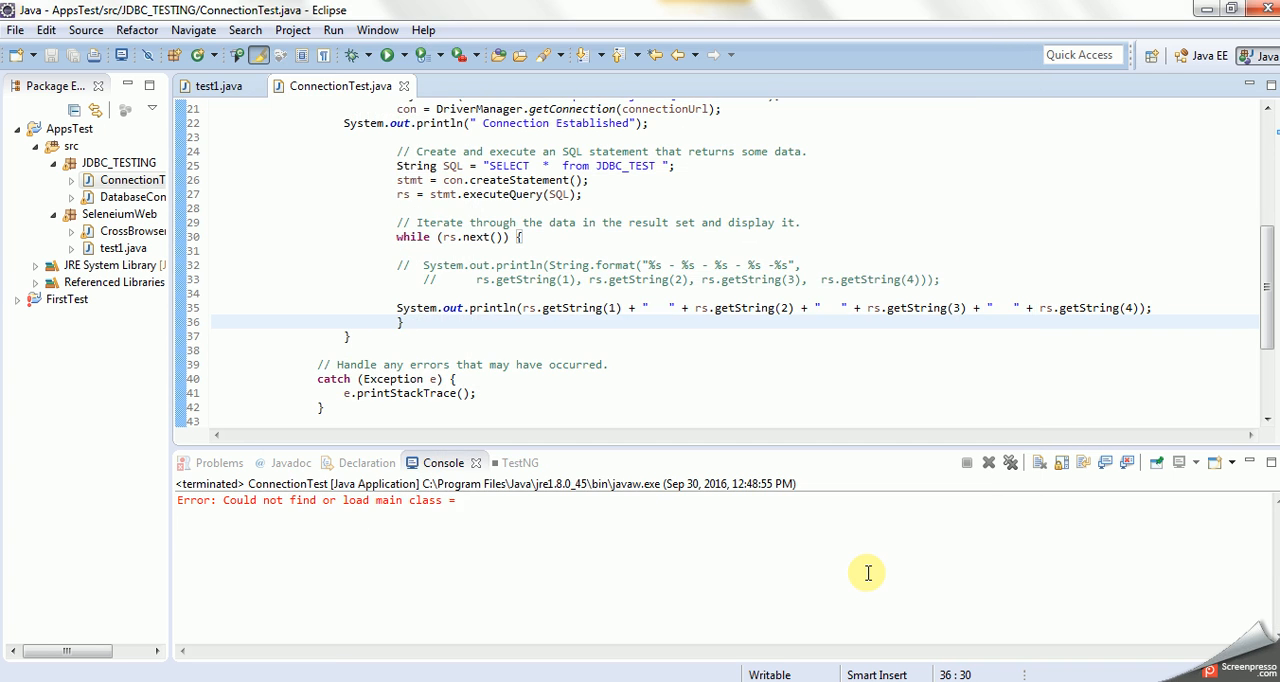
pyautogui.moveTo(648, 462)
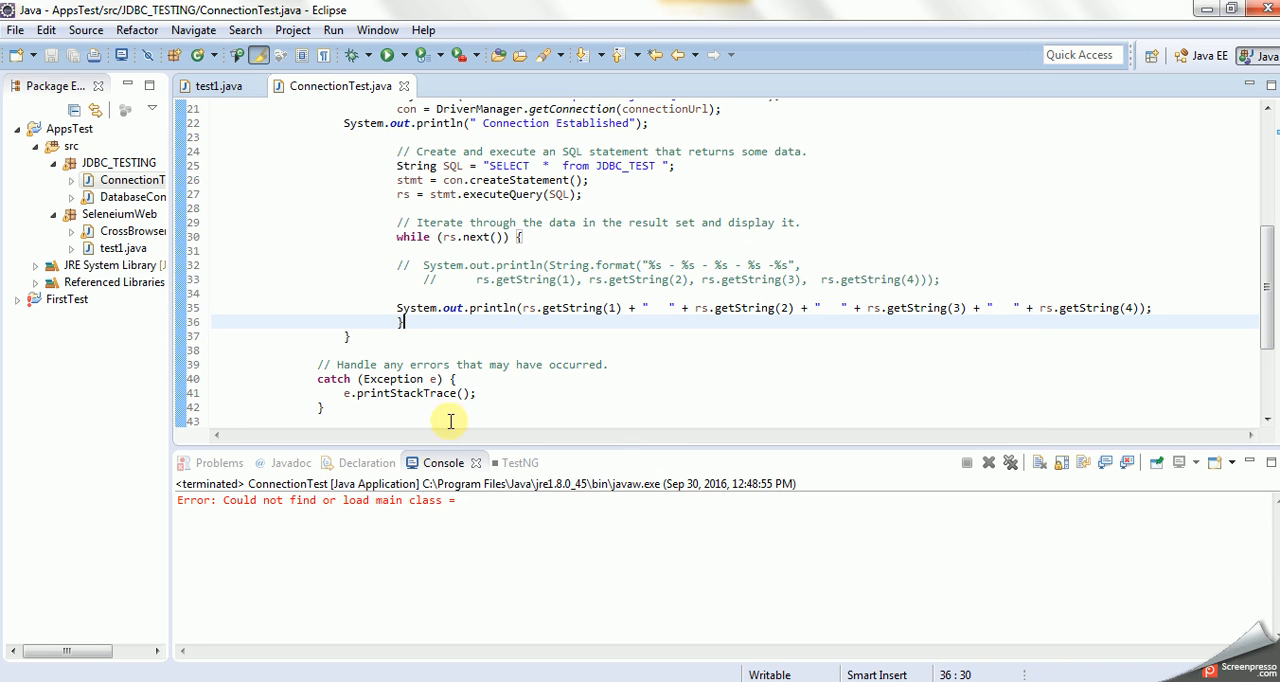
pyautogui.moveTo(352, 516)
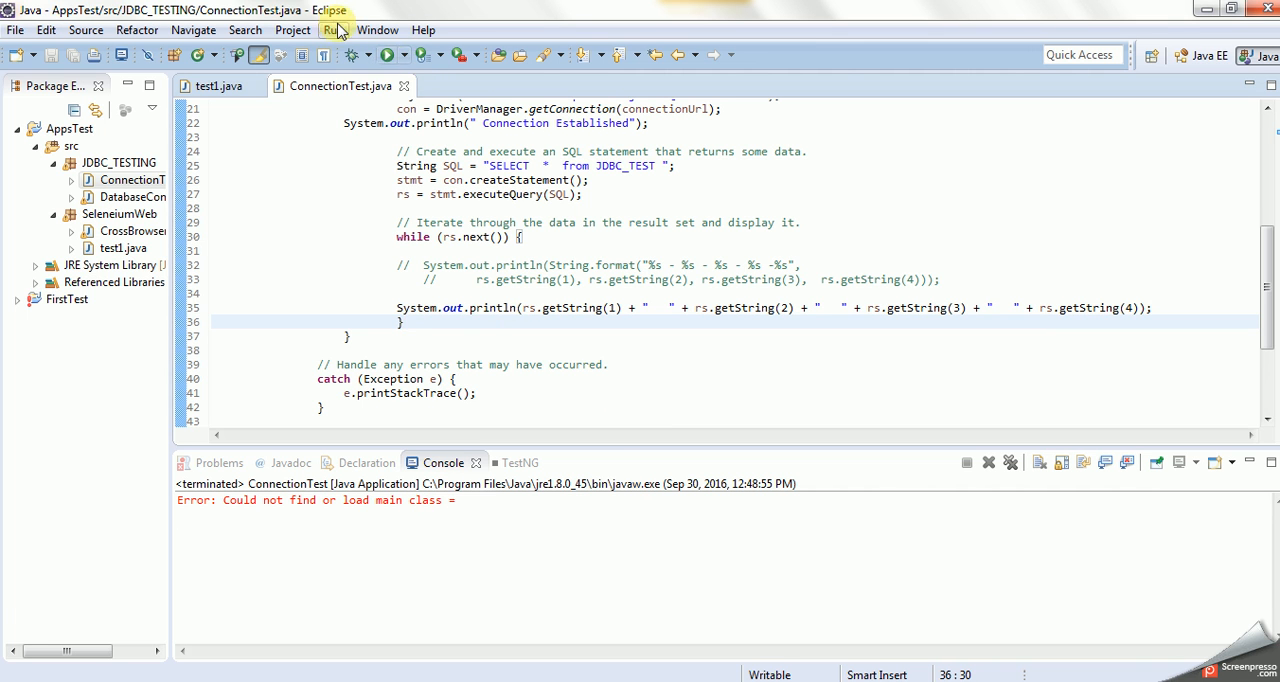
# Reopen ConnectionTest's VM arguments and delete the sqljdbc_4.0\enu\auth\x64 tail of the library path.
pyautogui.click(332, 28)
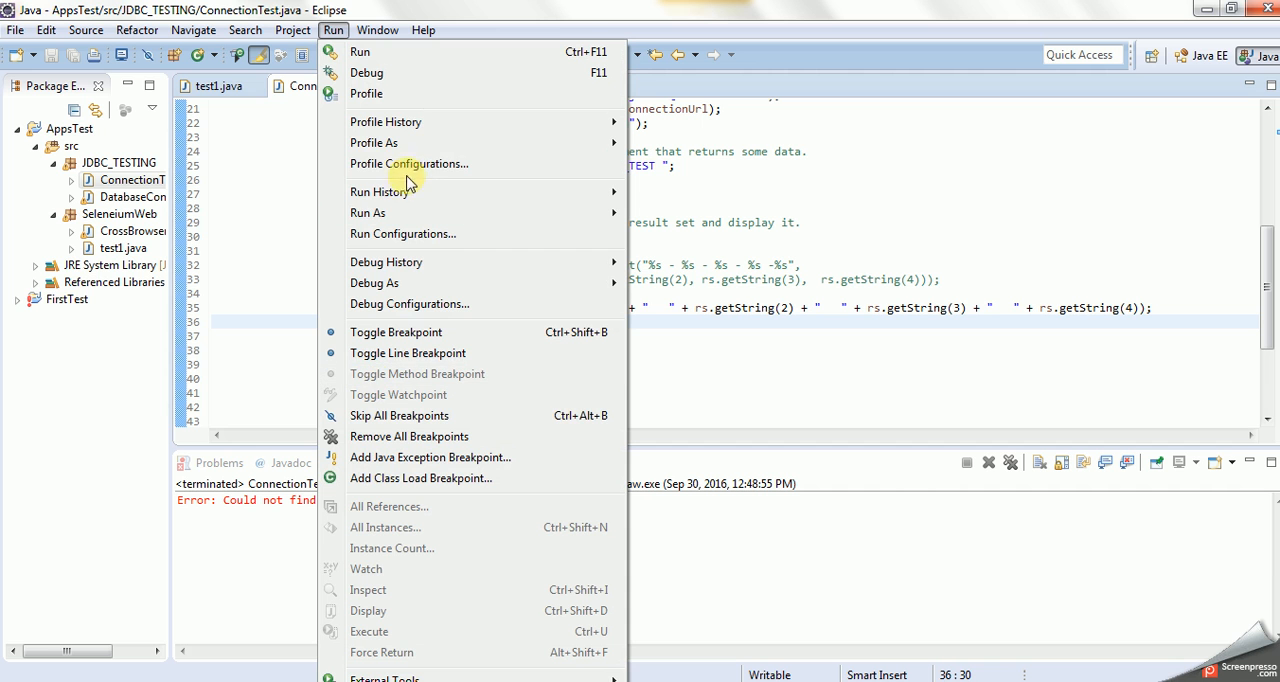
pyautogui.moveTo(404, 232)
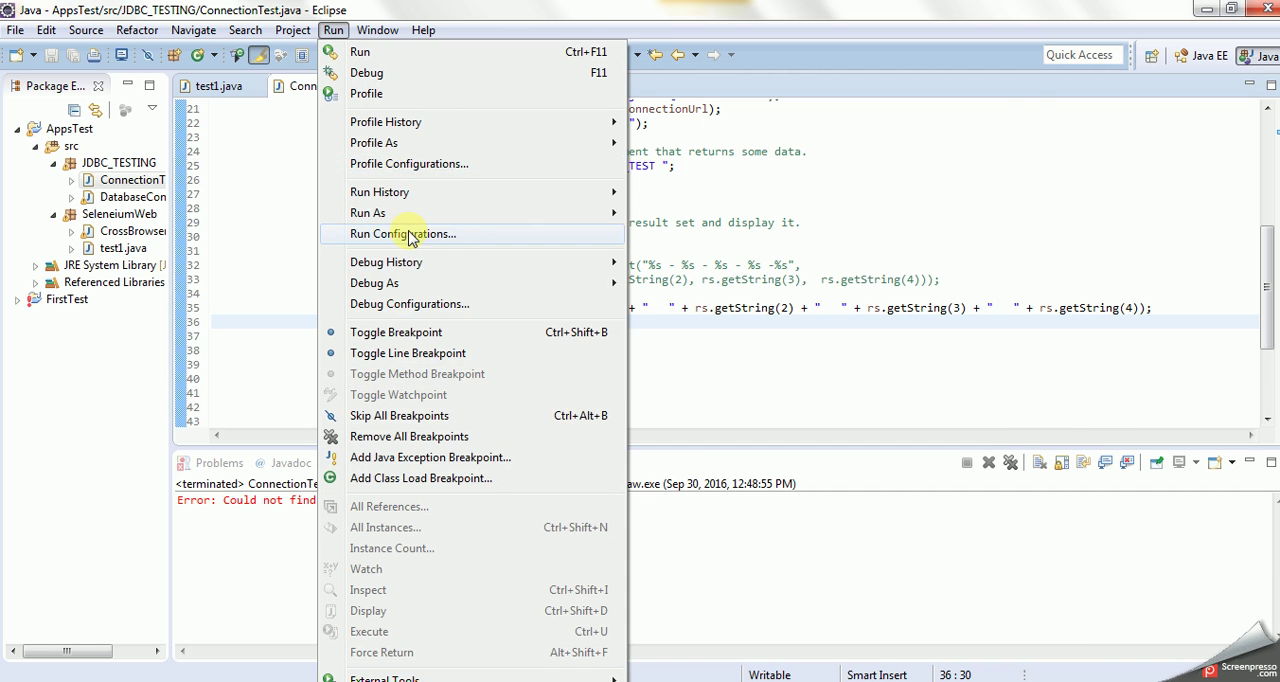
pyautogui.click(404, 232)
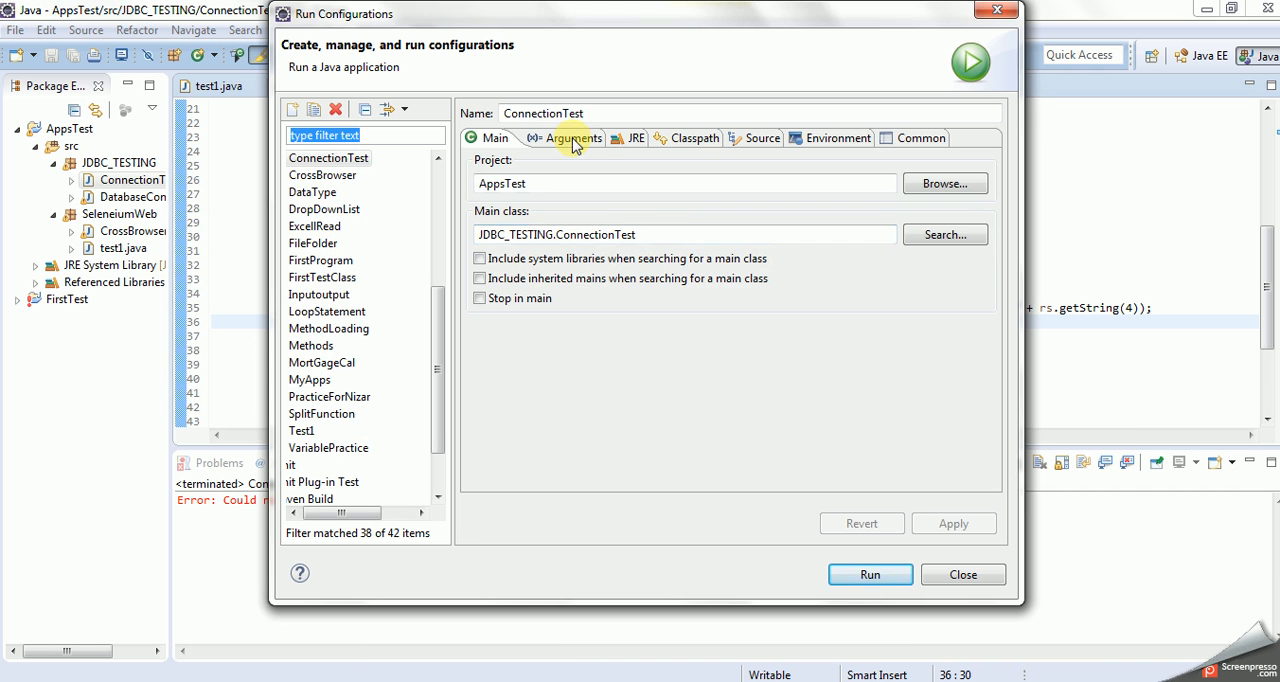
pyautogui.click(566, 138)
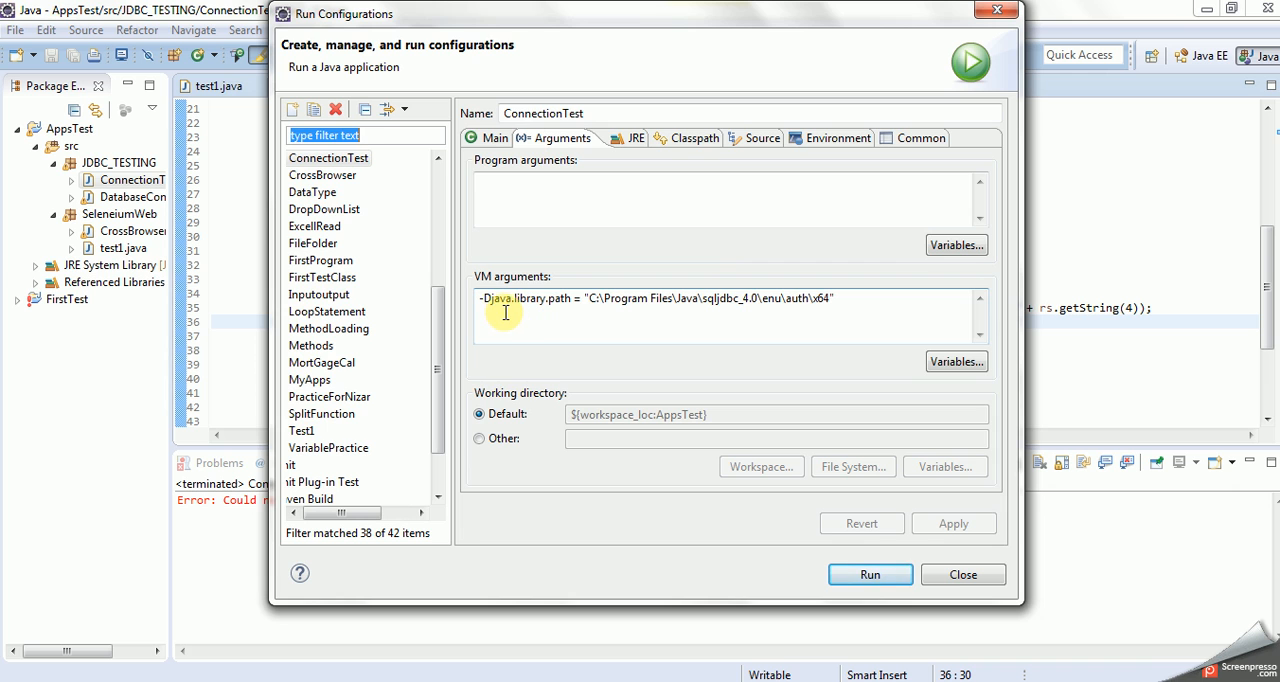
pyautogui.moveTo(500, 312)
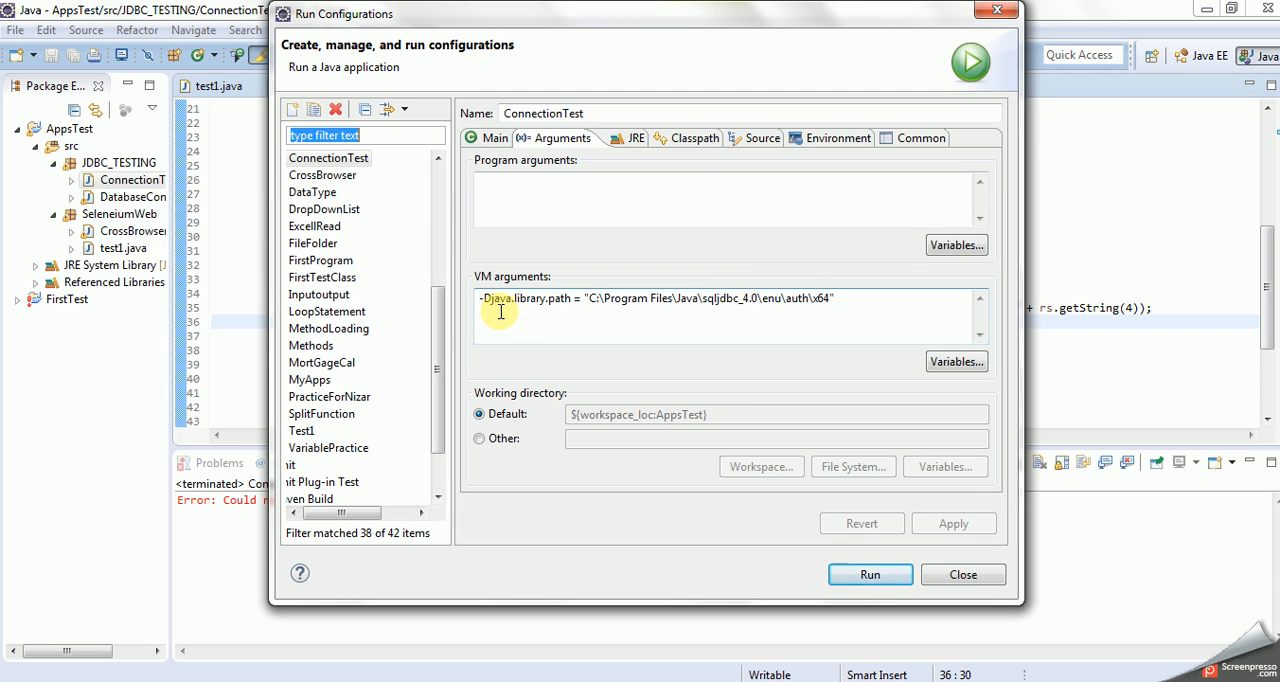
pyautogui.moveTo(532, 312)
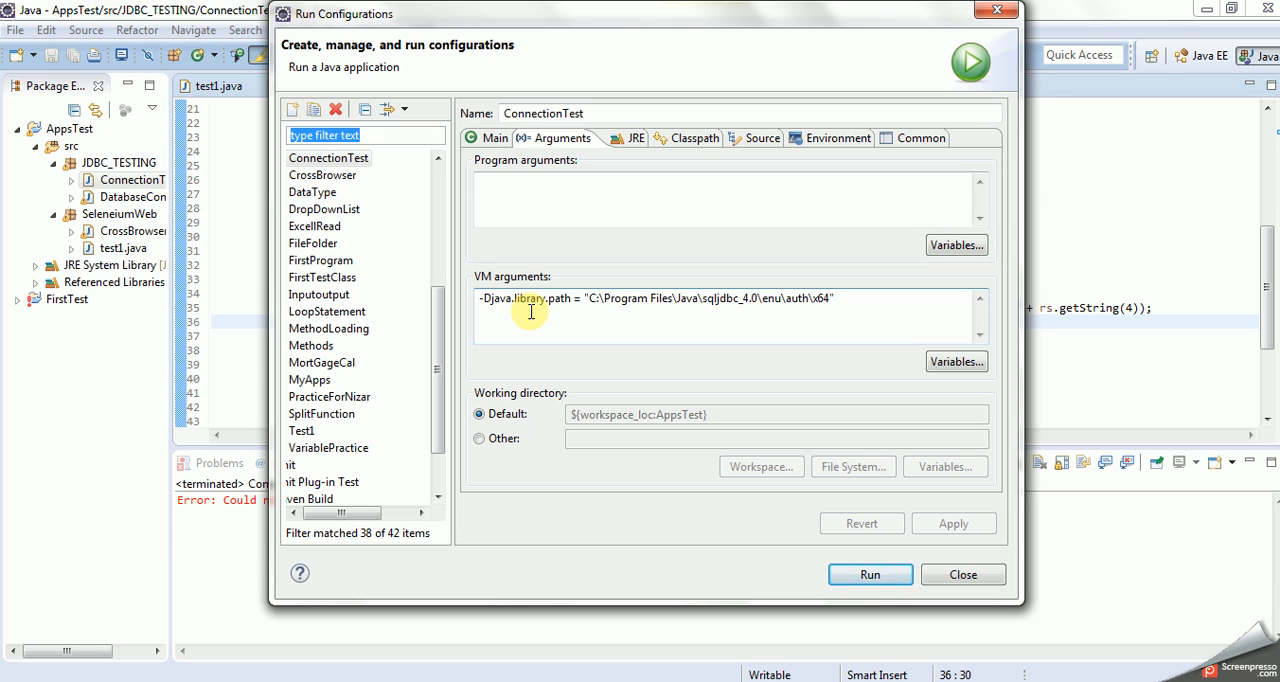
pyautogui.moveTo(524, 314)
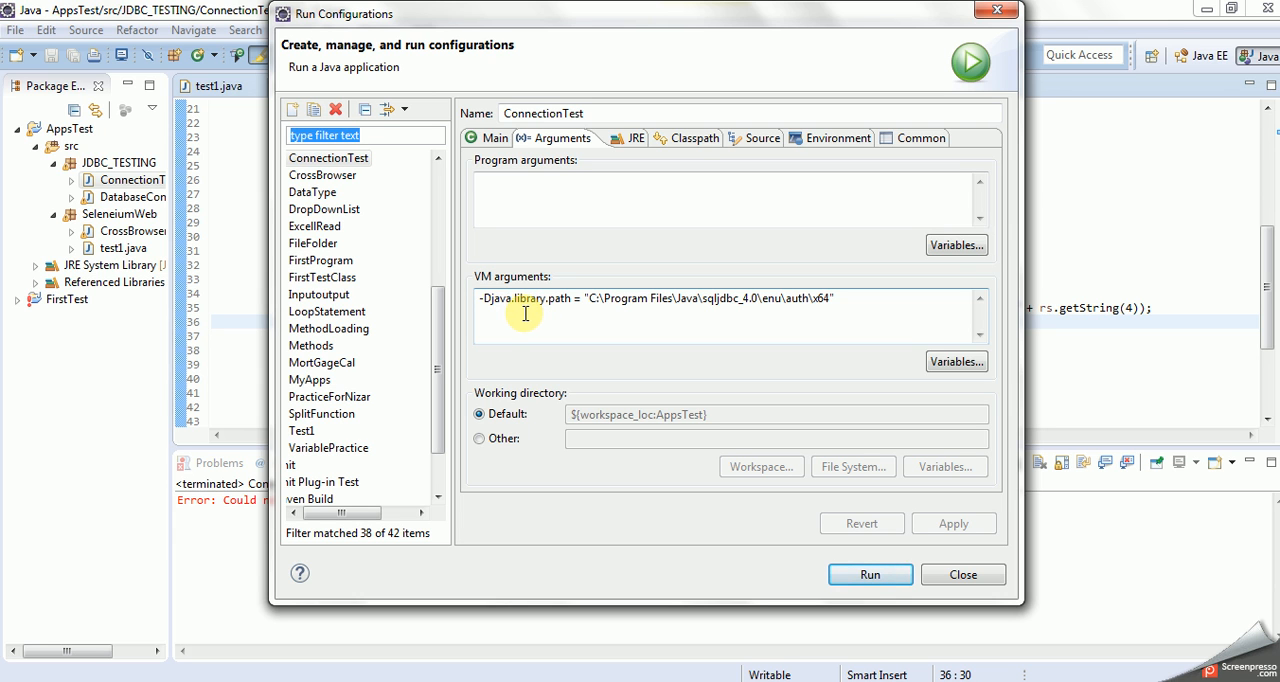
pyautogui.moveTo(550, 308)
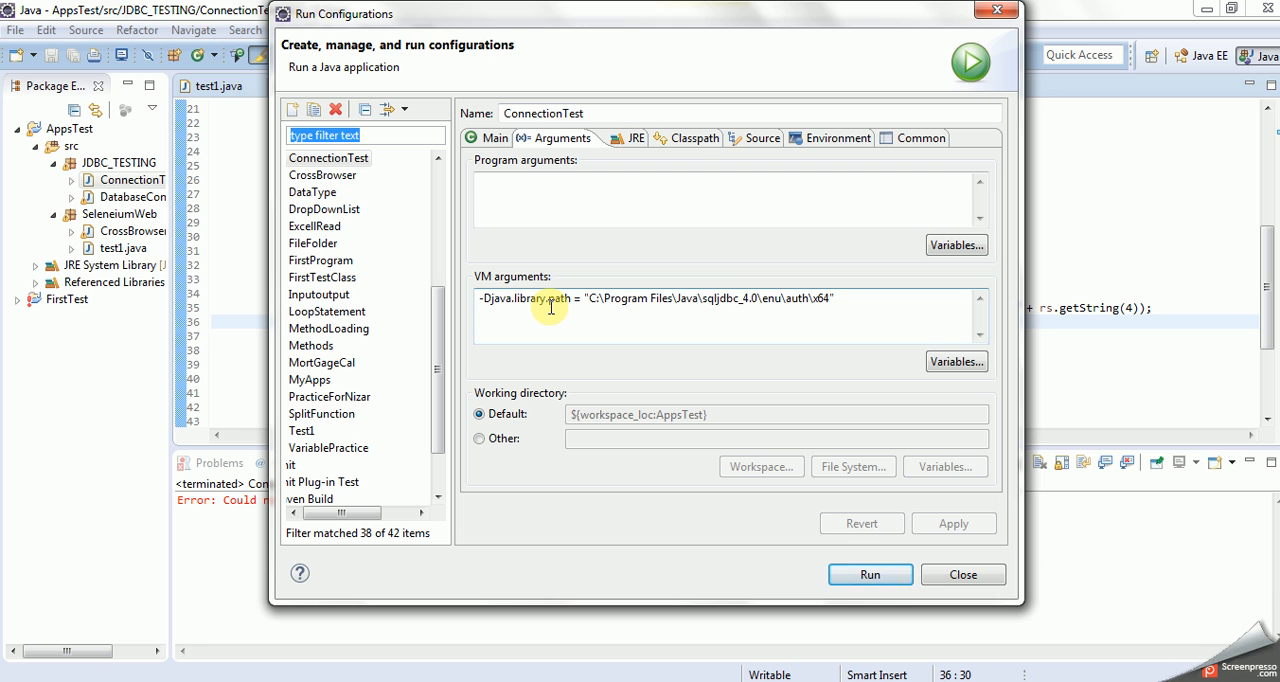
pyautogui.moveTo(584, 308)
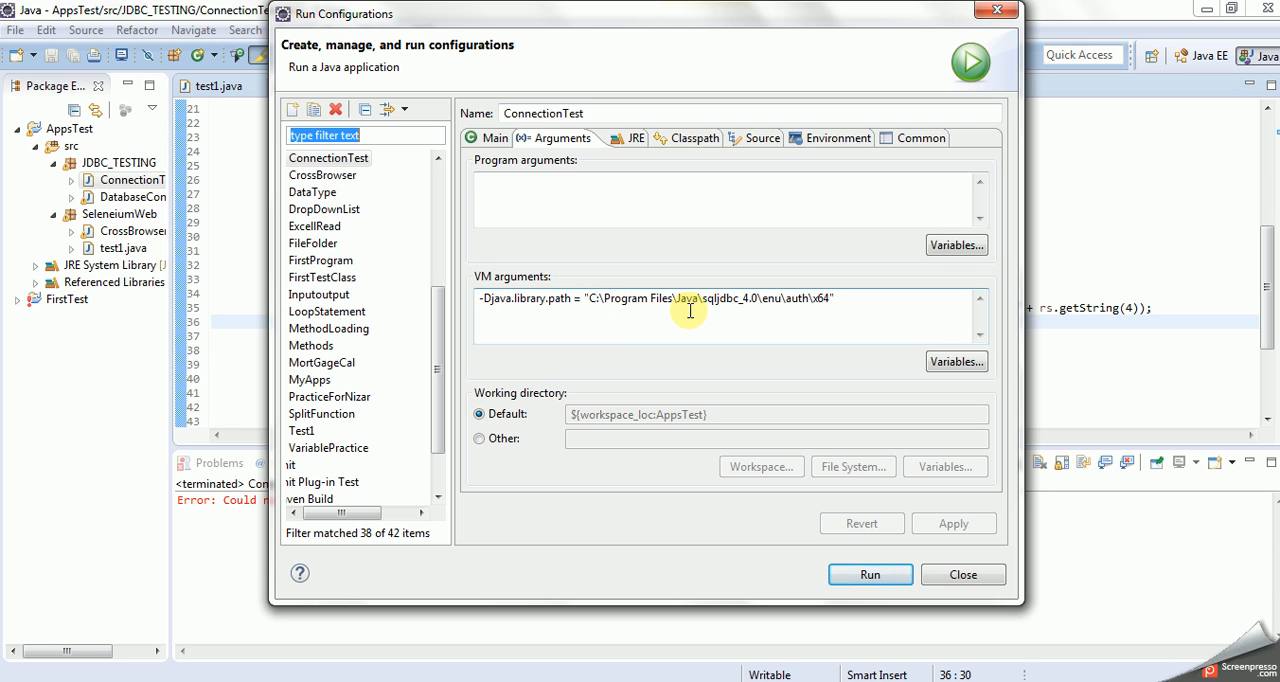
pyautogui.moveTo(704, 298)
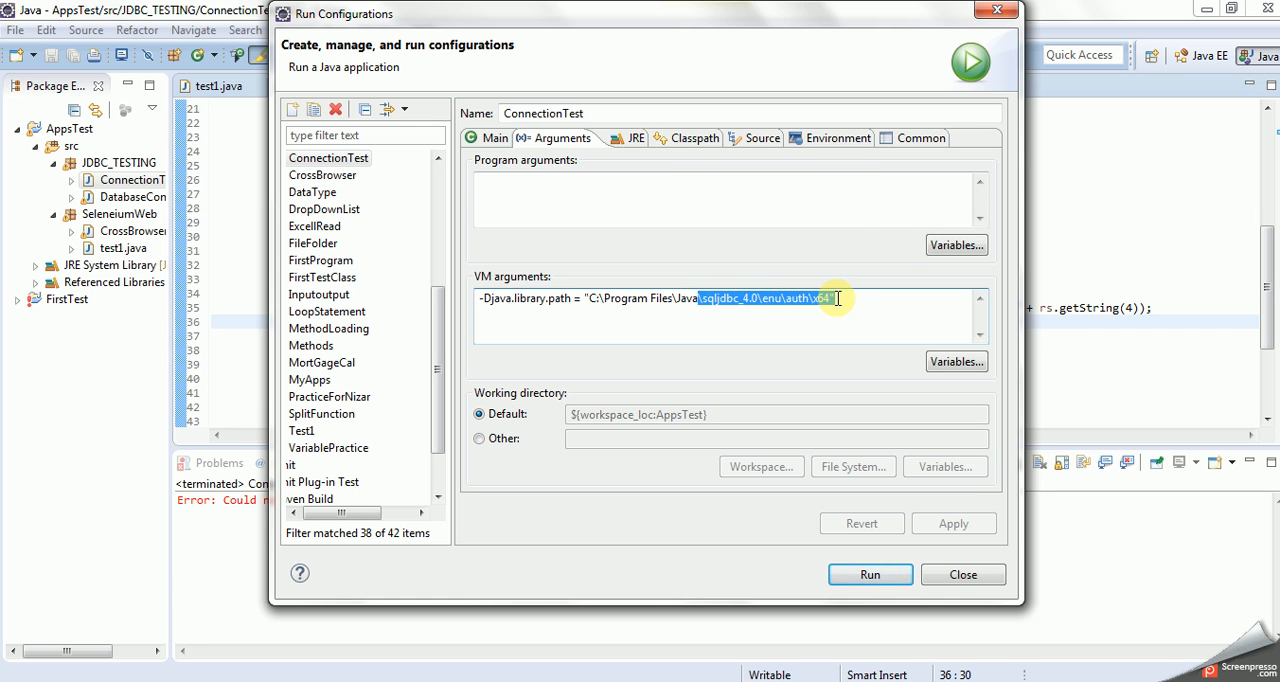
pyautogui.press('Delete')
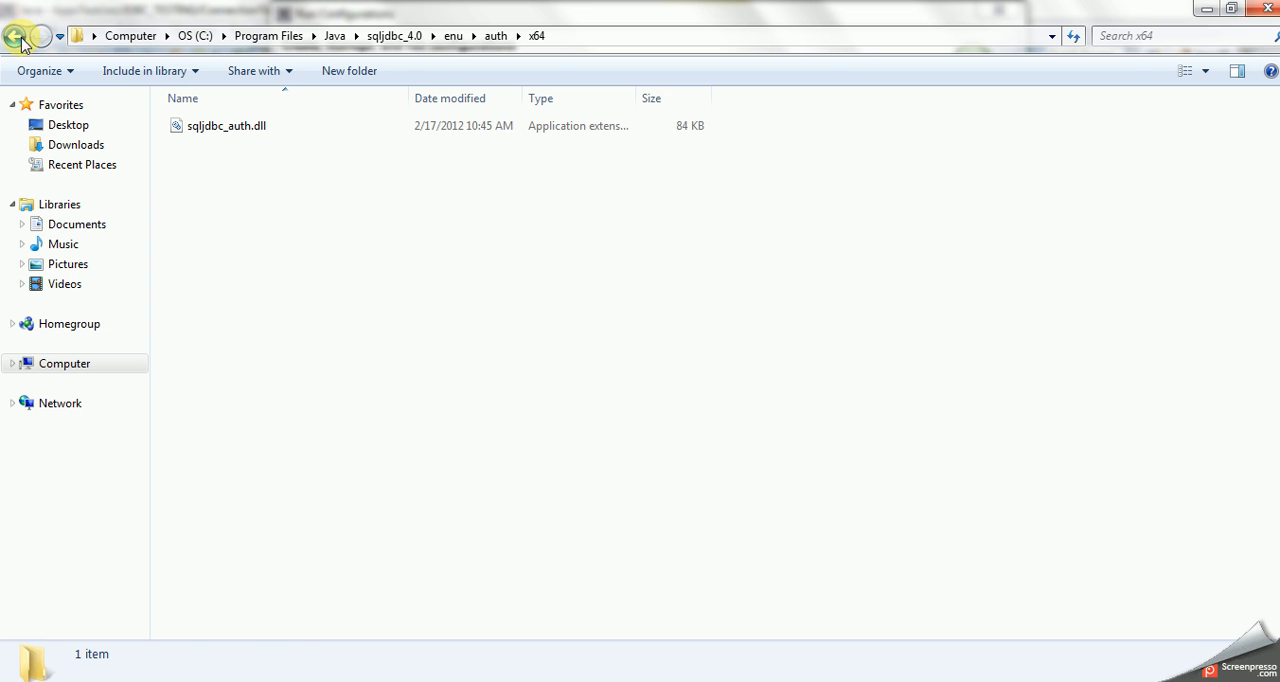
# Navigate Explorer back to Program Files, then into Java and the Jer-Version folder.
pyautogui.click(18, 36)
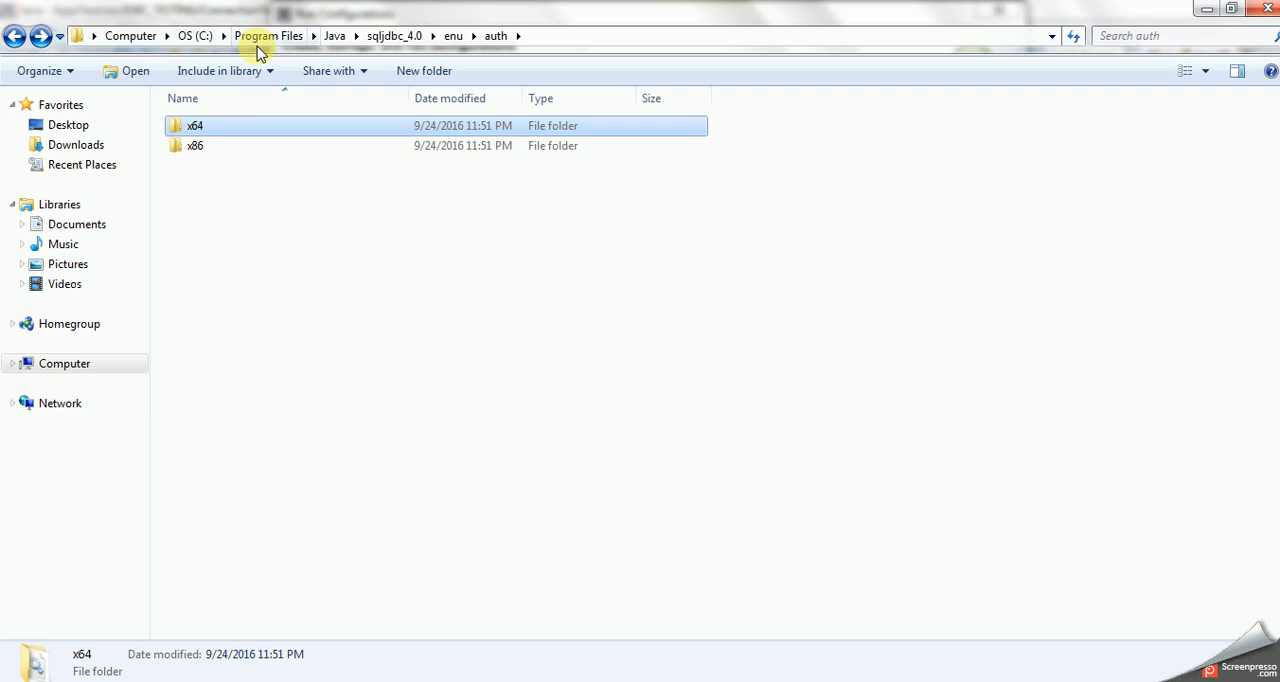
pyautogui.click(262, 32)
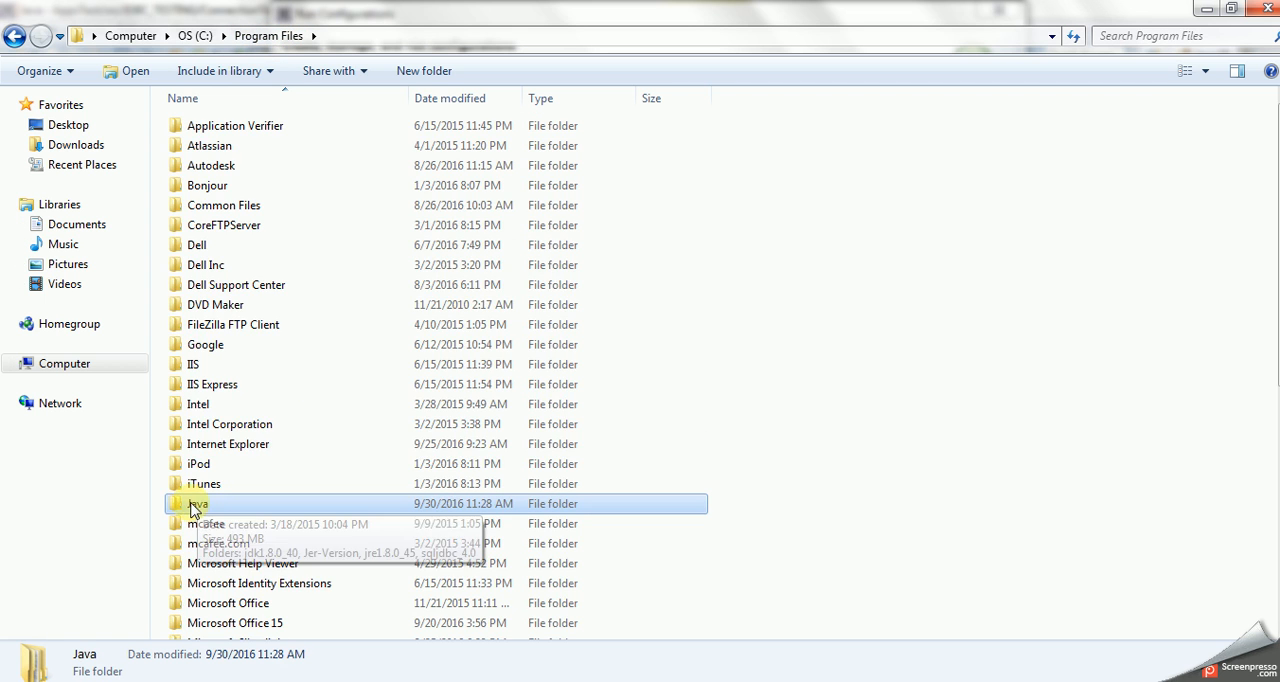
pyautogui.doubleClick(198, 504)
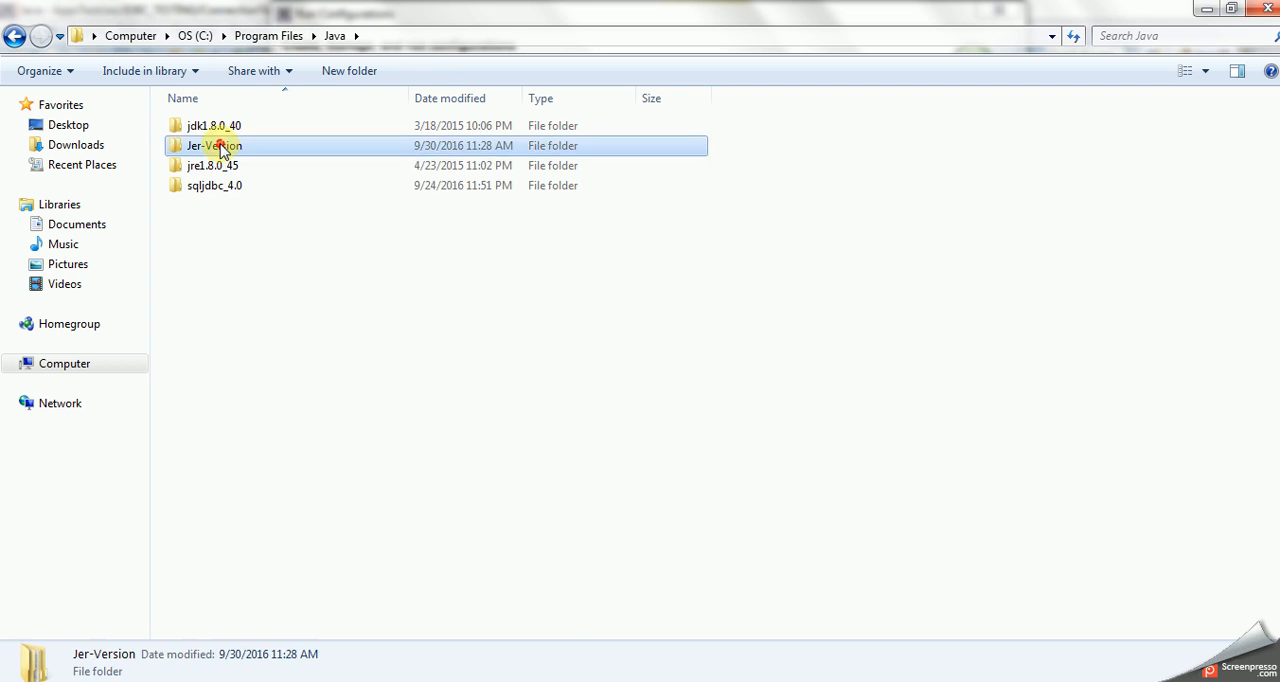
pyautogui.doubleClick(212, 144)
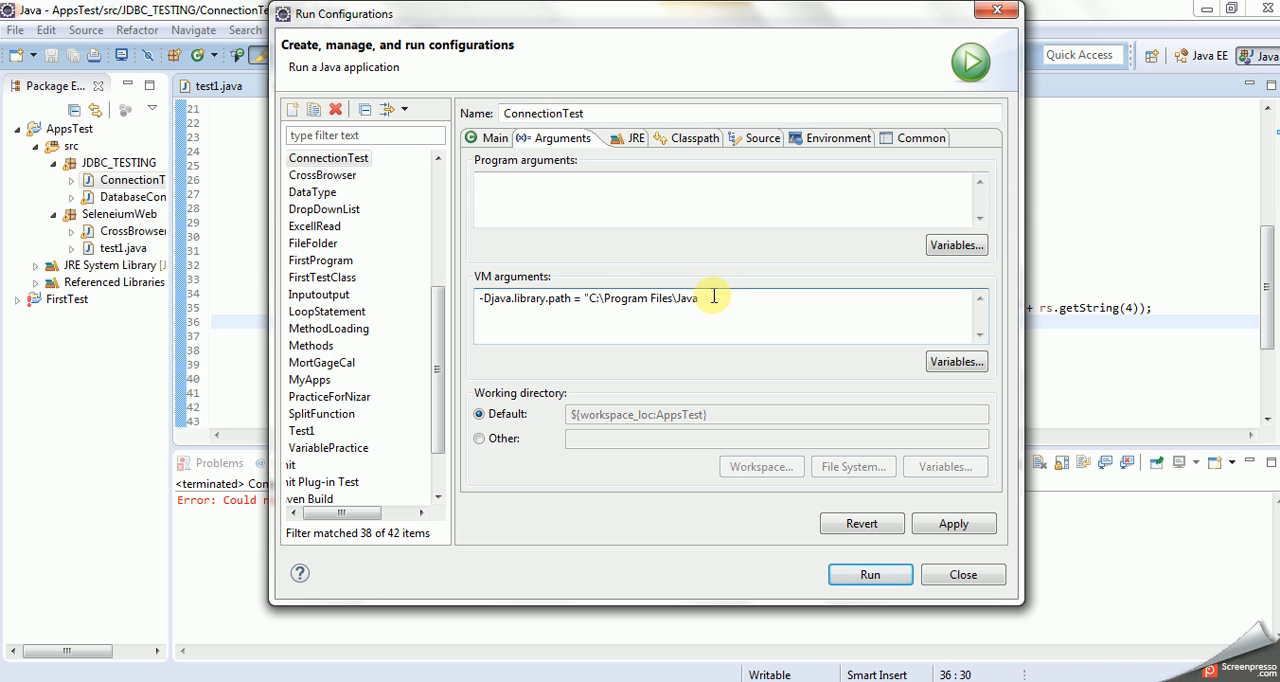
# Replace the library path value with C:\Program Files\Java\Jer-Version".
pyautogui.doubleClick(640, 300)
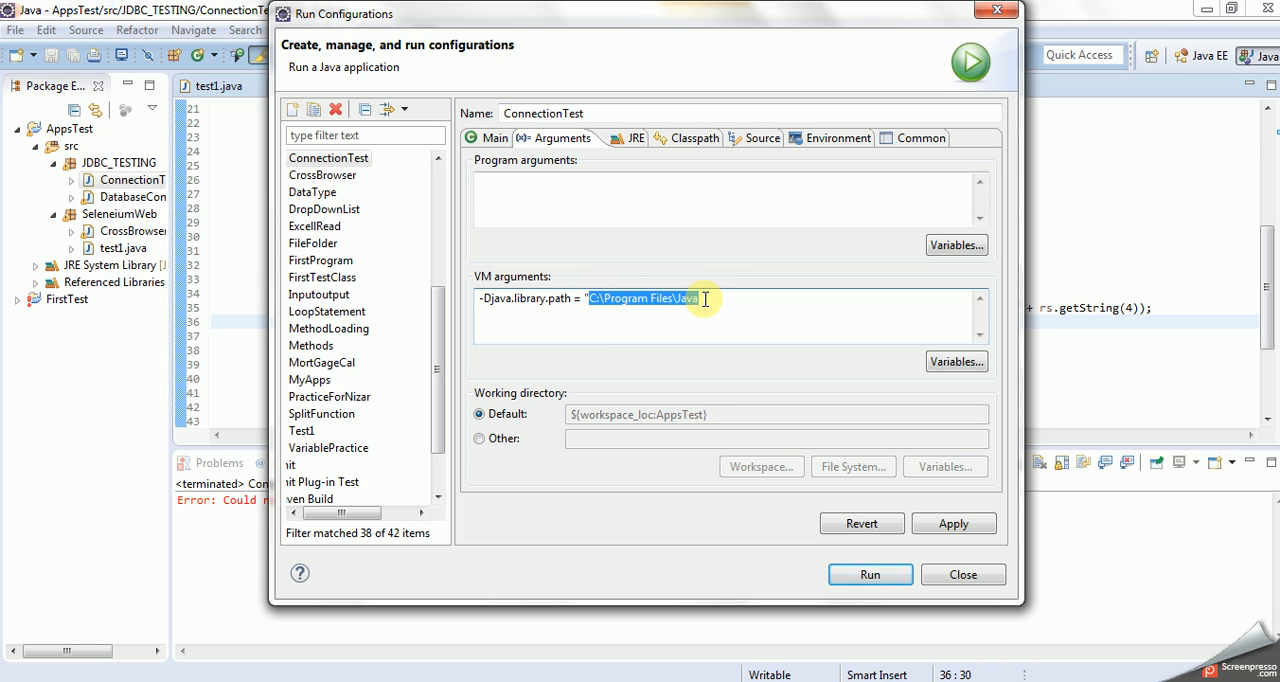
pyautogui.press('Delete')
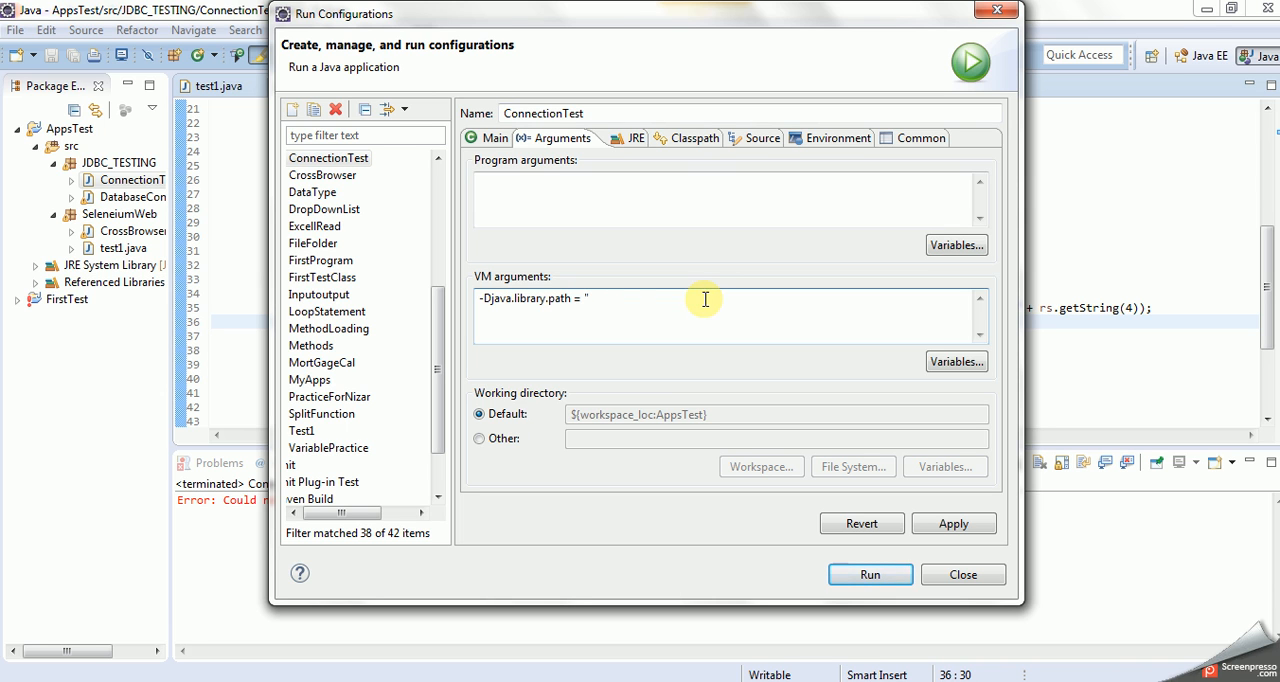
pyautogui.write('C:\\Program Files\\Java\\Jer-Version"')
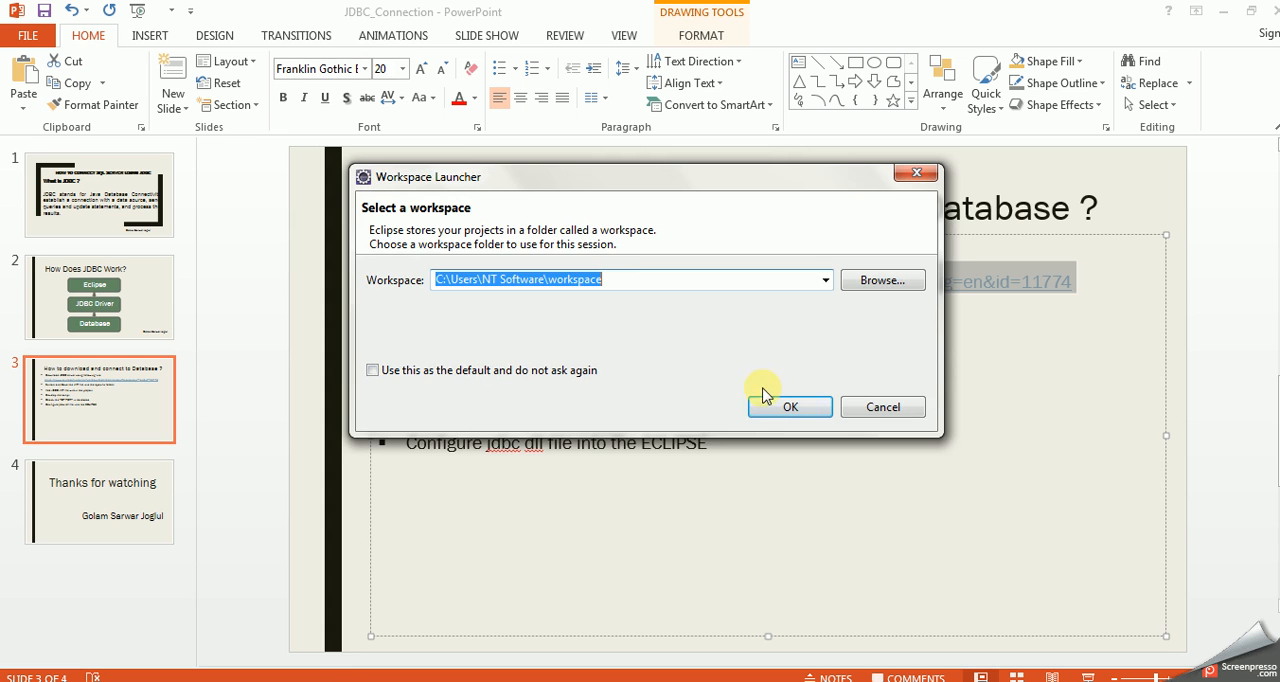
# Accept the Workspace Launcher default so Eclipse reopens the AppsTest workspace.
pyautogui.click(788, 406)
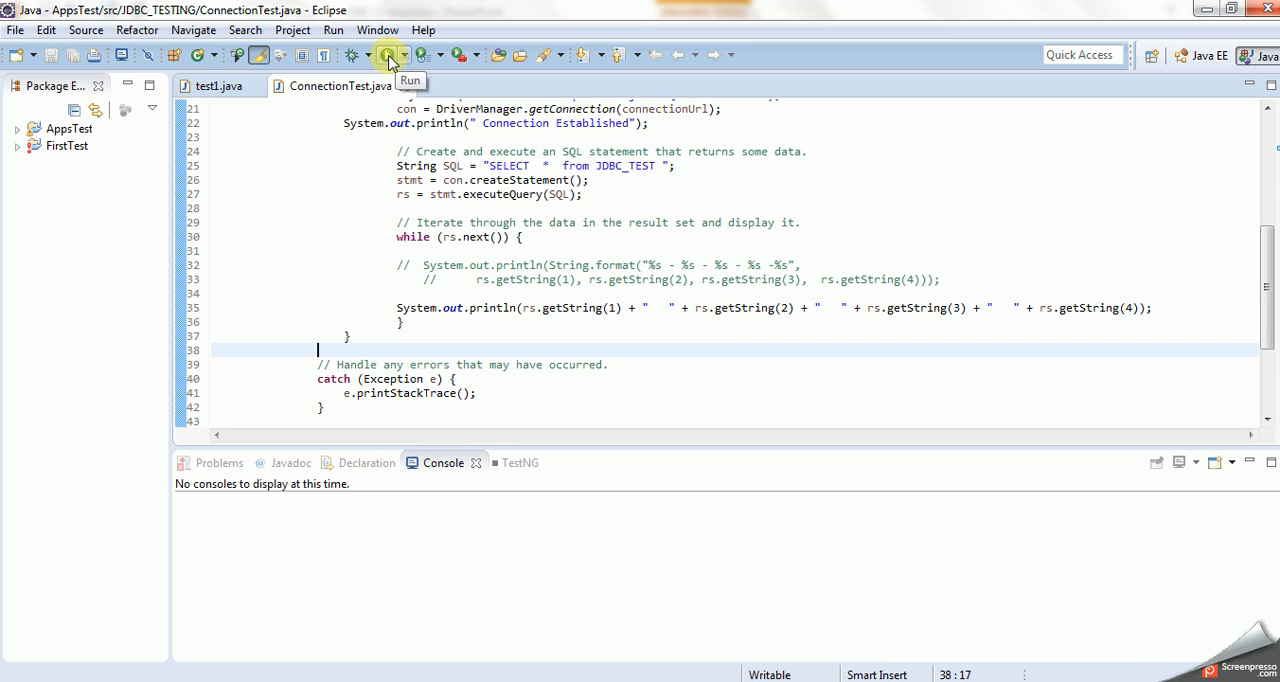
pyautogui.click(384, 56)
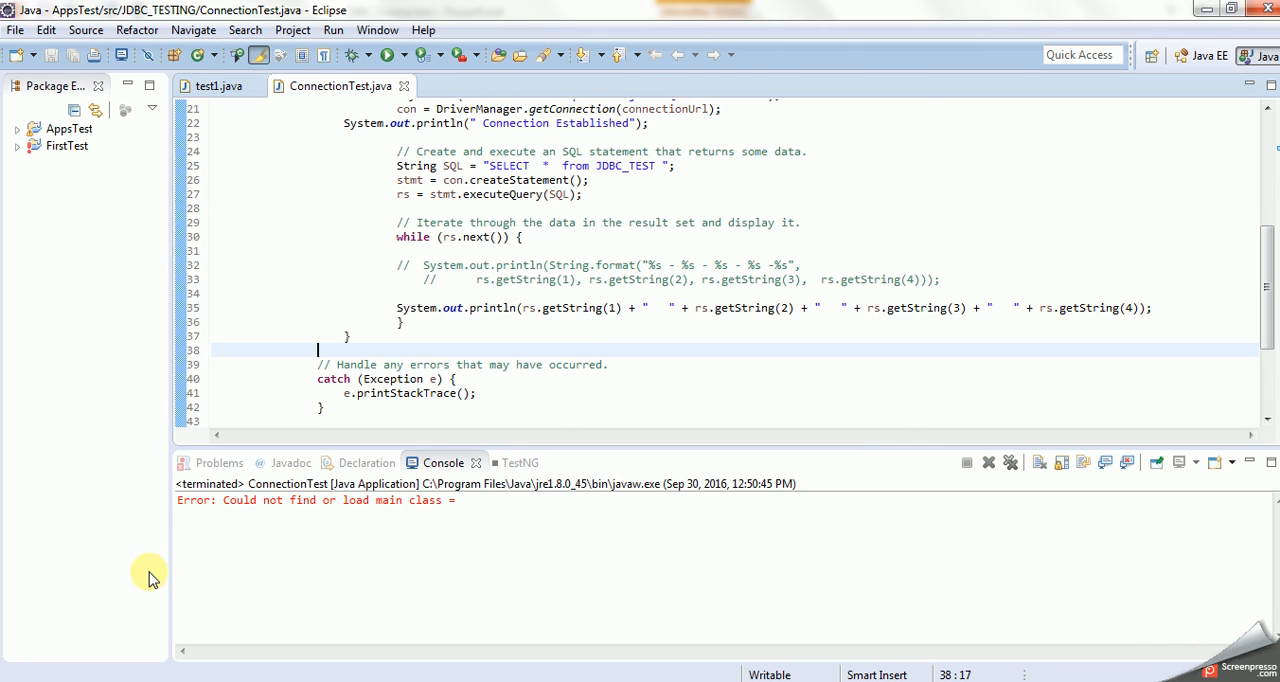
pyautogui.moveTo(508, 332)
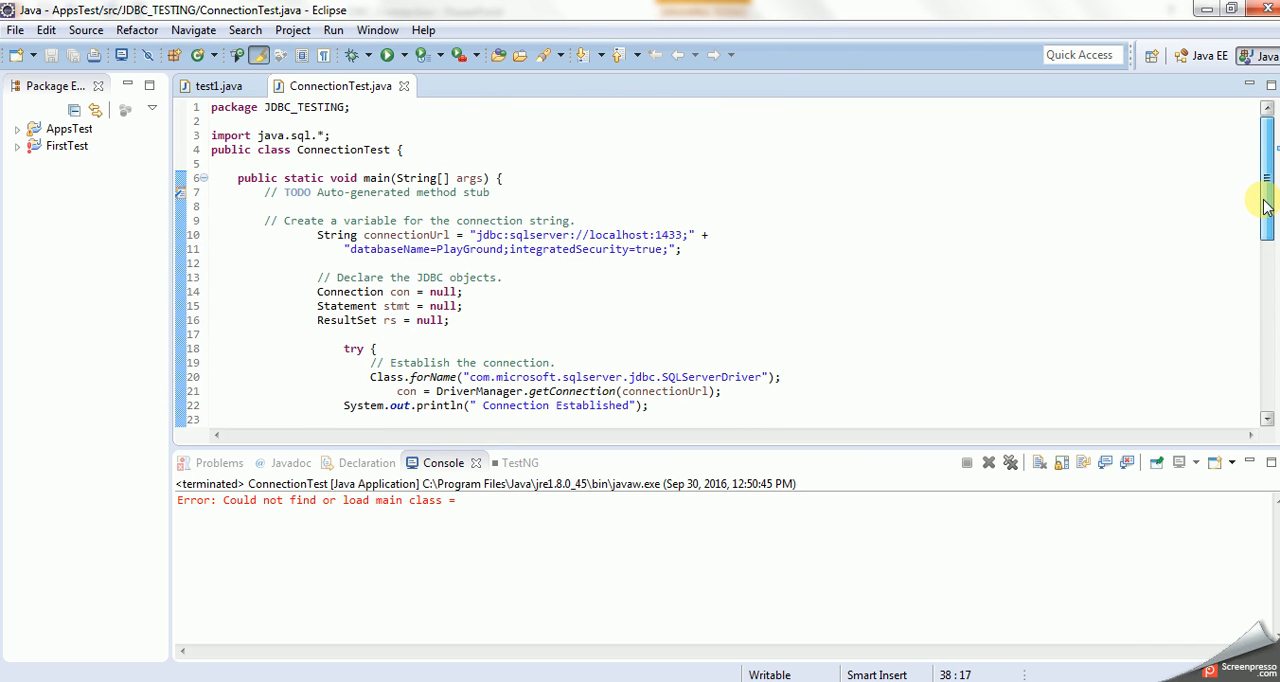
pyautogui.scroll(-3)
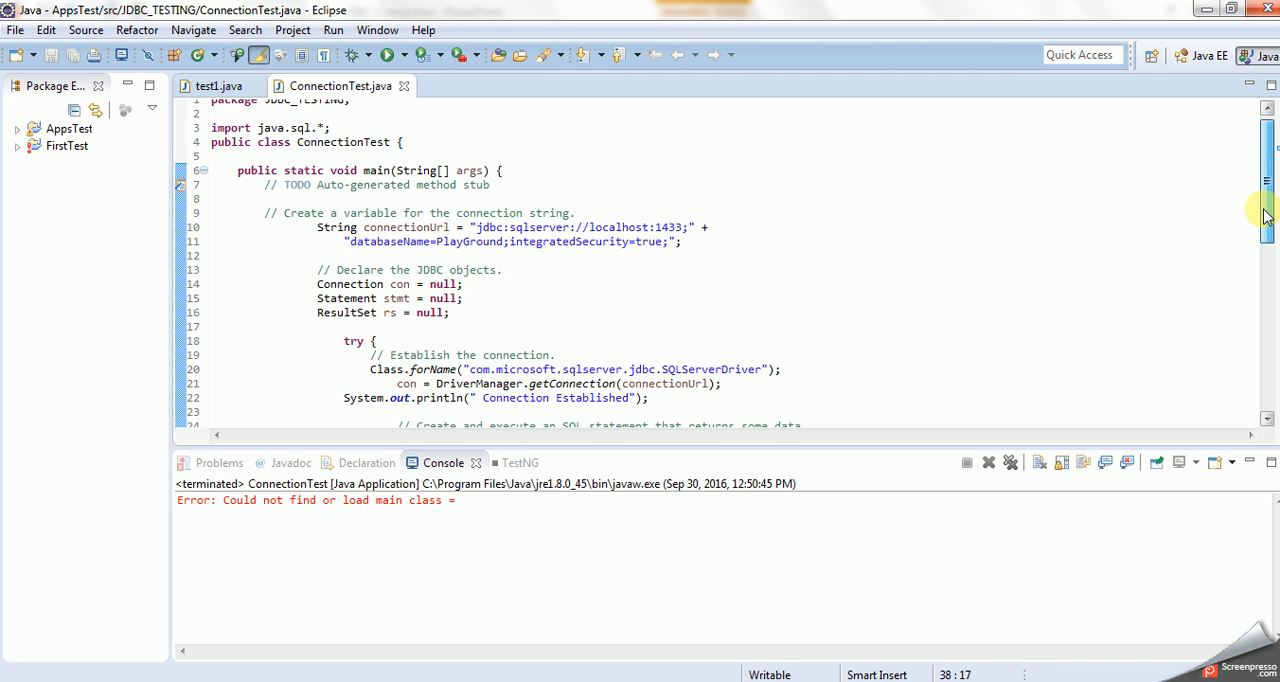
pyautogui.scroll(-3)
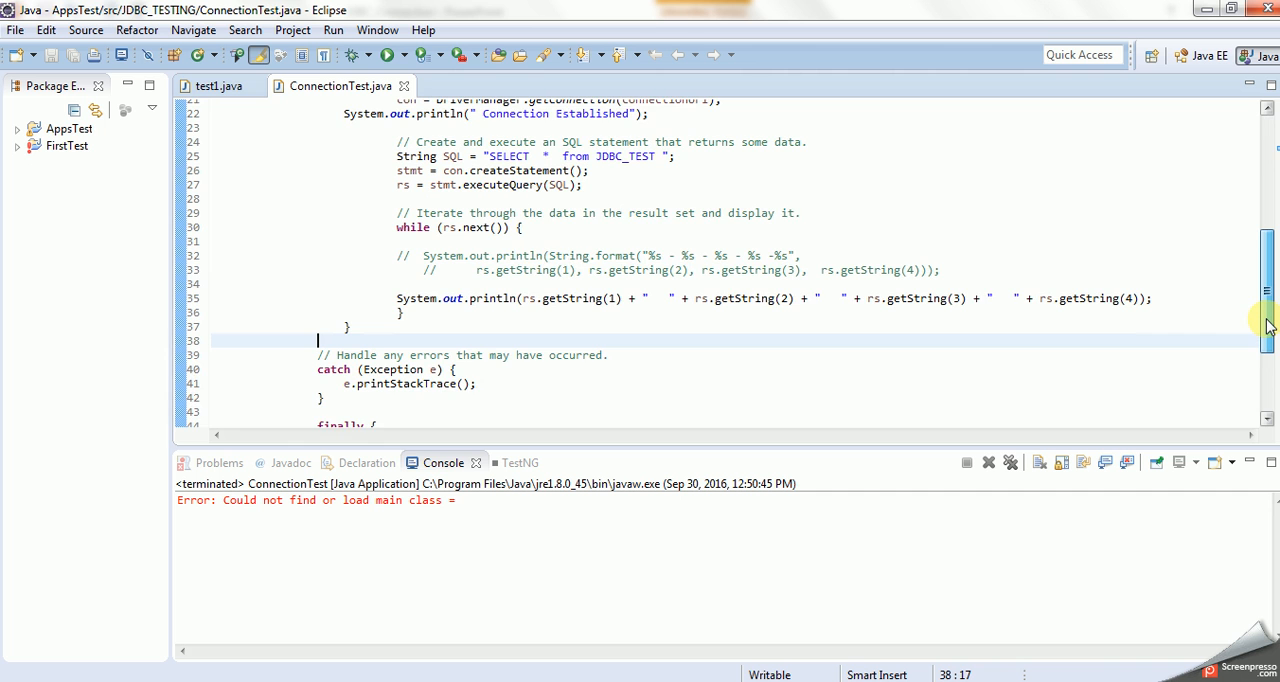
pyautogui.scroll(-3)
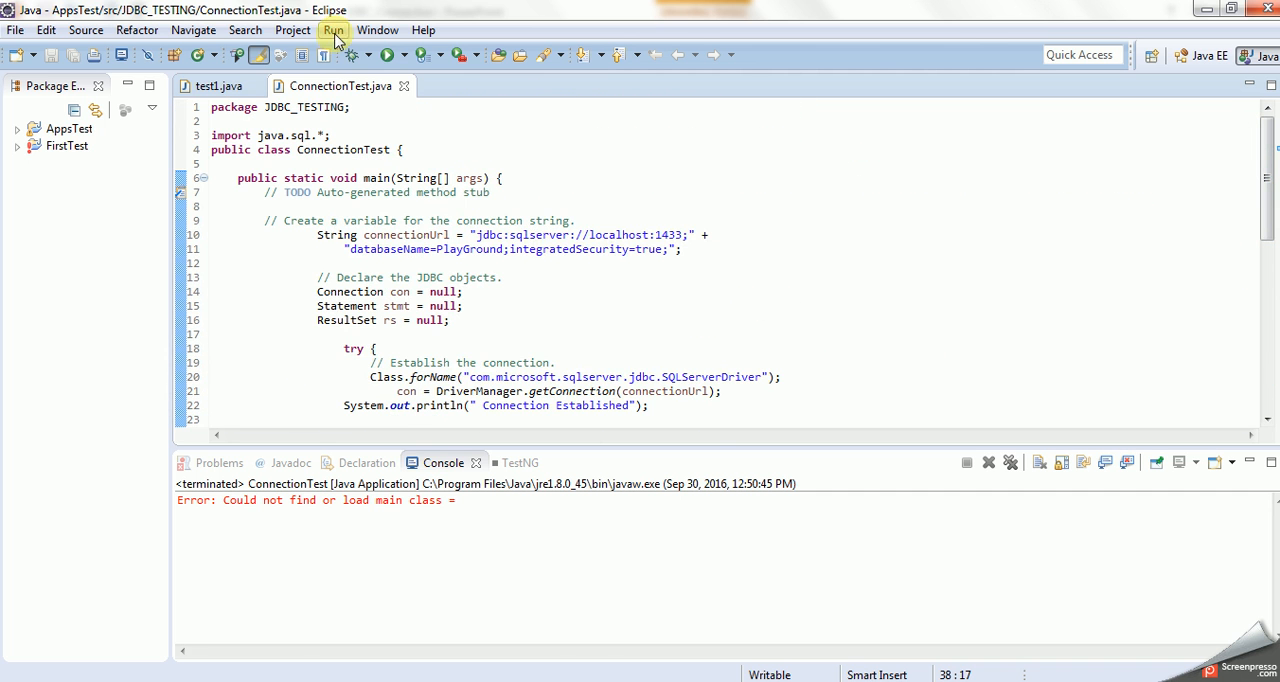
# Reopen ConnectionTest's VM arguments and append bin so java.library.path points to Jer-Version\bin.
pyautogui.click(332, 28)
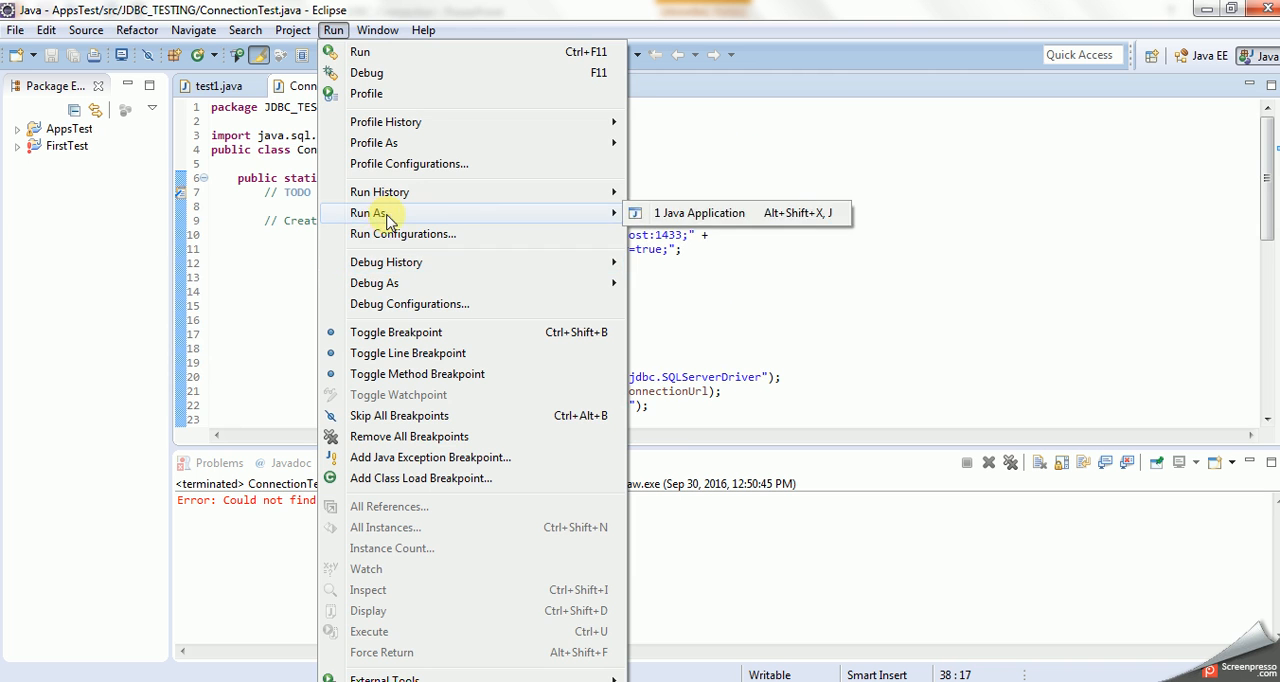
pyautogui.click(402, 232)
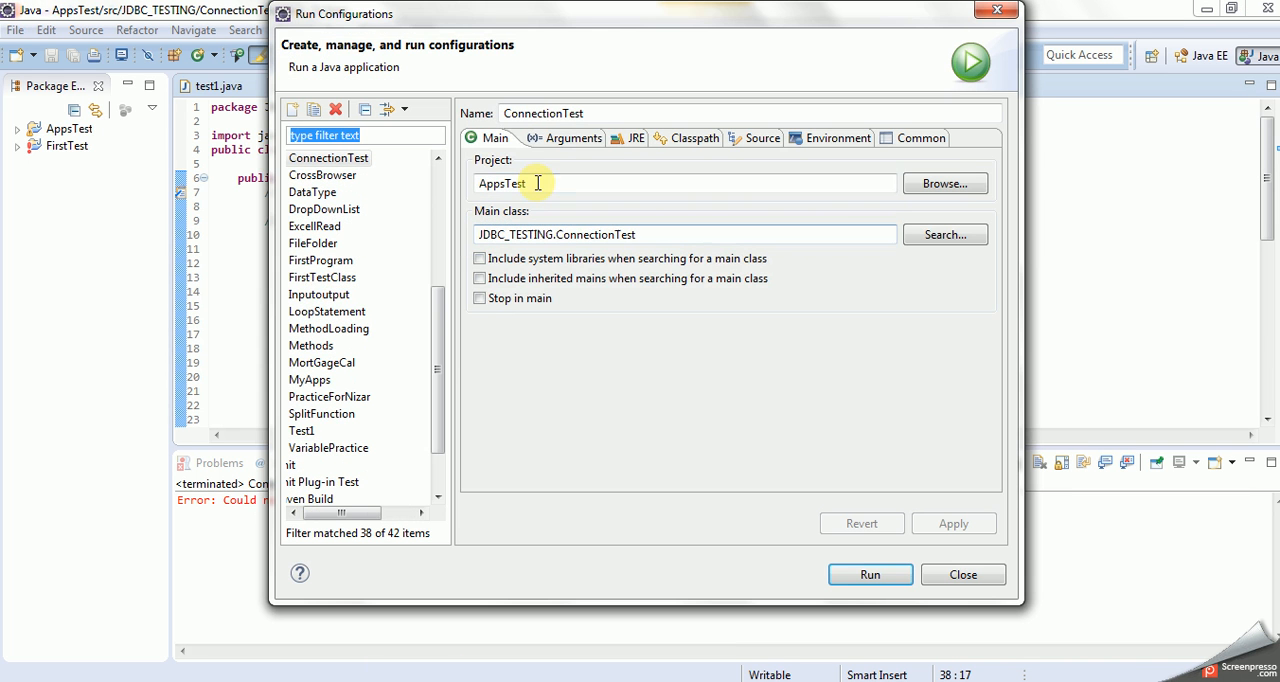
pyautogui.click(572, 138)
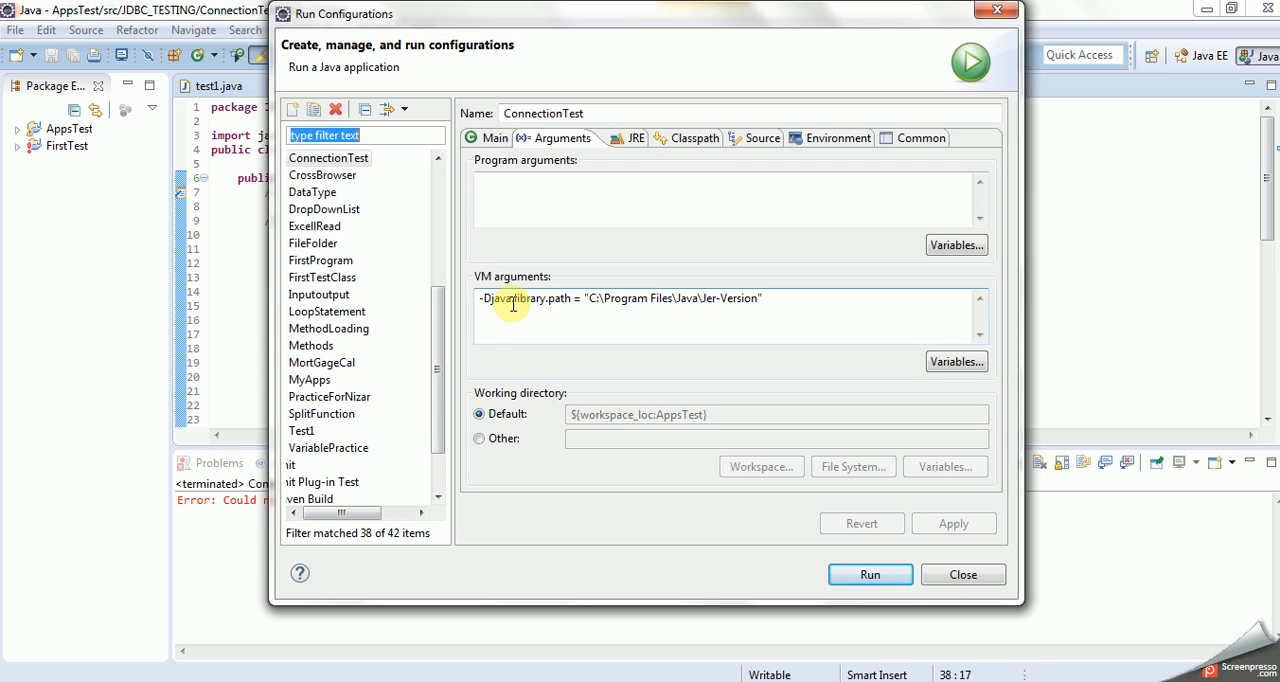
pyautogui.moveTo(528, 308)
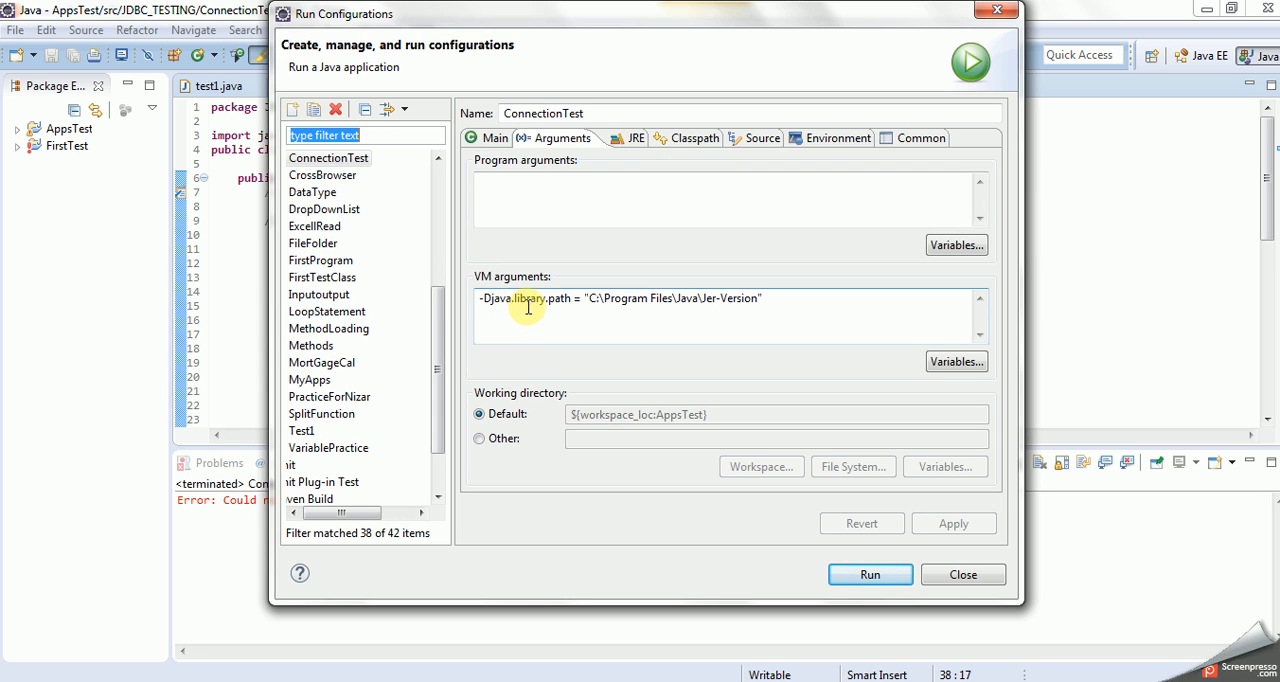
pyautogui.moveTo(526, 312)
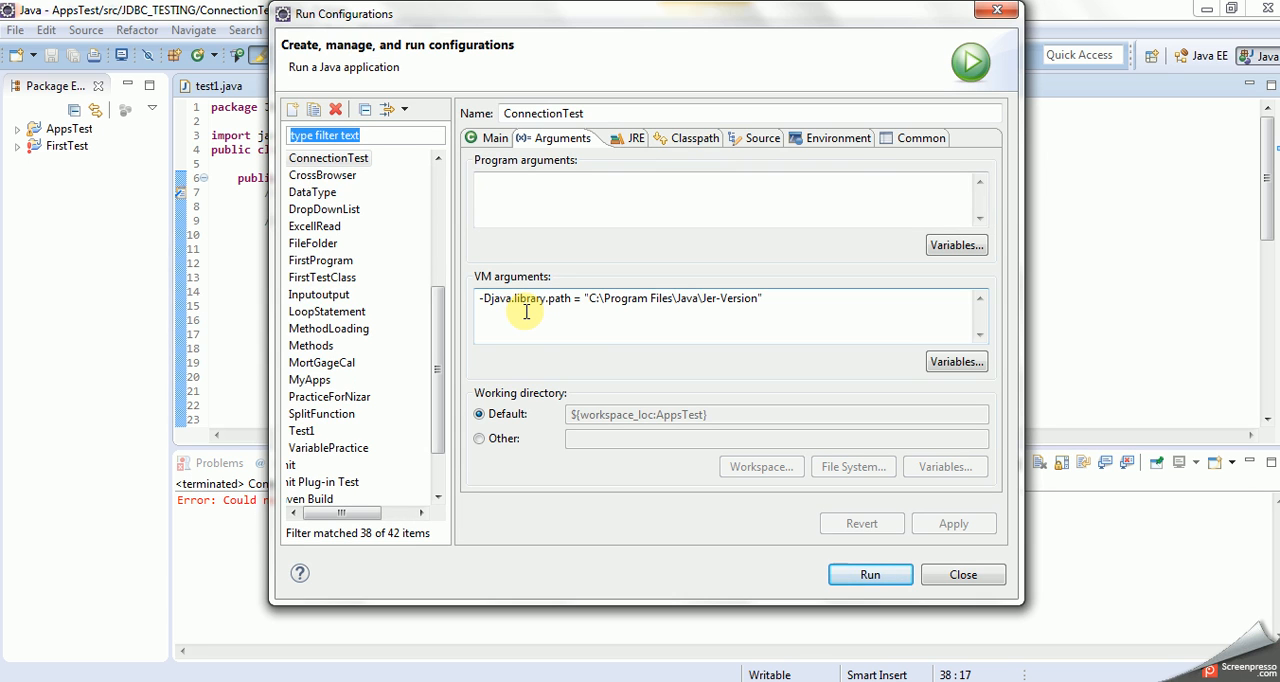
pyautogui.moveTo(538, 318)
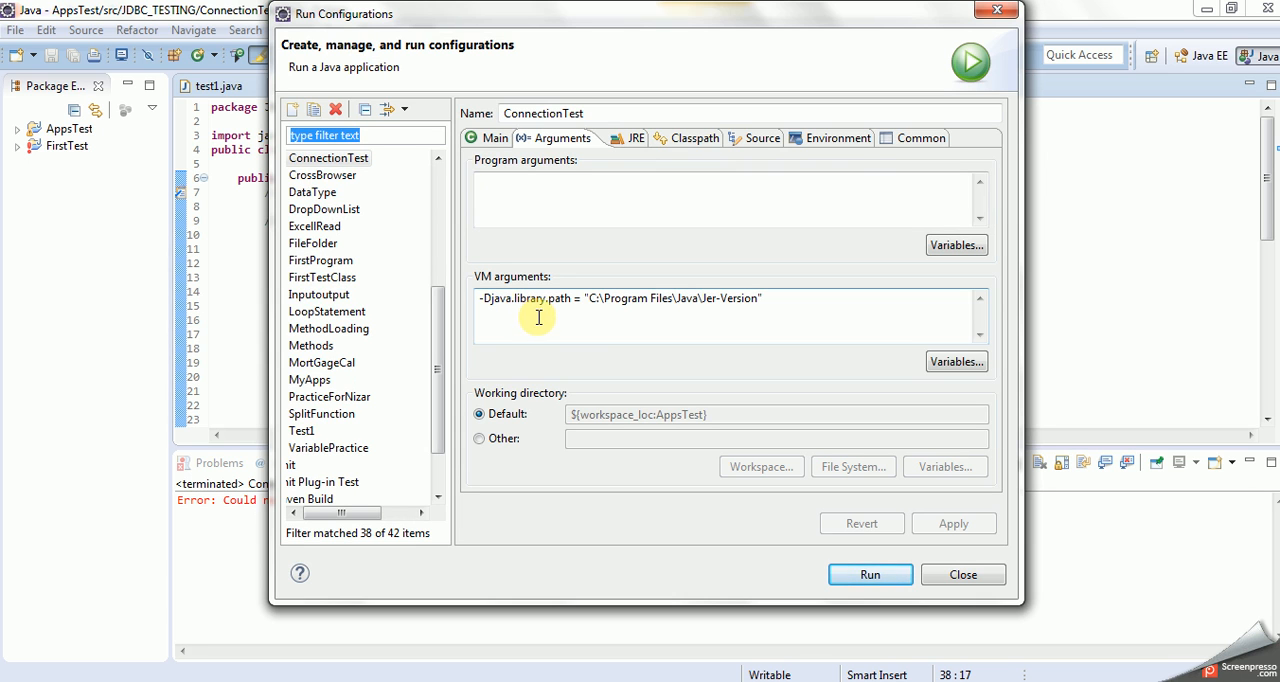
pyautogui.moveTo(548, 312)
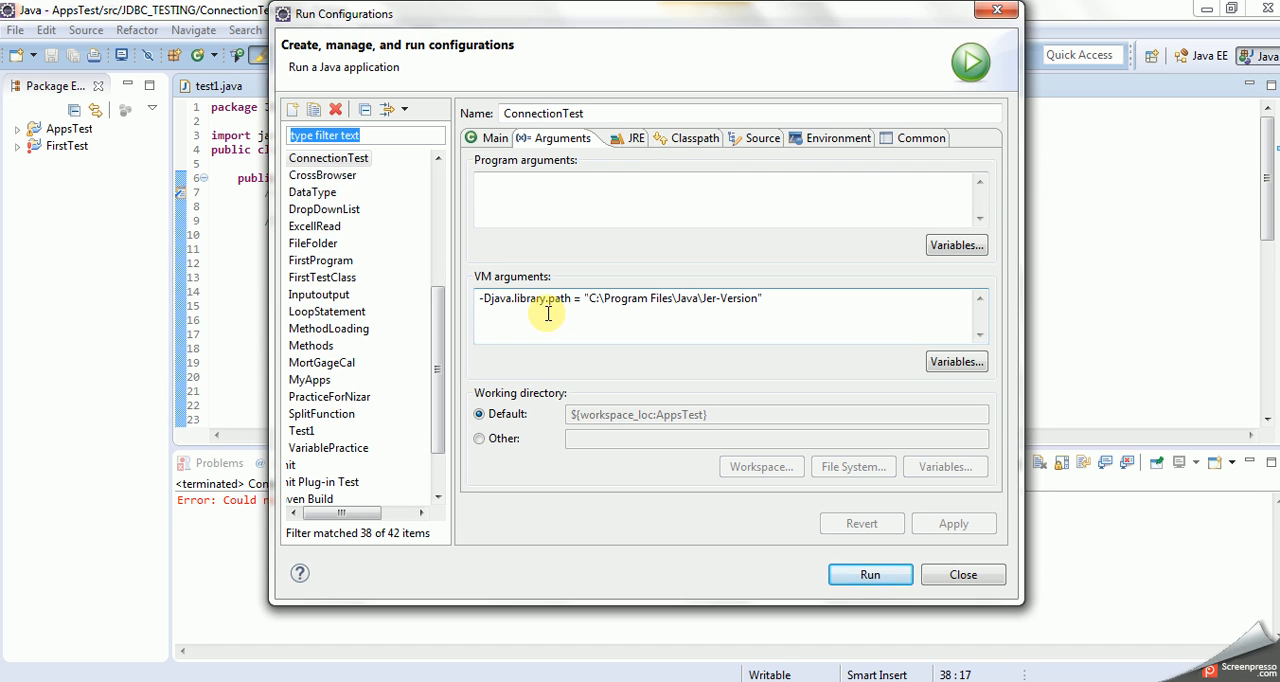
pyautogui.moveTo(570, 300)
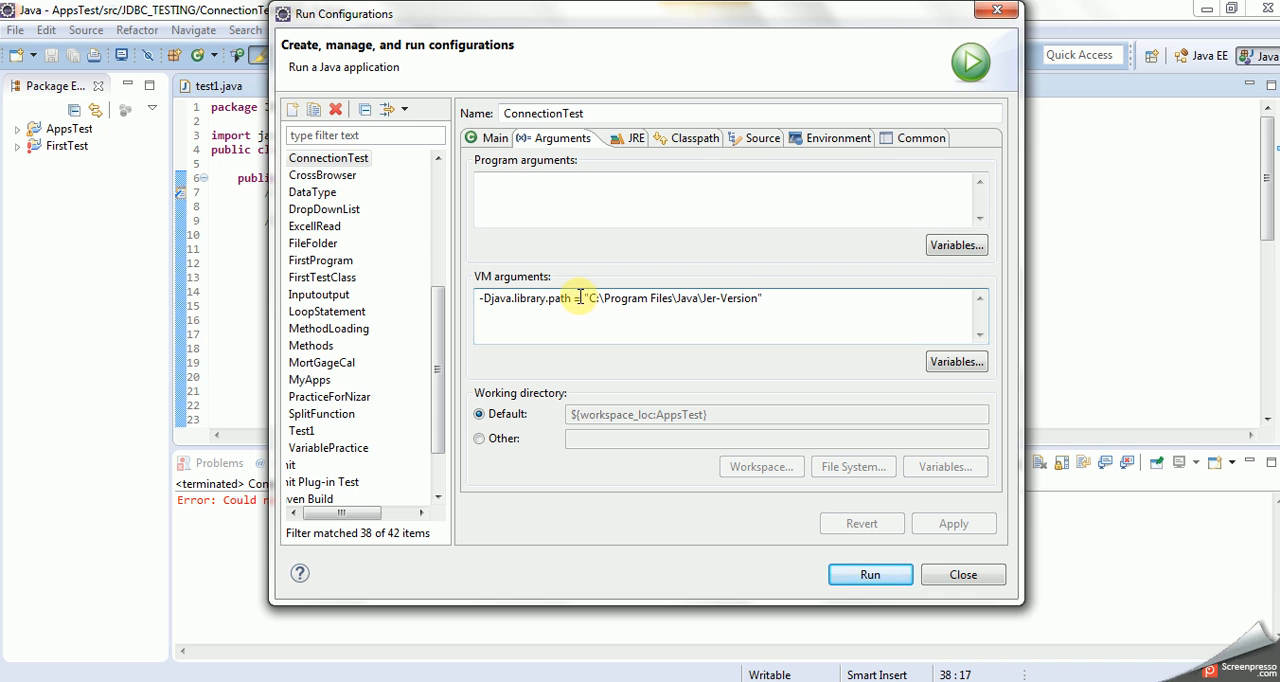
pyautogui.moveTo(608, 312)
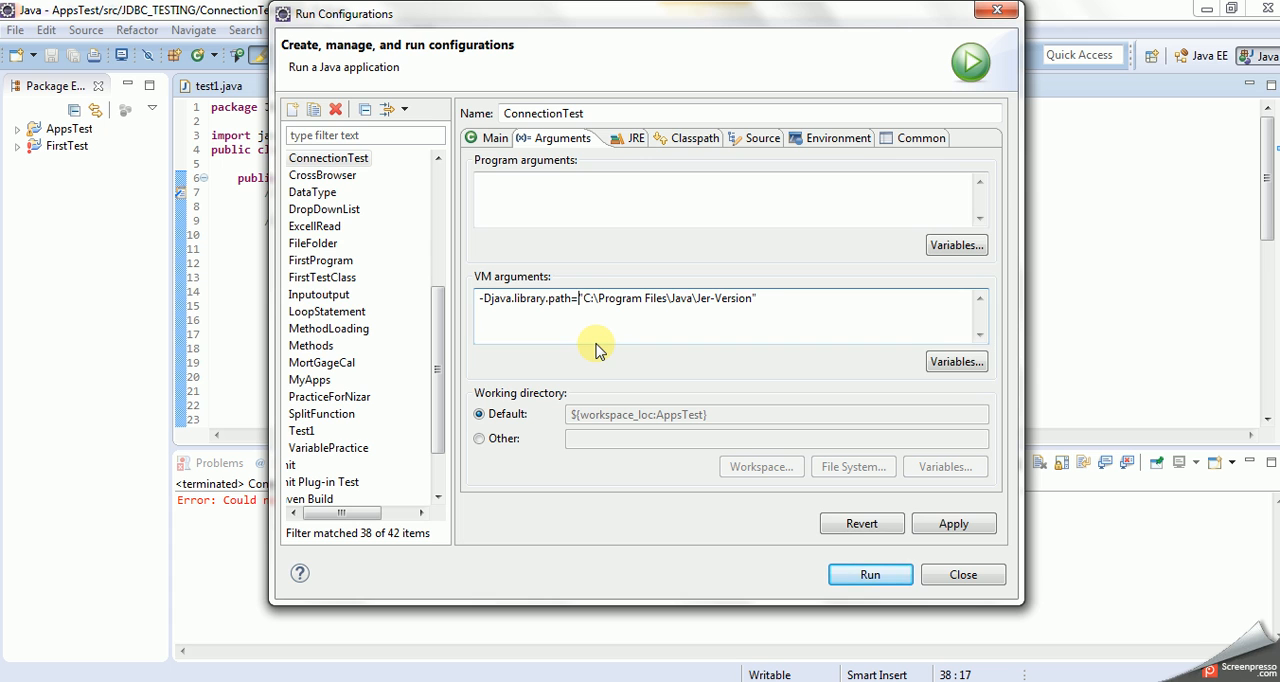
pyautogui.moveTo(716, 324)
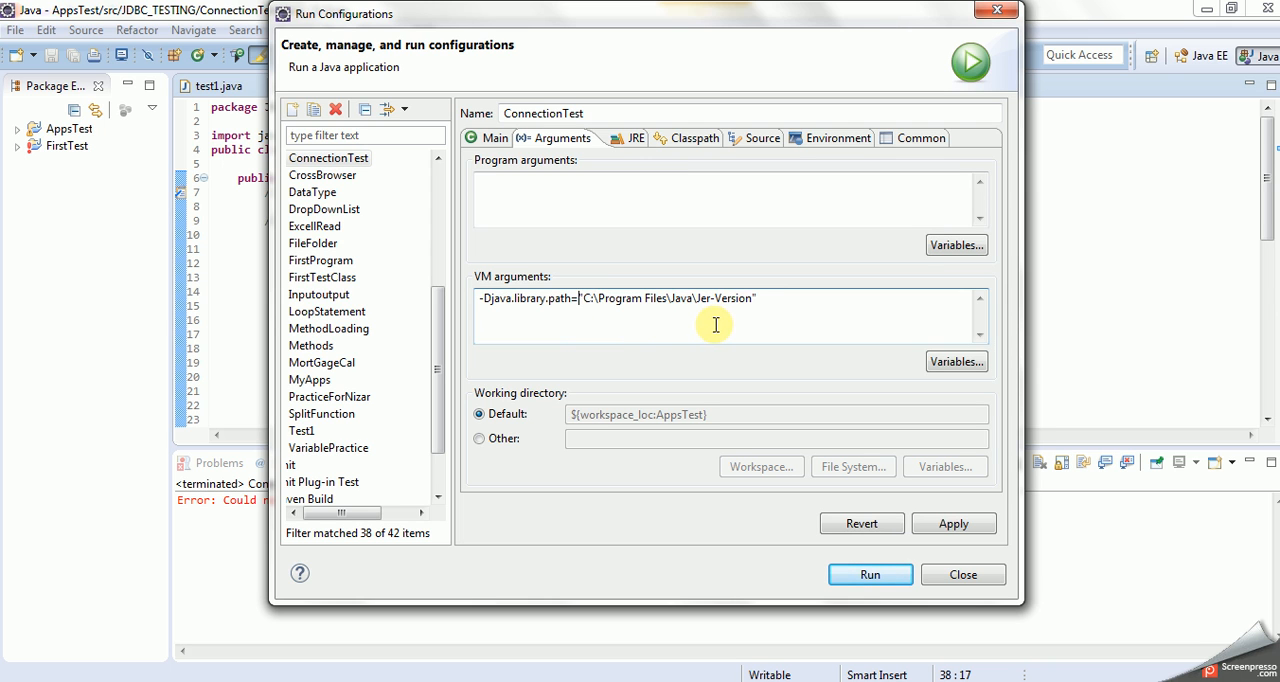
pyautogui.moveTo(650, 320)
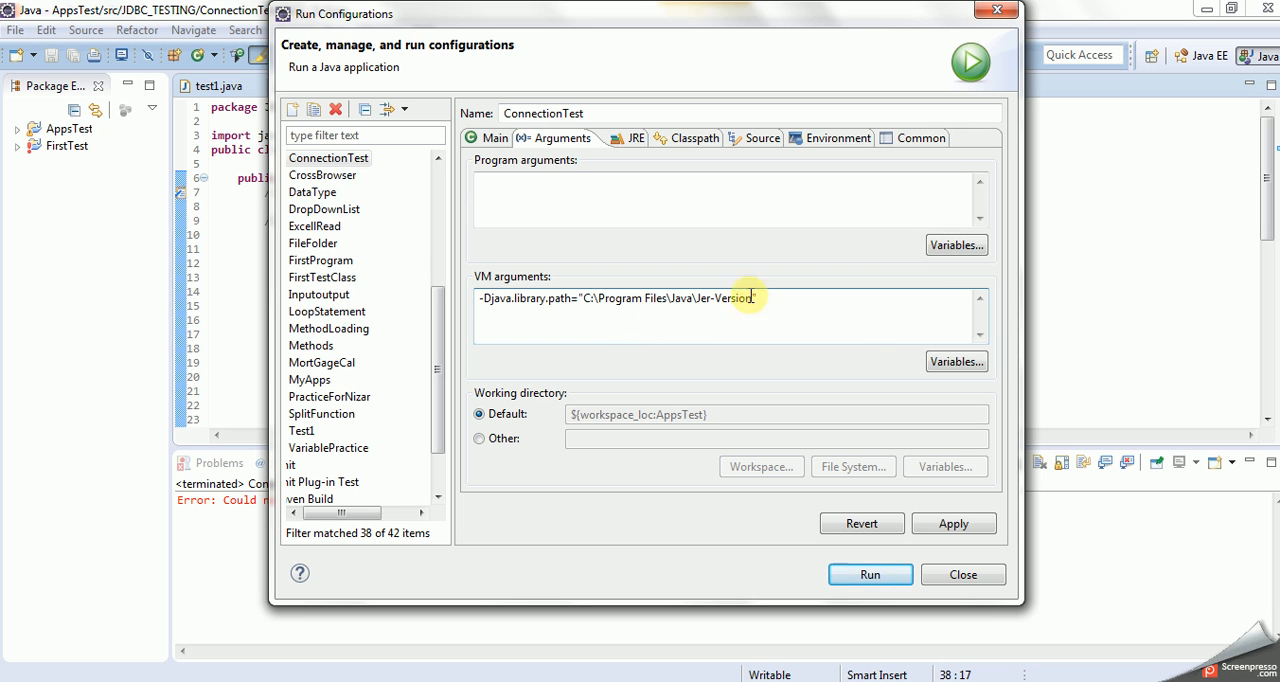
pyautogui.moveTo(816, 364)
pyautogui.write('\\')
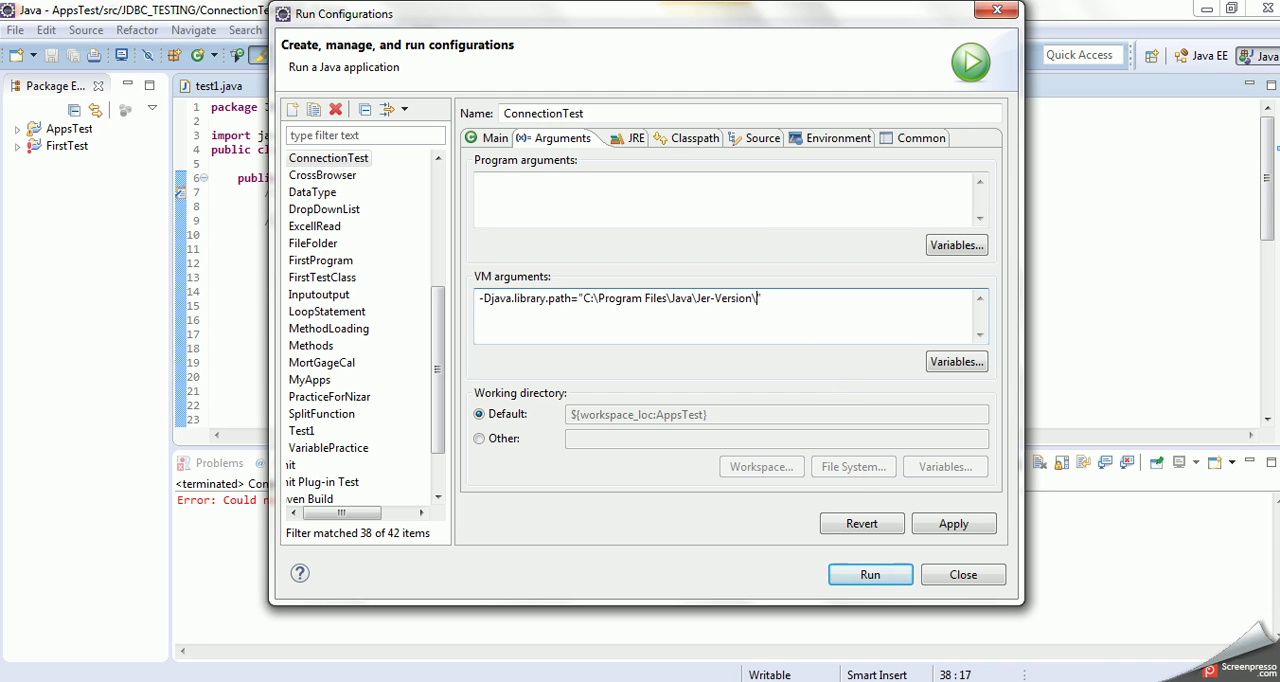
pyautogui.write('bin')
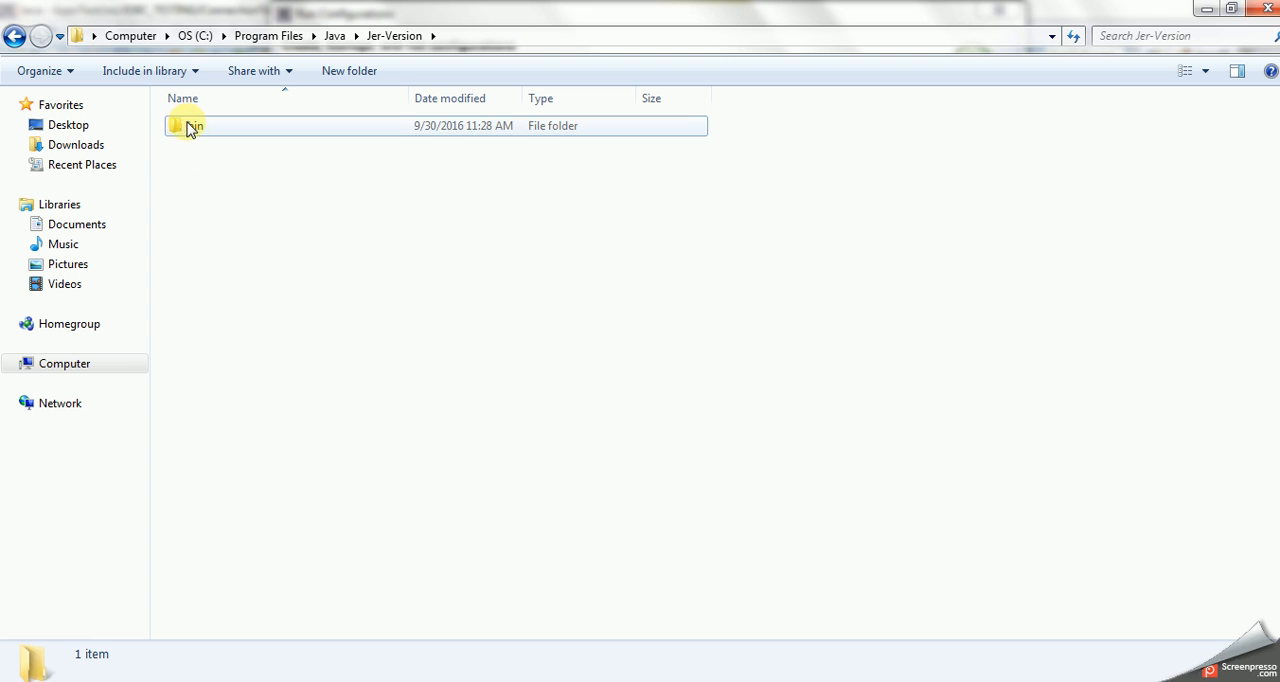
pyautogui.doubleClick(190, 128)
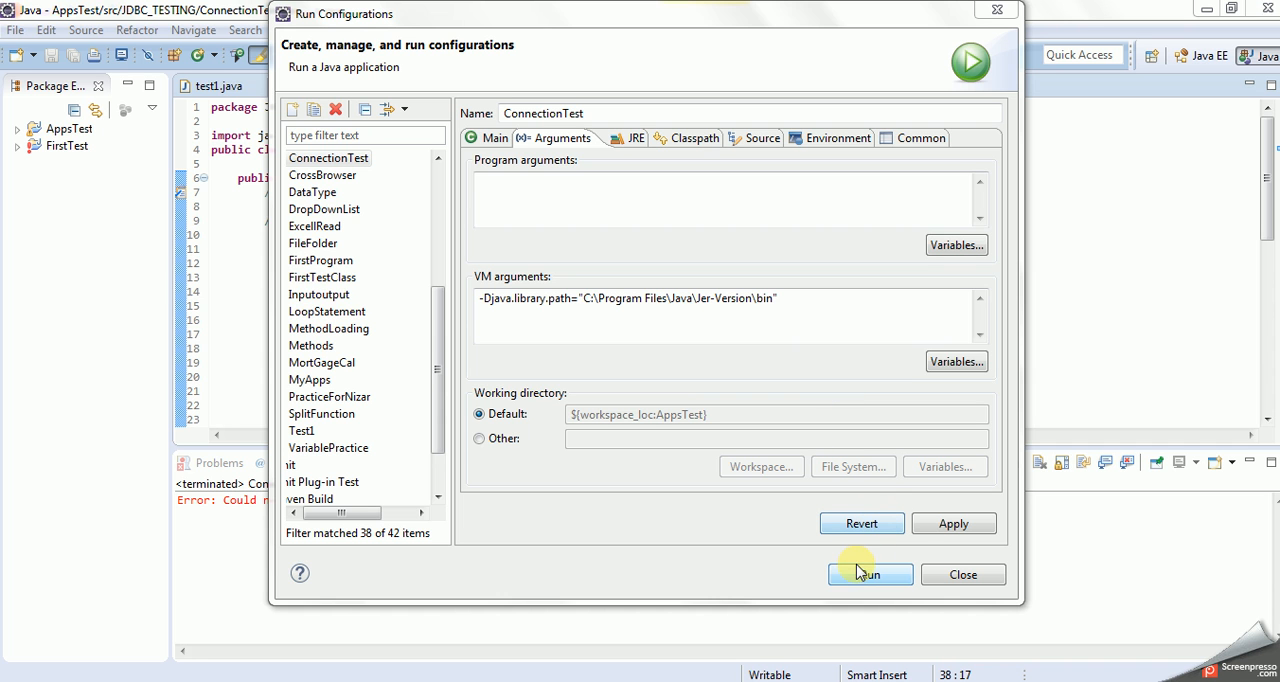
# Run ConnectionTest and highlight the console's 'Connection Established' and two JDBC_TEST rows.
pyautogui.click(870, 574)
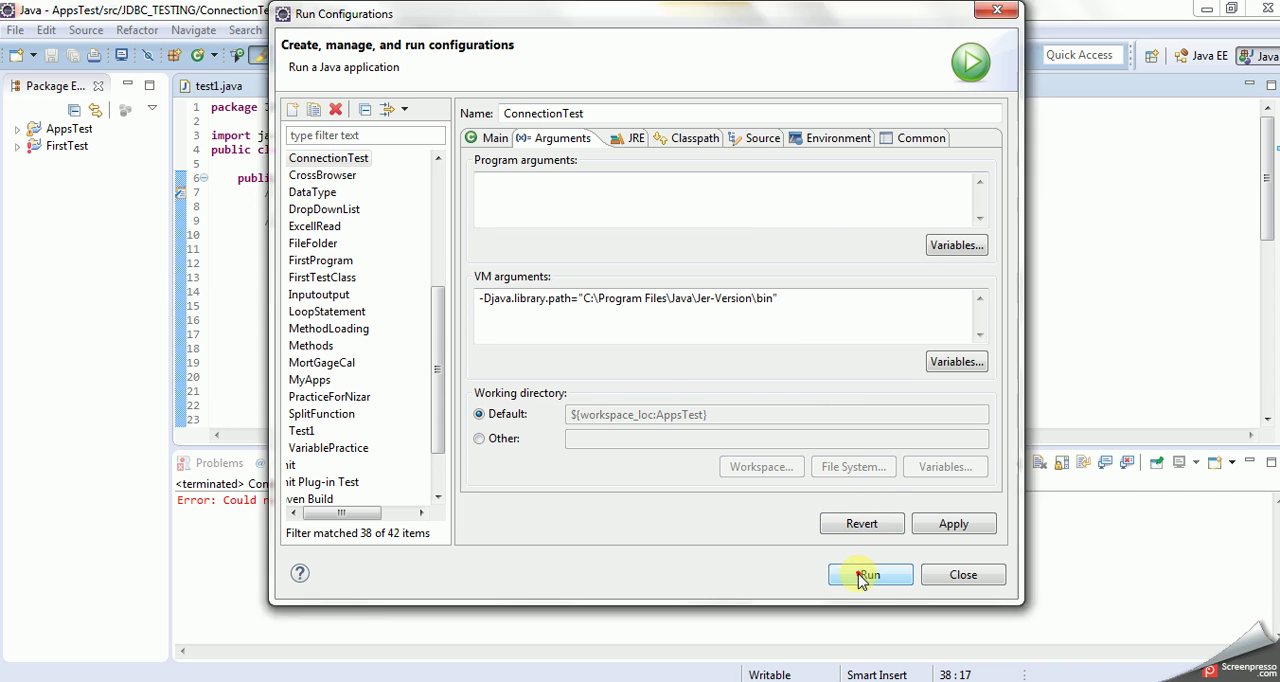
pyautogui.click(868, 576)
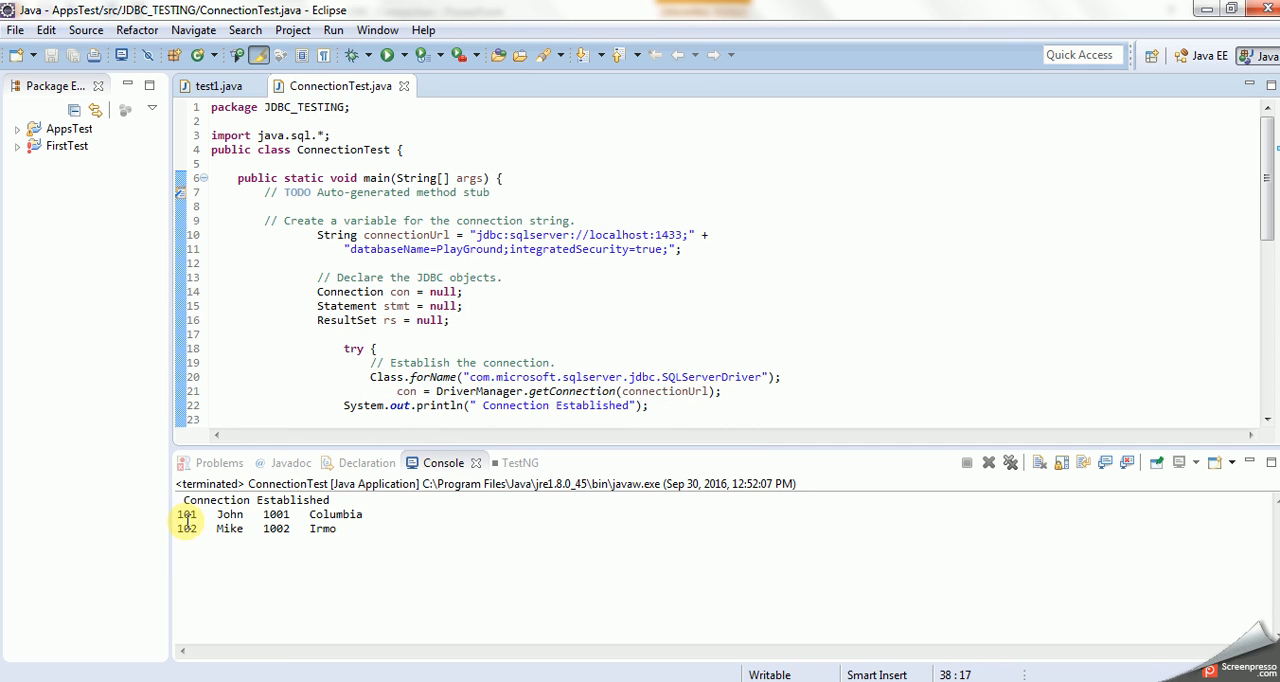
pyautogui.moveTo(184, 514); pyautogui.dragTo(356, 528)
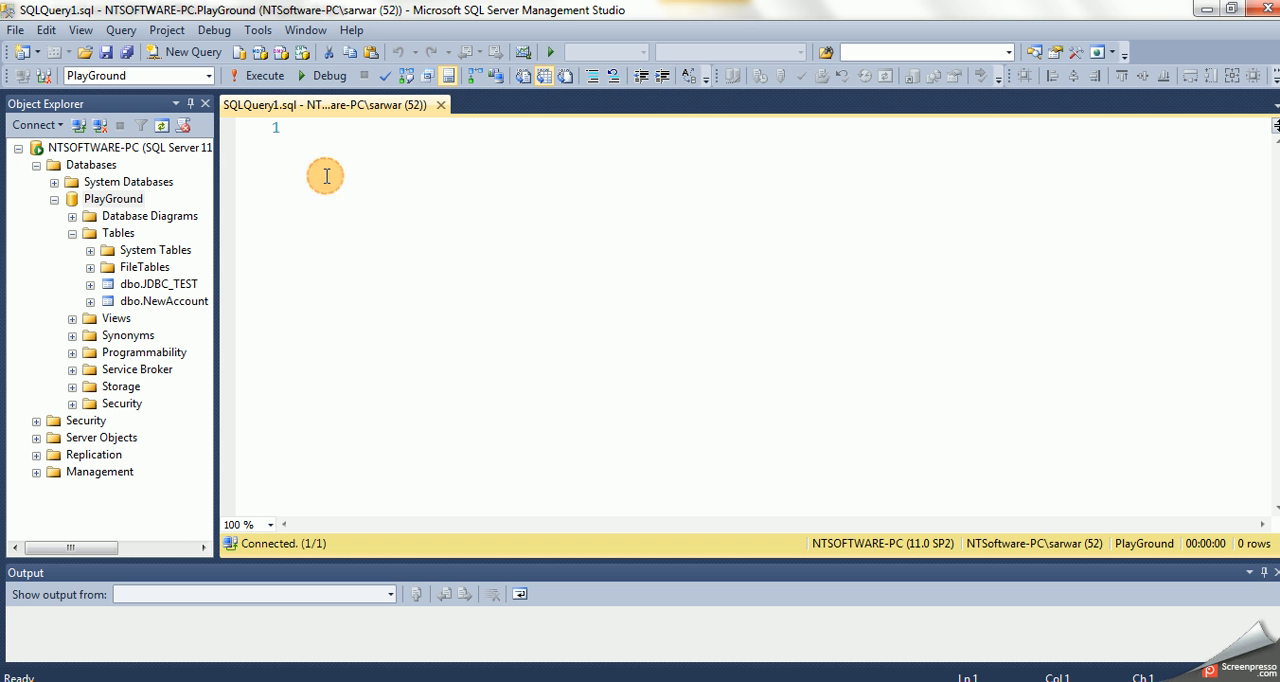
# Execute 'select * from jdbc' on PlayGround, which errors with an invalid object name.
pyautogui.write('select *')
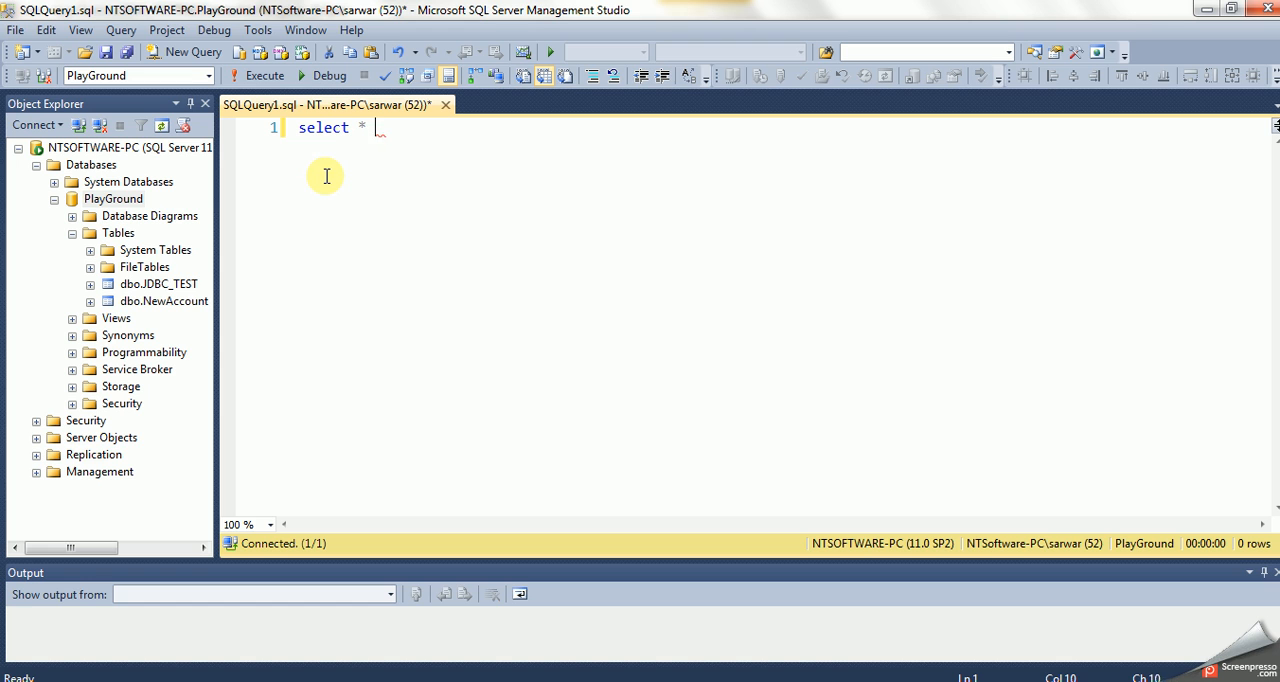
pyautogui.write('from')
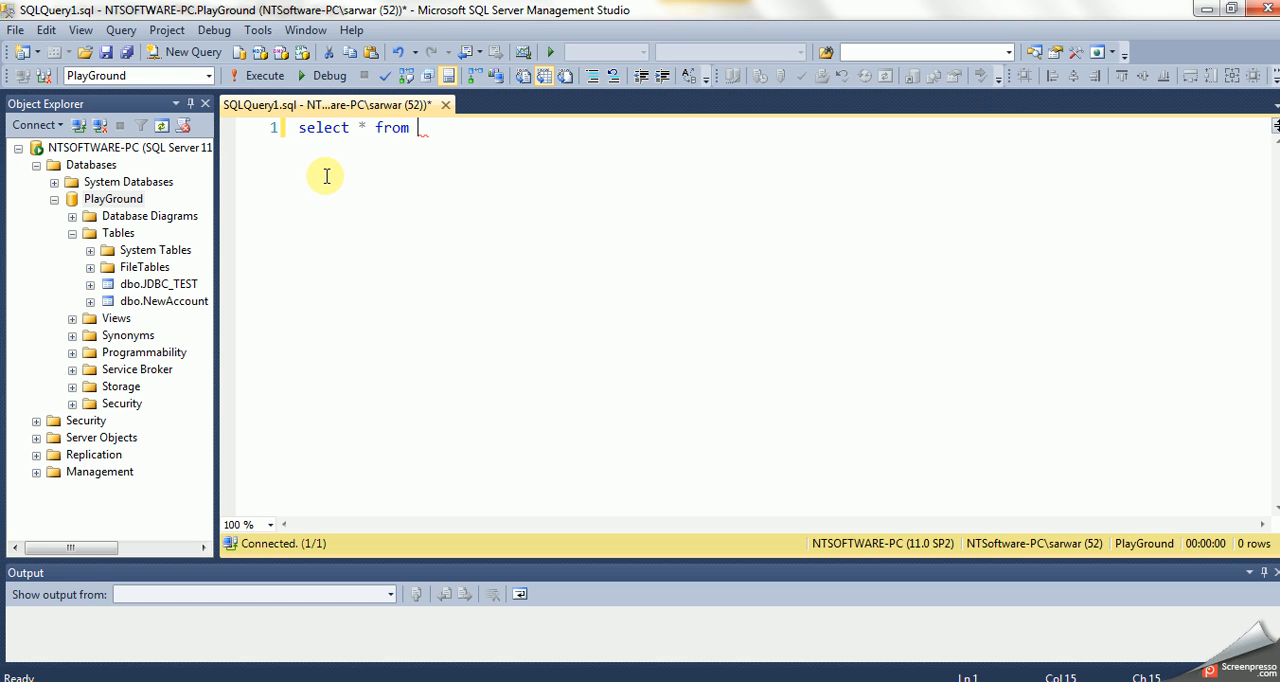
pyautogui.write('jdbc')
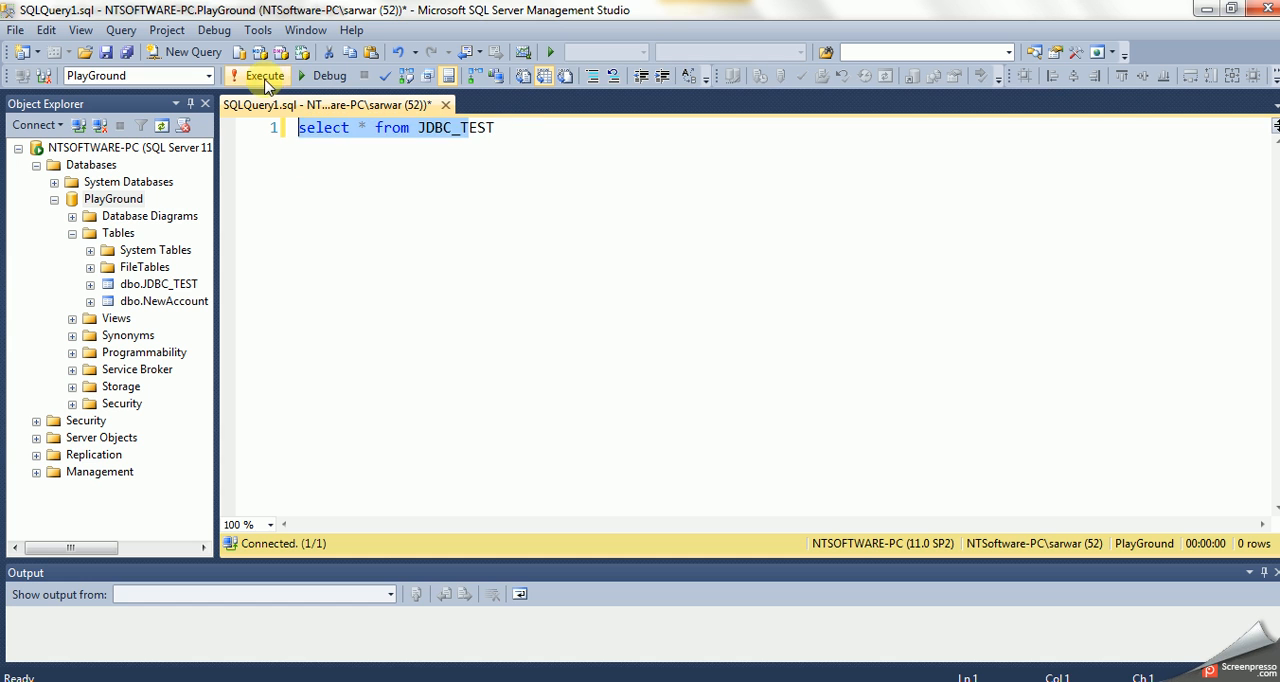
pyautogui.click(264, 76)
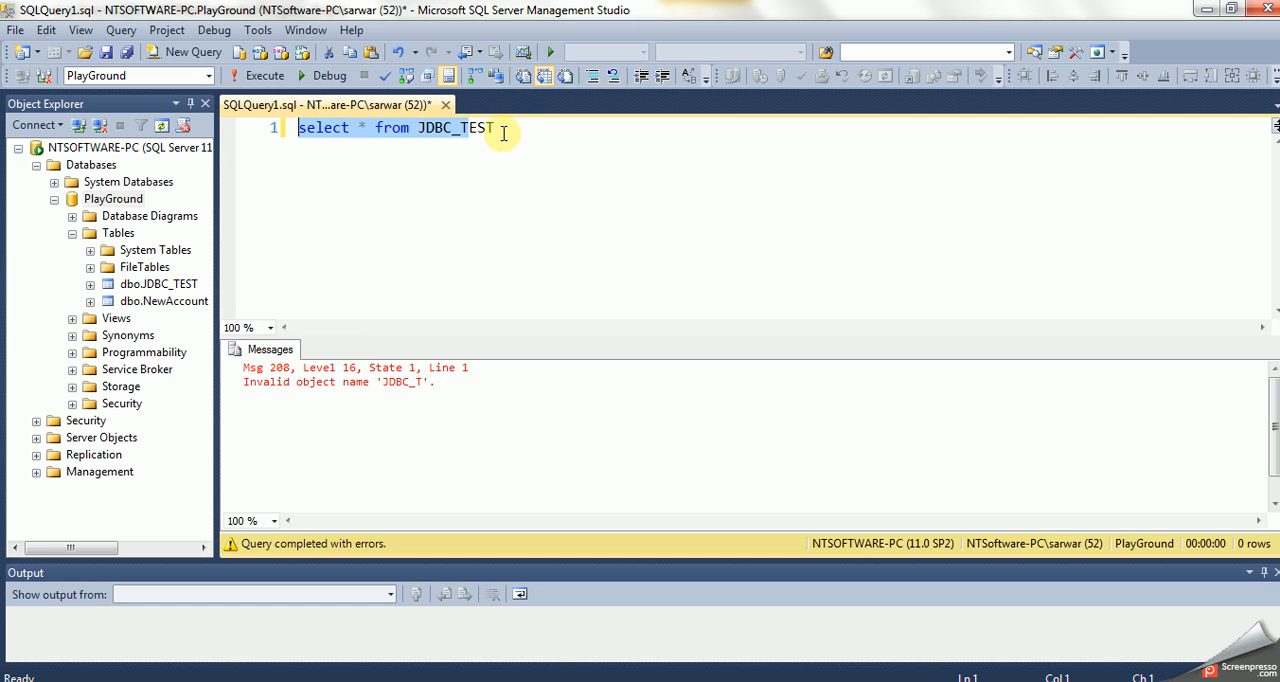
pyautogui.click(264, 78)
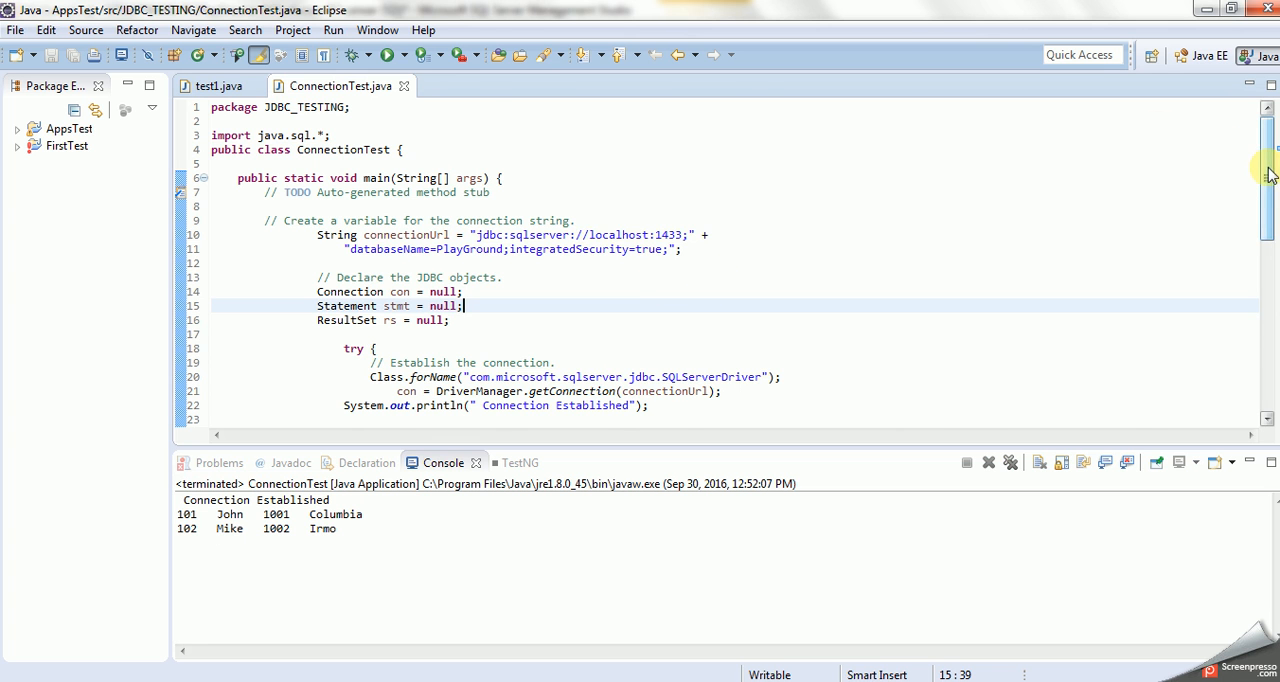
pyautogui.scroll(-3)
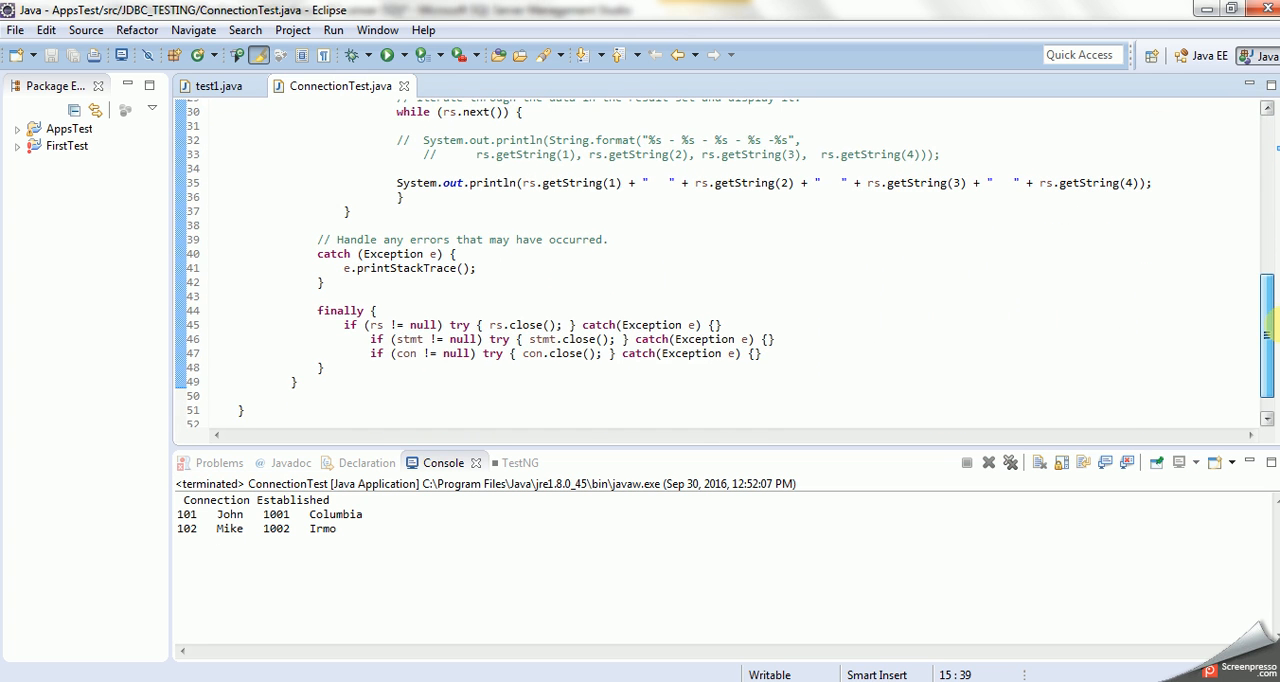
pyautogui.moveTo(1272, 330)
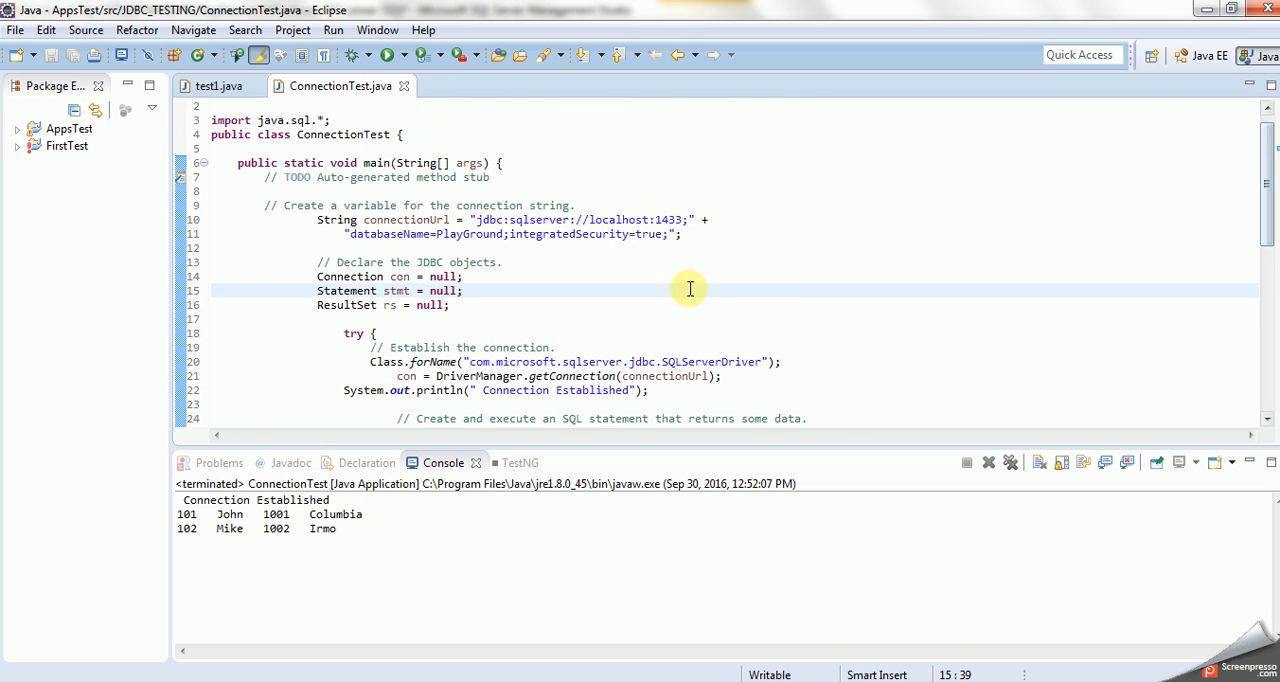
pyautogui.moveTo(690, 288)
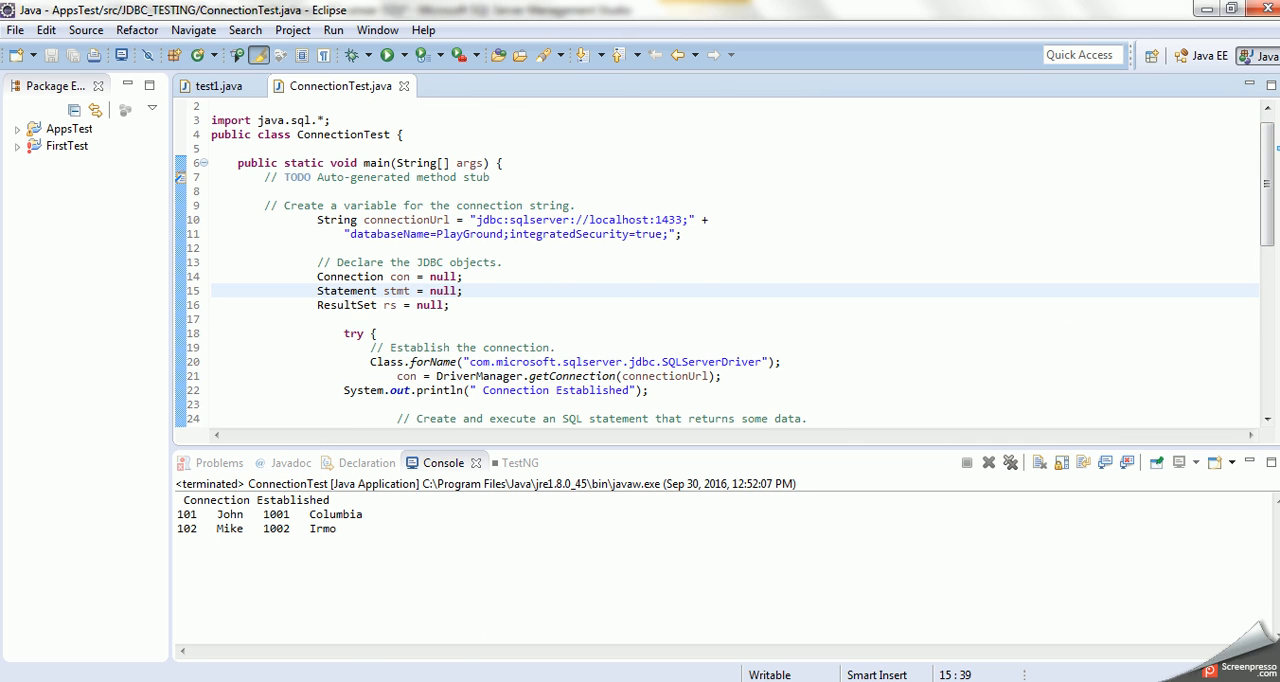